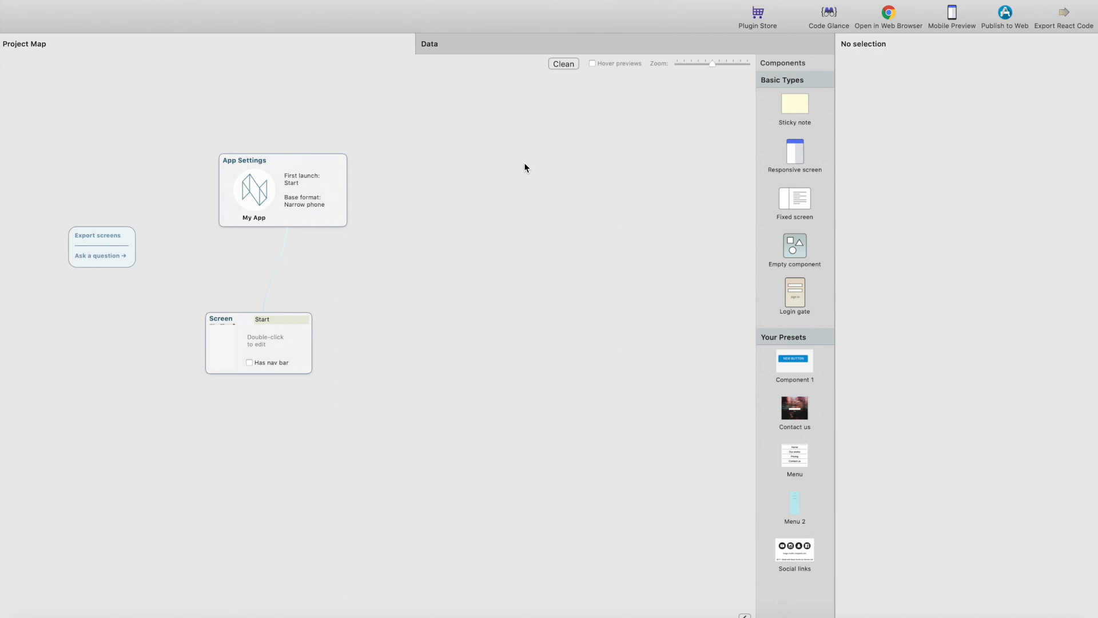
pyautogui.moveTo(476, 21)
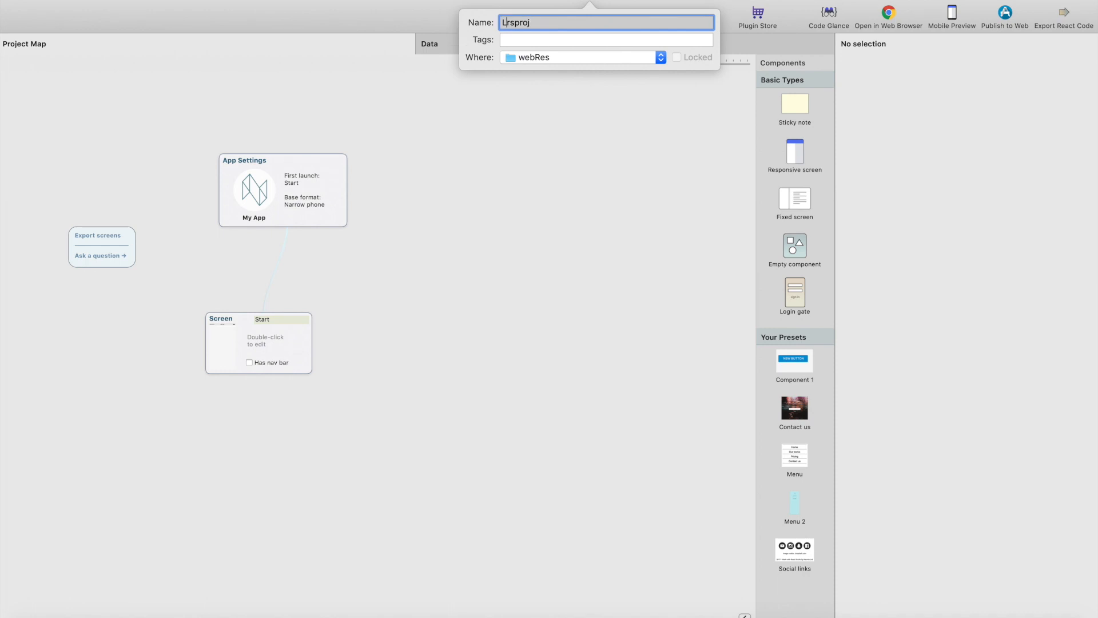
# - Save the new project under the file name ListGrid
pyautogui.write('ListG')
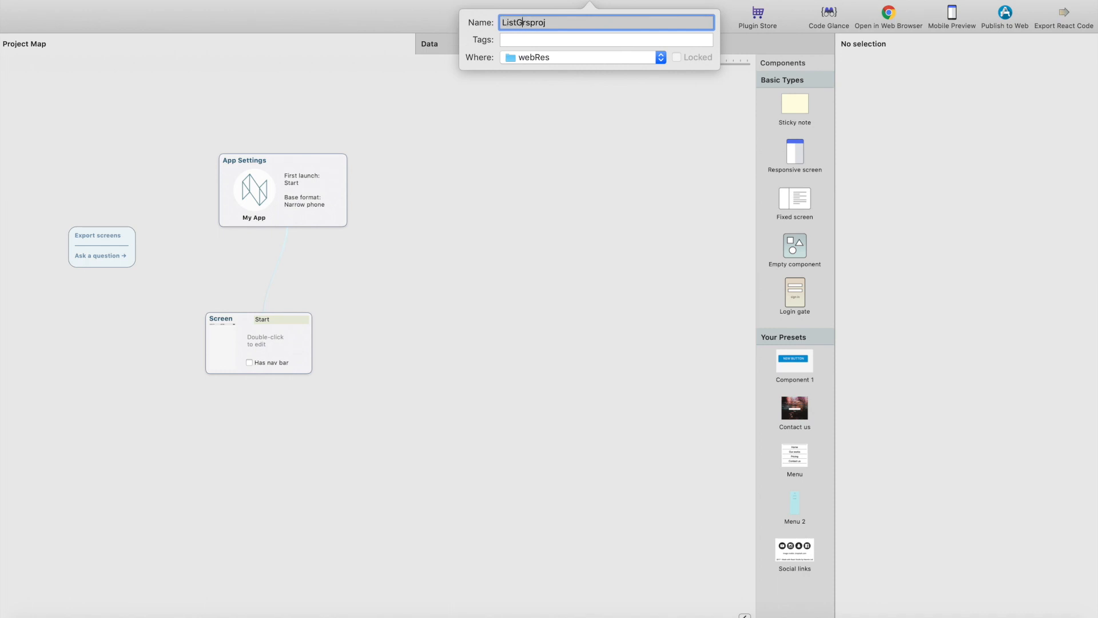
pyautogui.write('id')
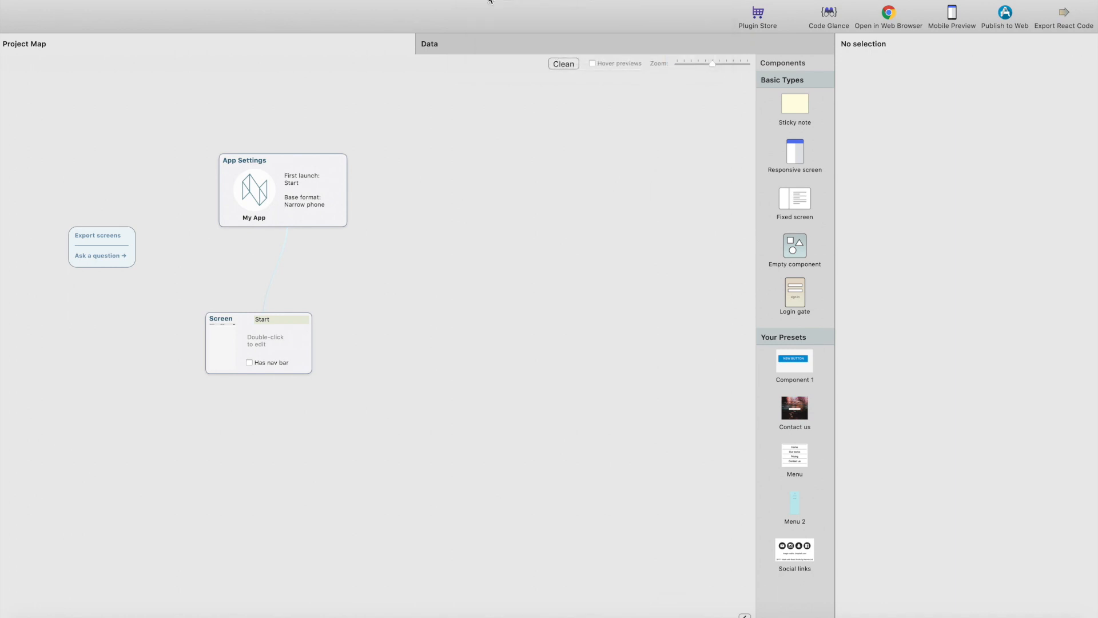
pyautogui.moveTo(317, 193)
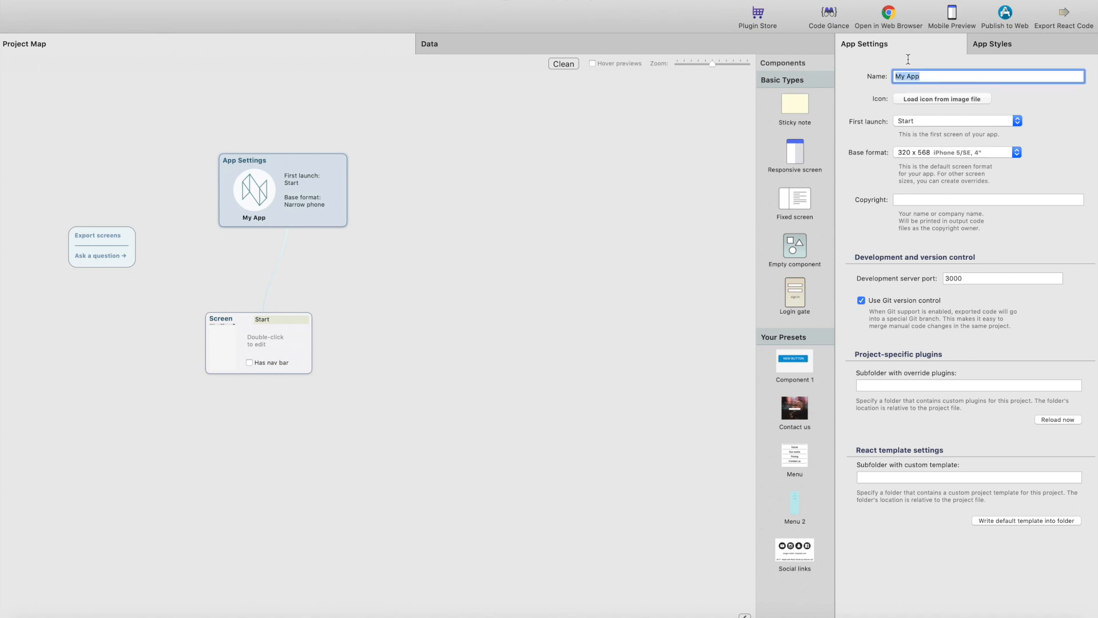
# - Rename the app to 'List demo' in App Settings and move on to the Start screen's settings
pyautogui.write('L')
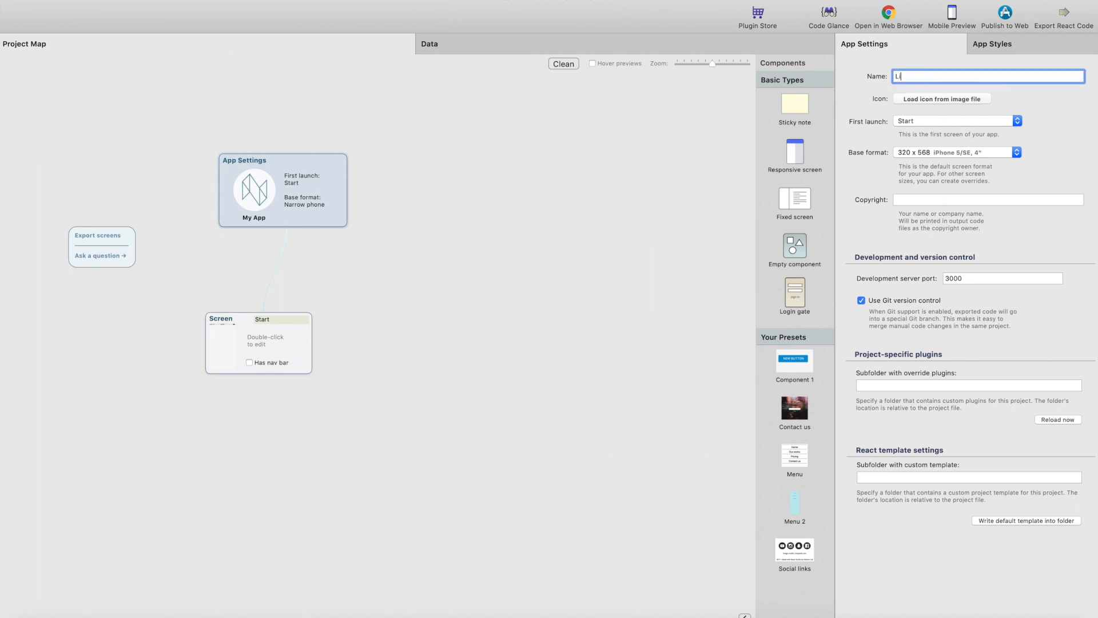
pyautogui.write('ist demo')
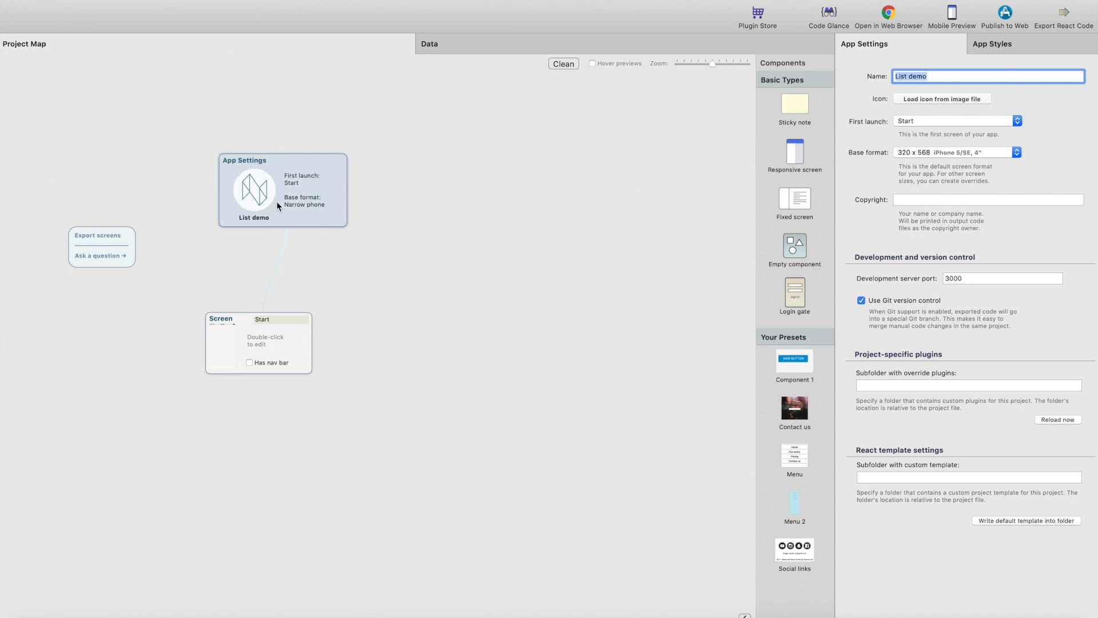
pyautogui.moveTo(283, 188); pyautogui.dragTo(306, 176)
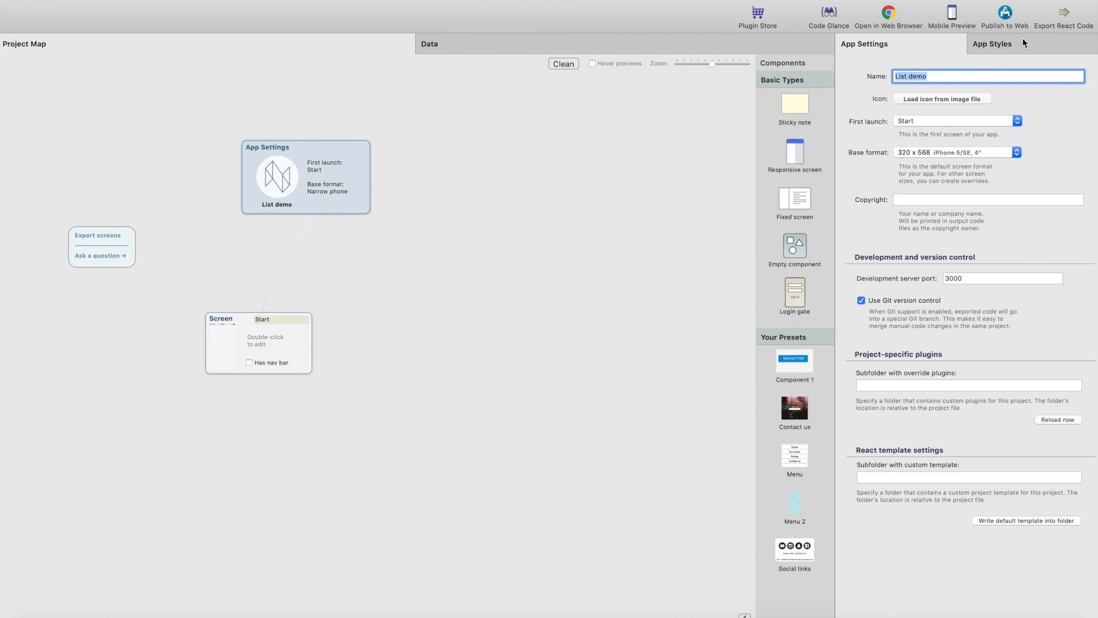
pyautogui.click(993, 43)
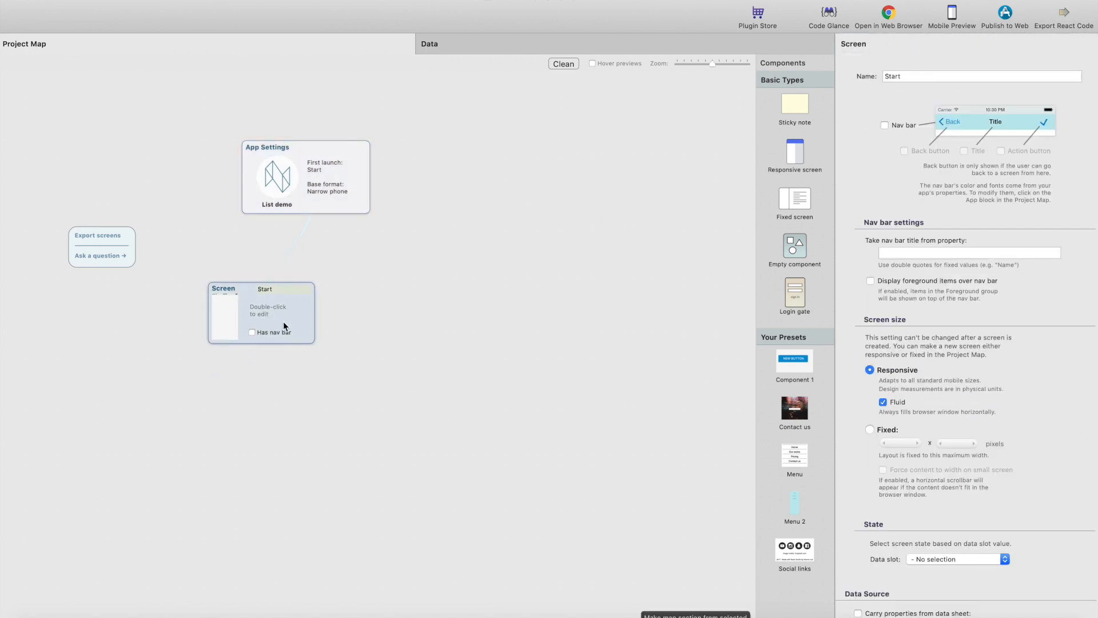
# - Add a List/Grid to the Start screen with 1, 2, 3 and 4 columns across the device sizes
pyautogui.doubleClick(260, 312)
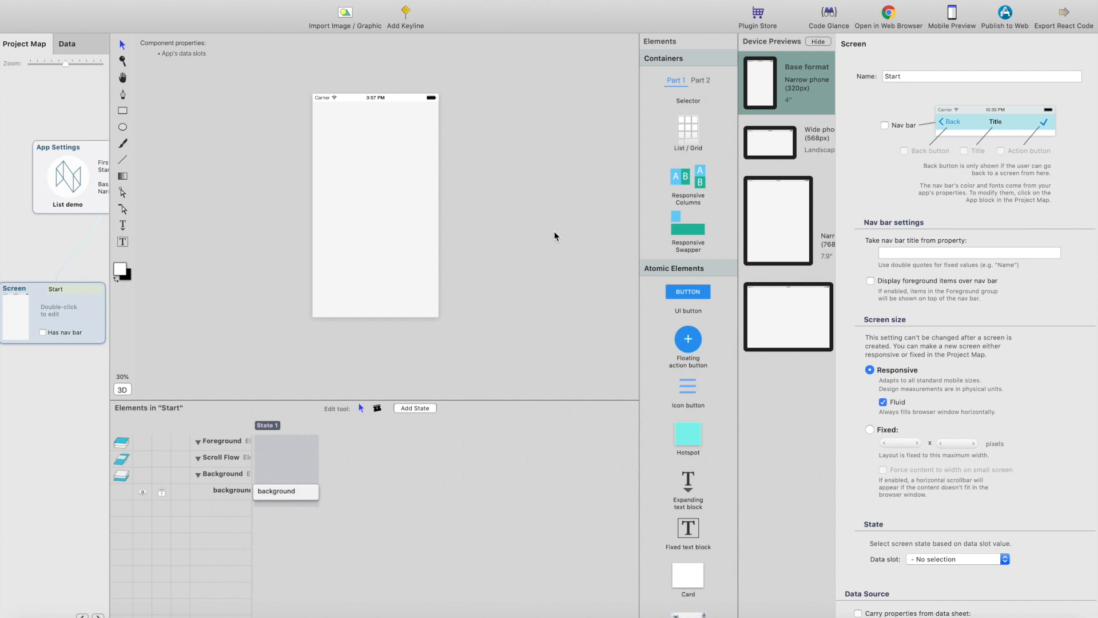
pyautogui.moveTo(681, 384)
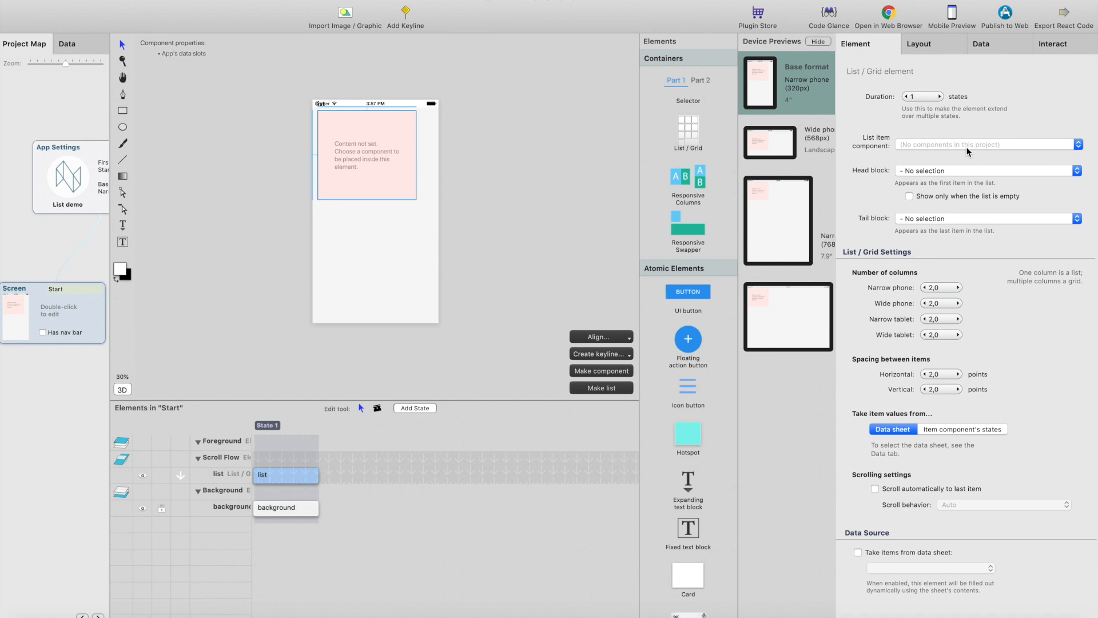
pyautogui.moveTo(920, 140)
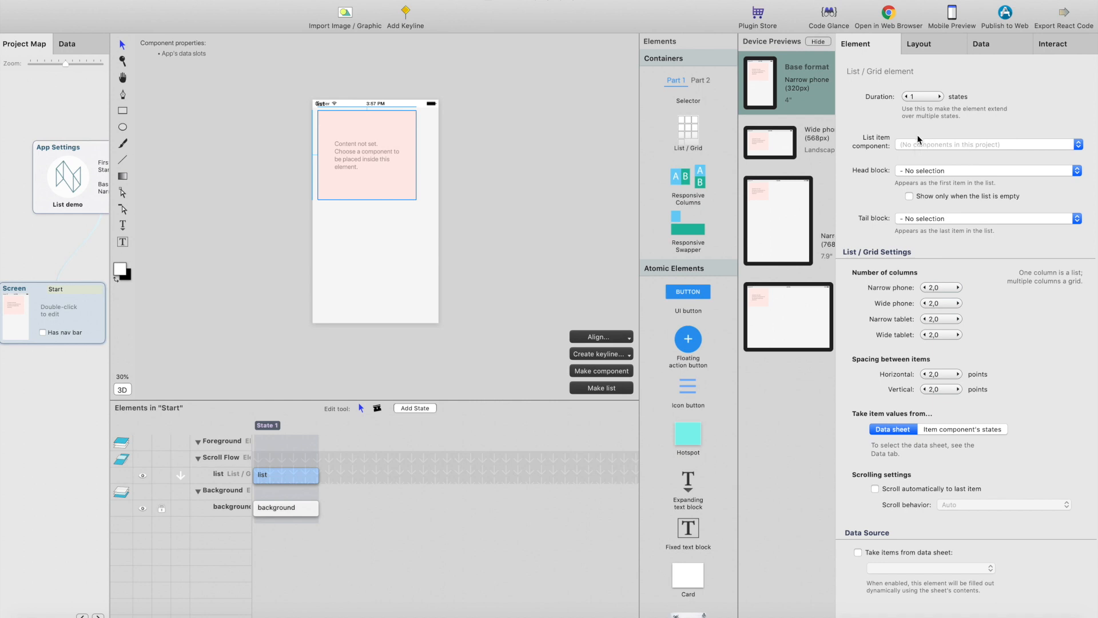
pyautogui.moveTo(968, 155)
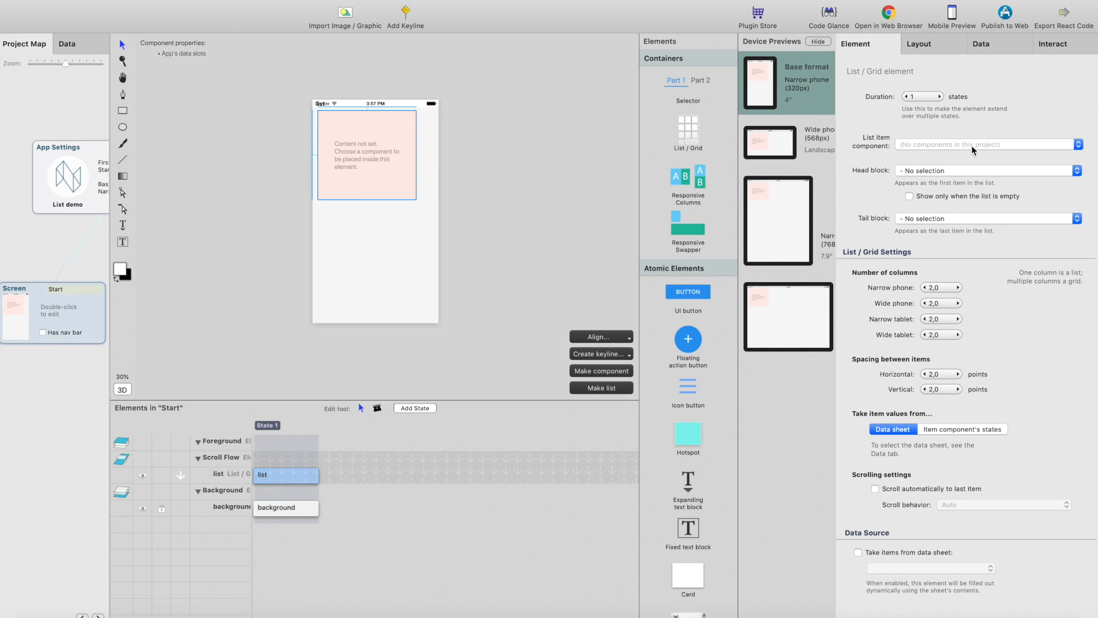
pyautogui.moveTo(953, 173)
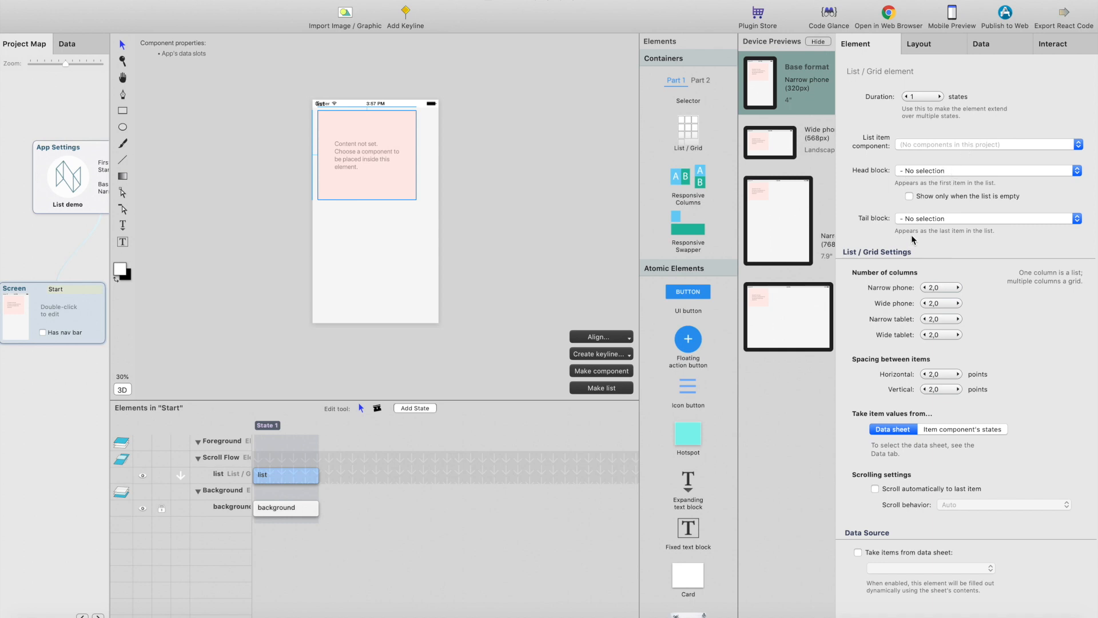
pyautogui.moveTo(941, 230)
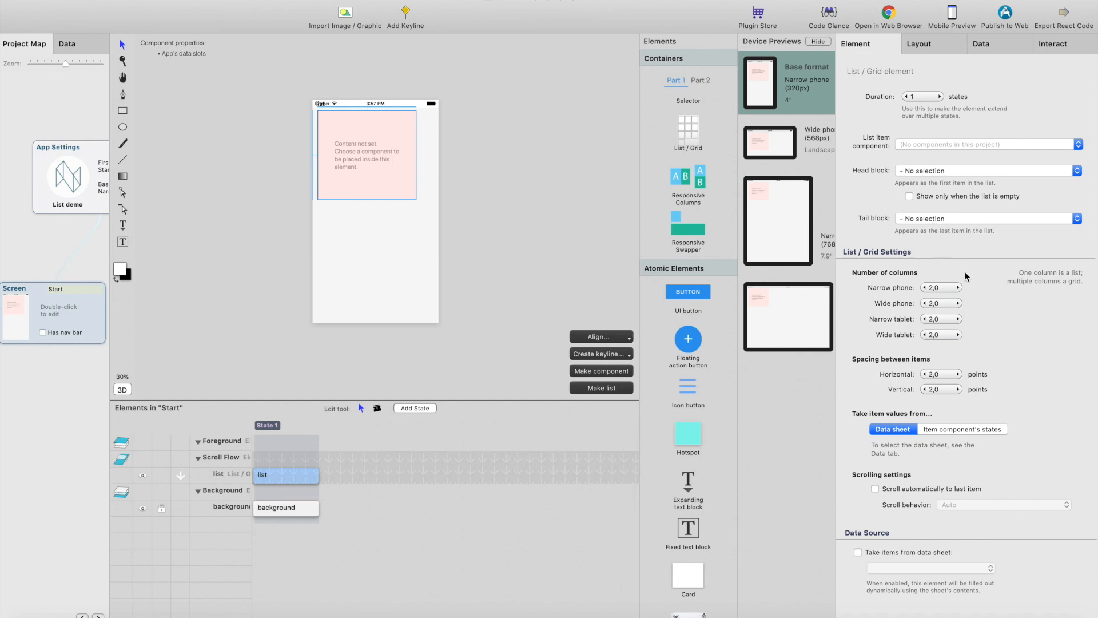
pyautogui.moveTo(910, 301)
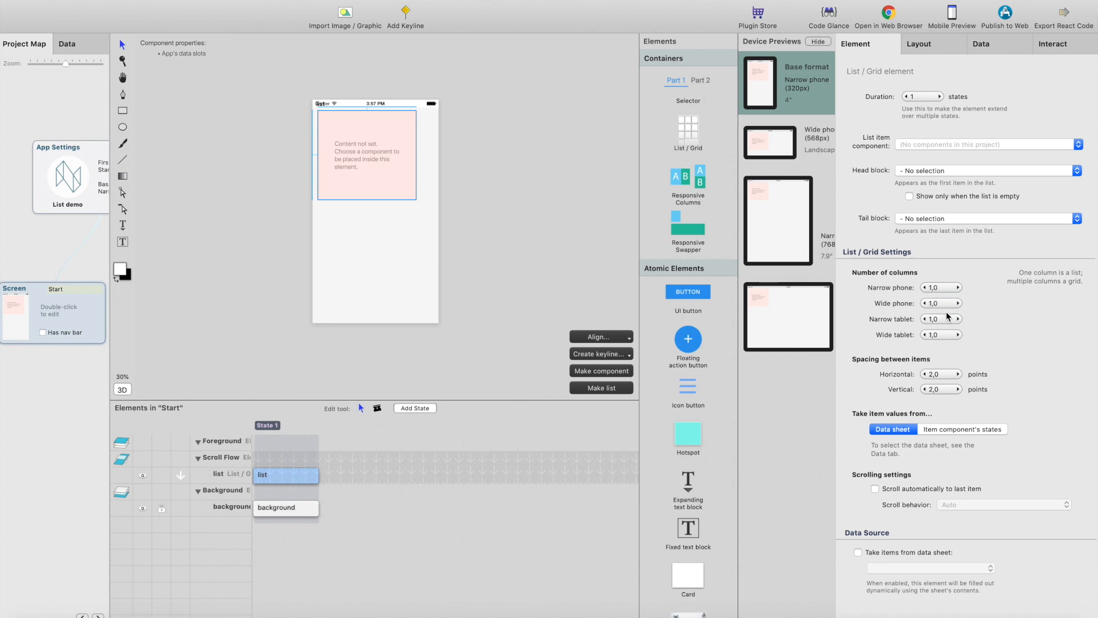
pyautogui.click(958, 302)
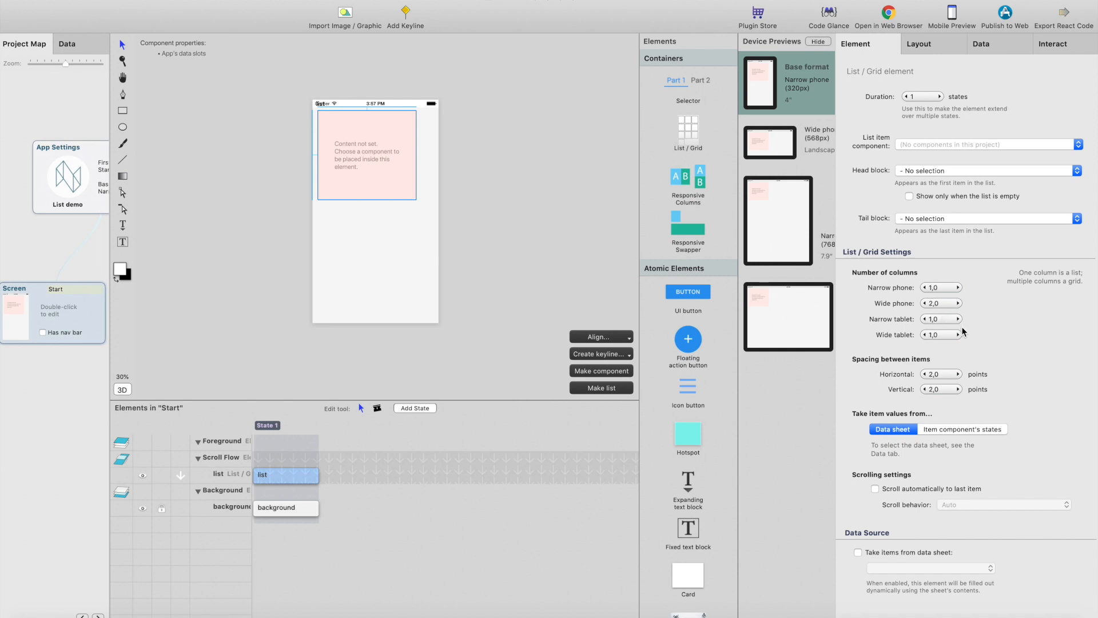
pyautogui.click(952, 319)
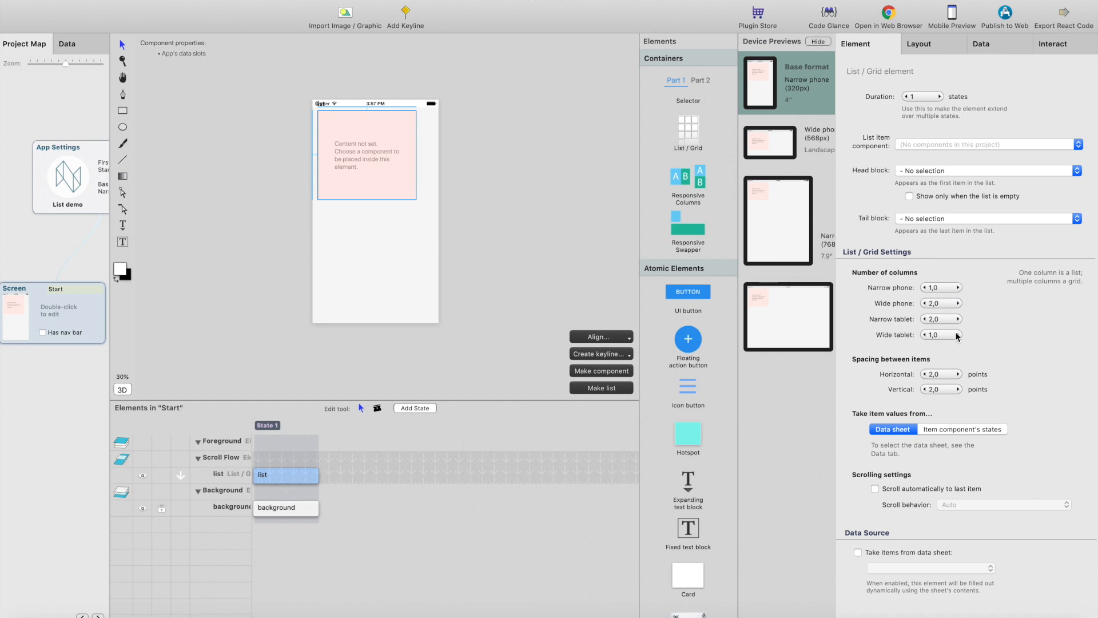
pyautogui.click(954, 335)
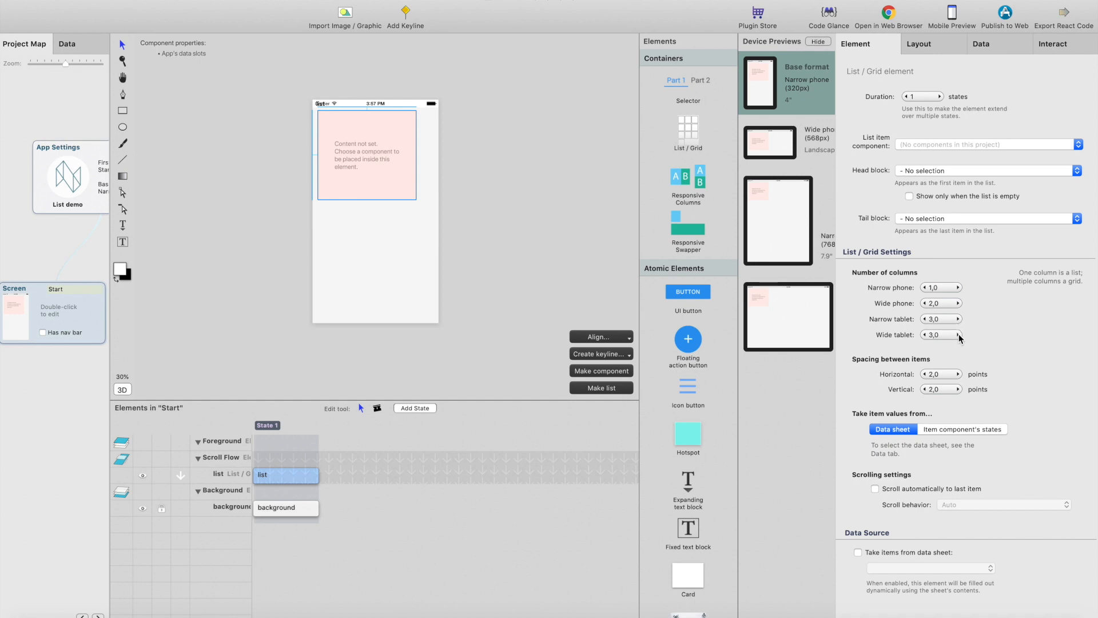
pyautogui.click(958, 336)
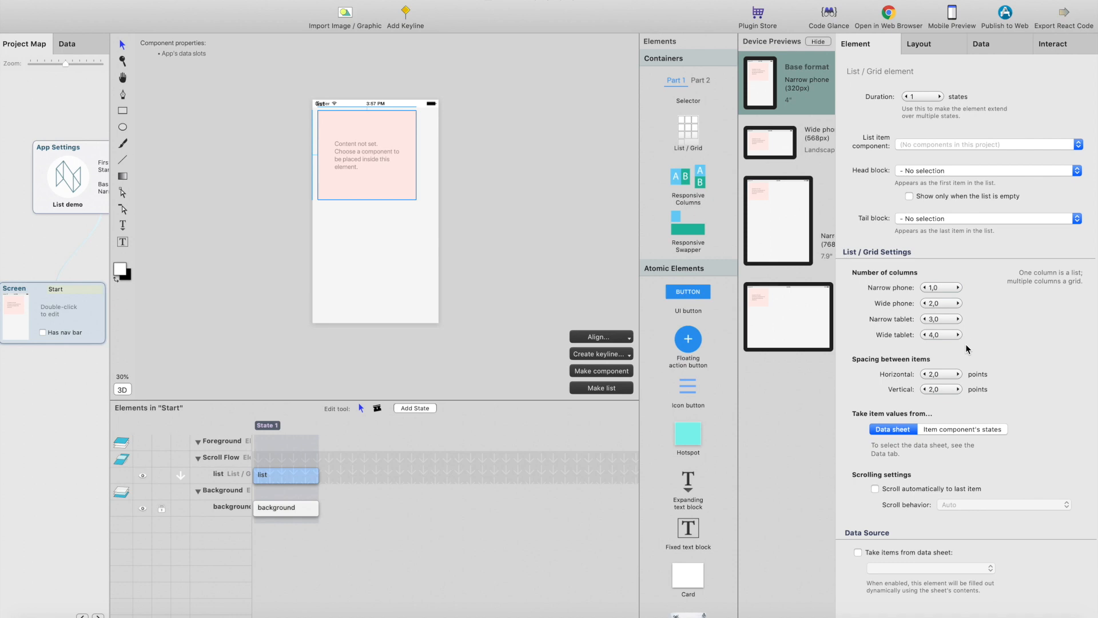
pyautogui.moveTo(976, 339)
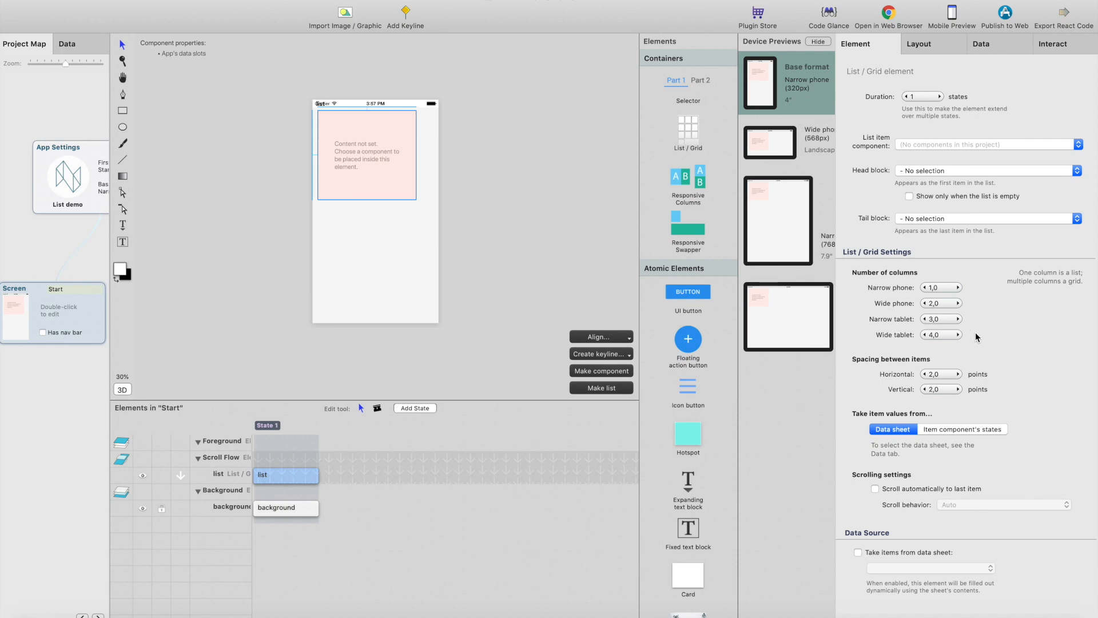
pyautogui.moveTo(974, 340)
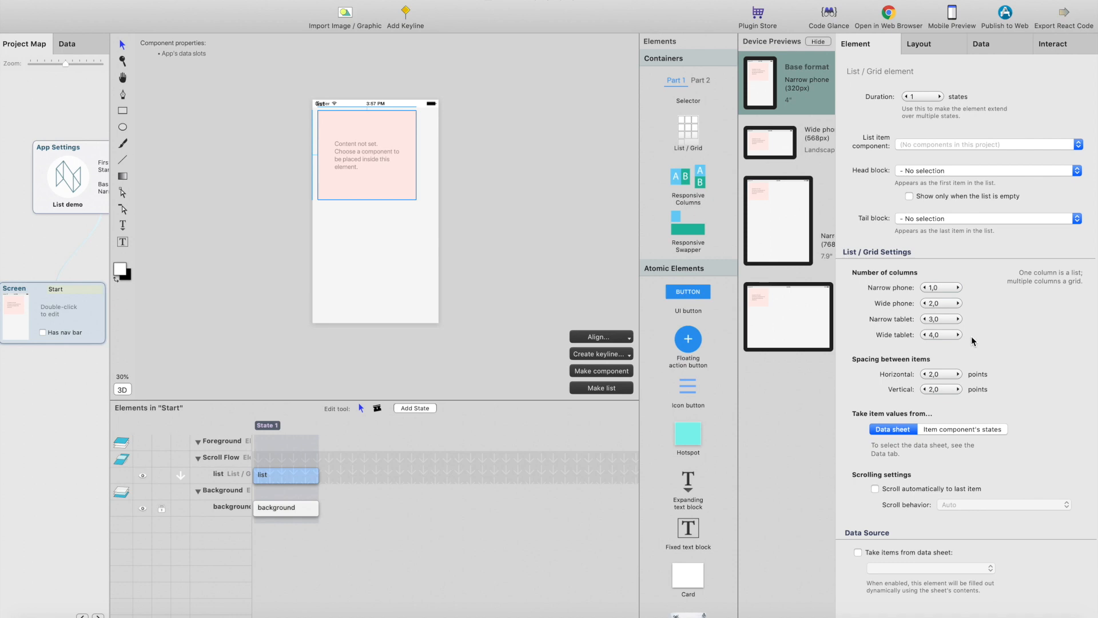
pyautogui.moveTo(978, 322)
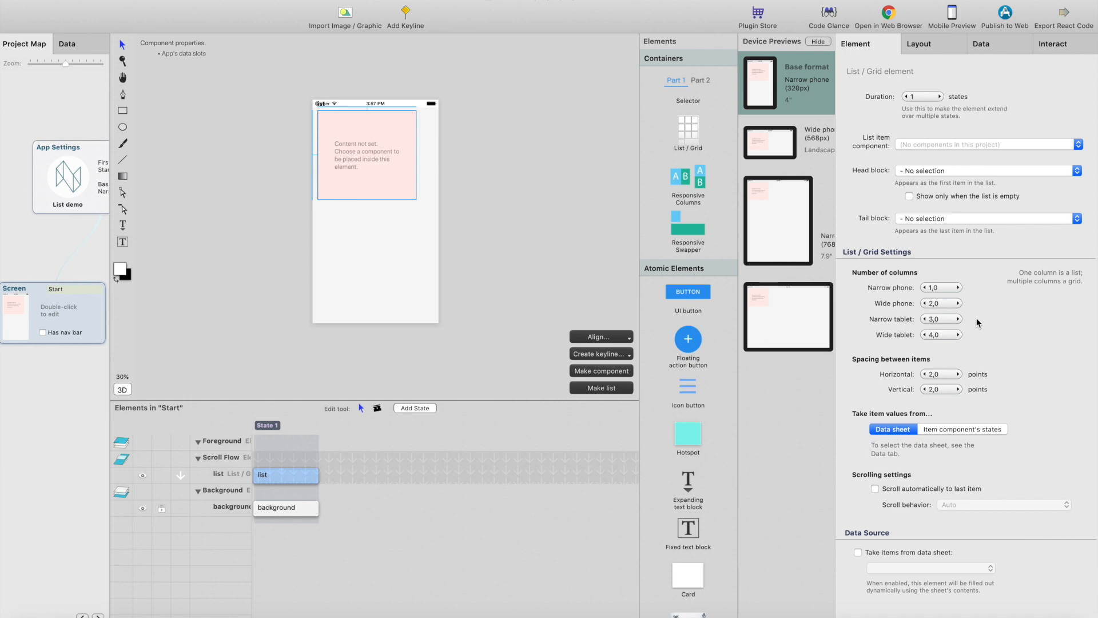
pyautogui.moveTo(350, 175)
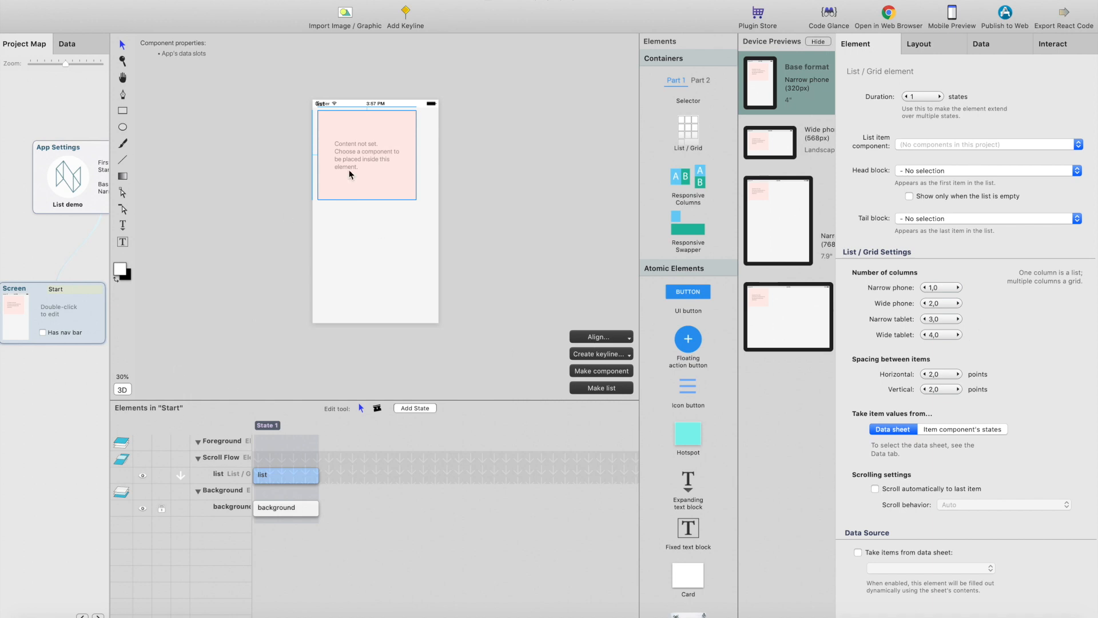
# - Create a new ListData sheet from the data sheets view and add a first column 'name'
pyautogui.click(24, 43)
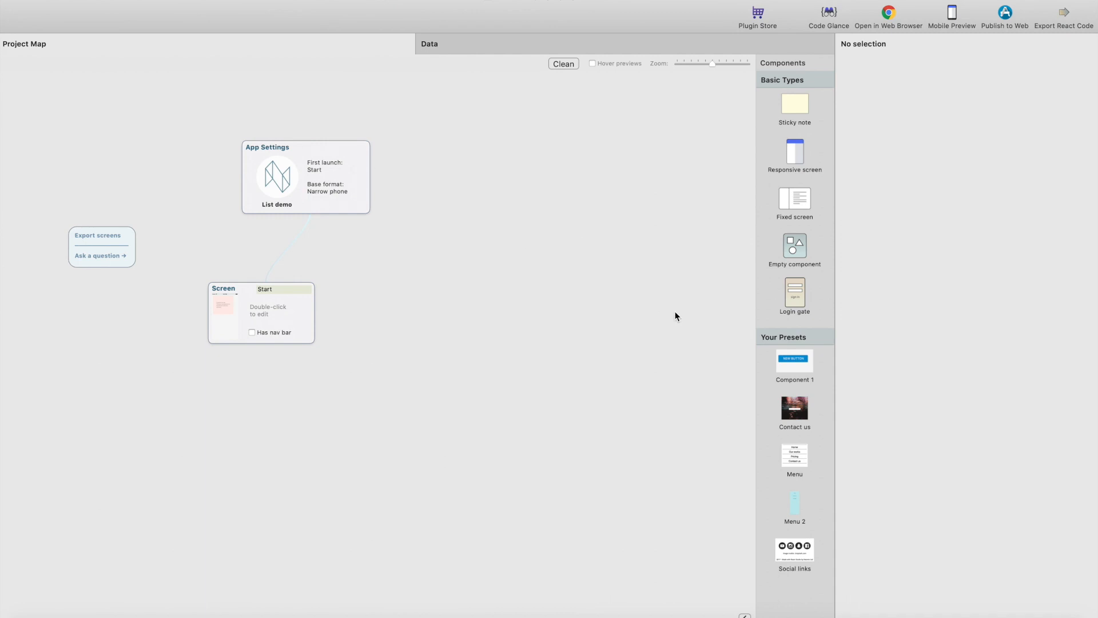
pyautogui.click(429, 43)
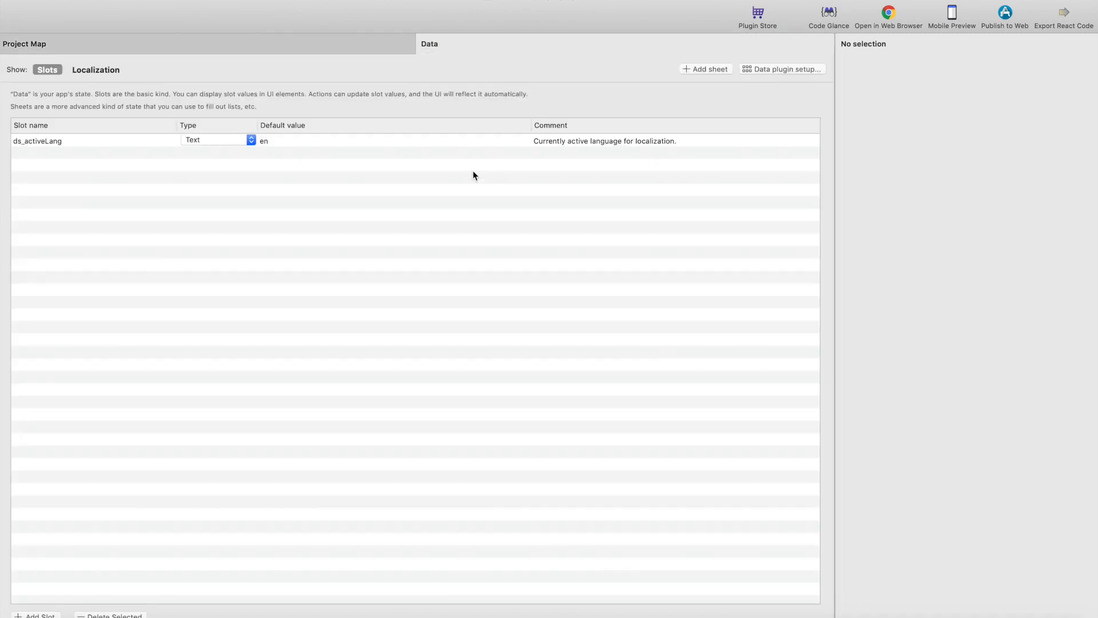
pyautogui.moveTo(628, 72)
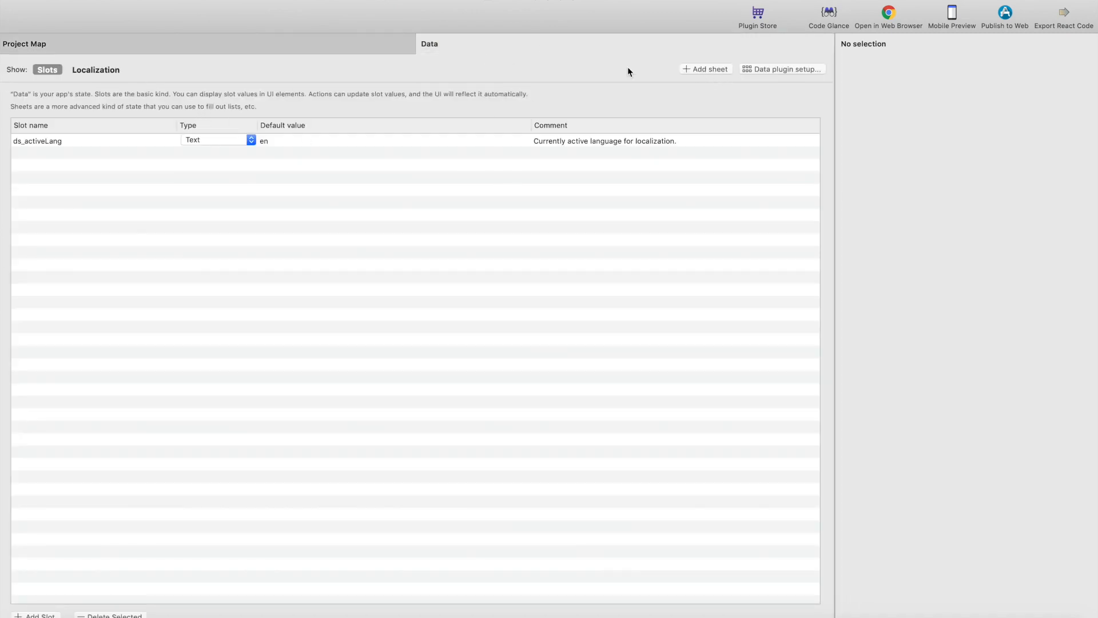
pyautogui.click(706, 68)
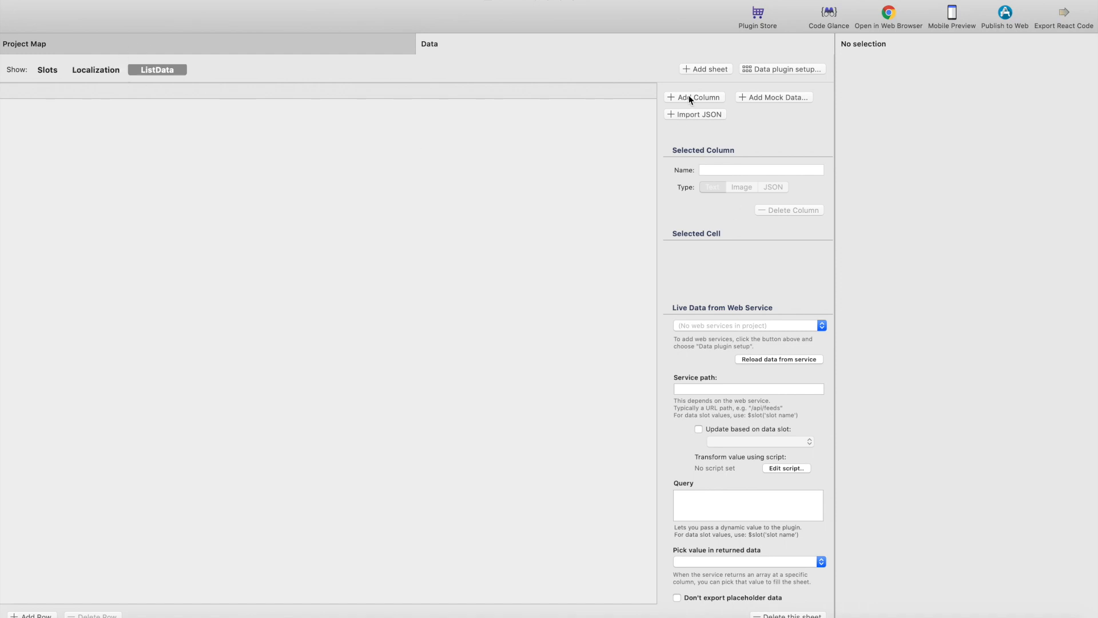
pyautogui.click(694, 97)
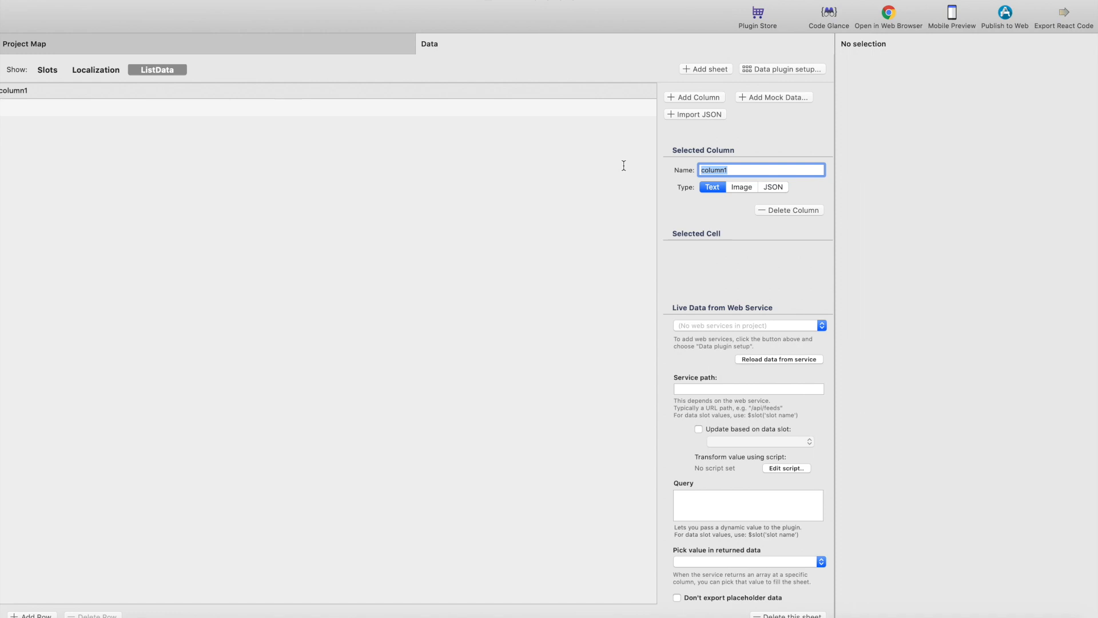
pyautogui.write('nam')
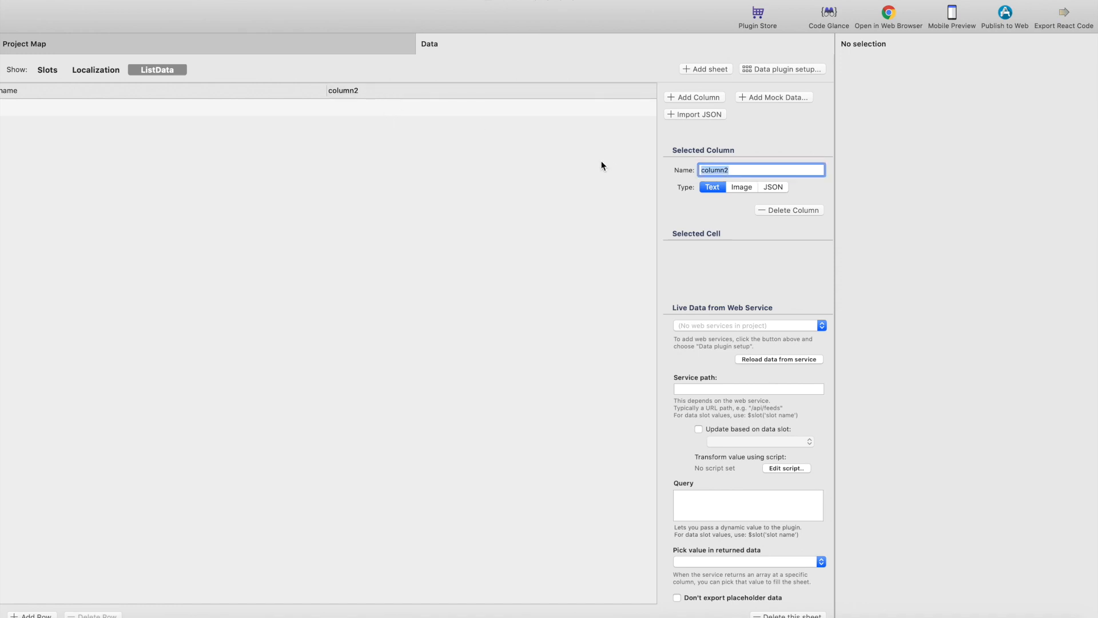
# - Add an 'email' column and an Image-type column named 'image'
pyautogui.write('email')
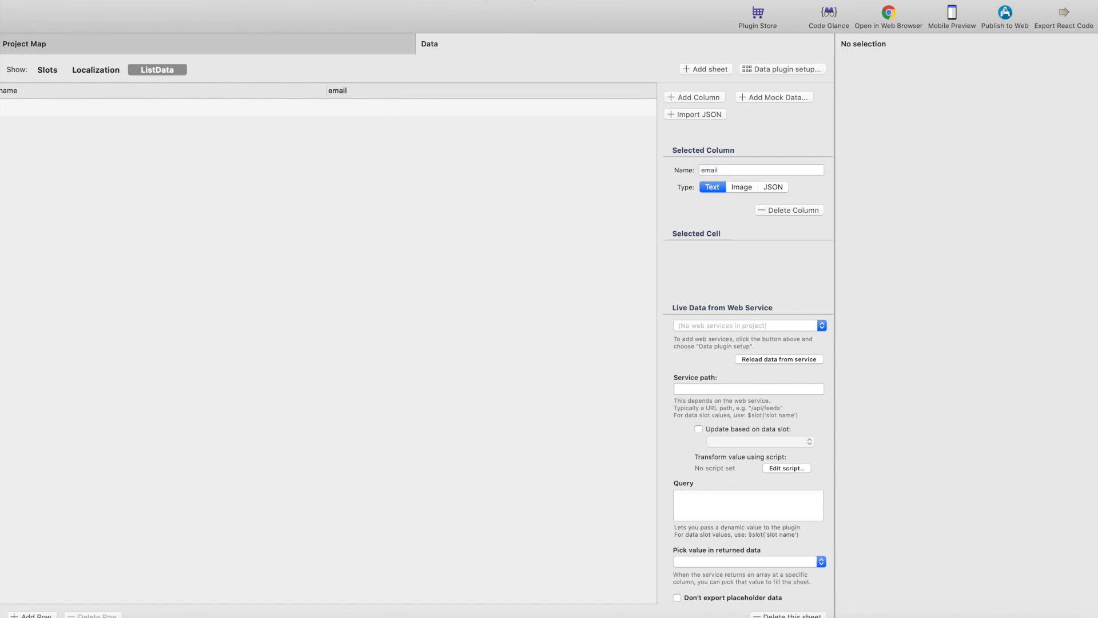
pyautogui.click(694, 96)
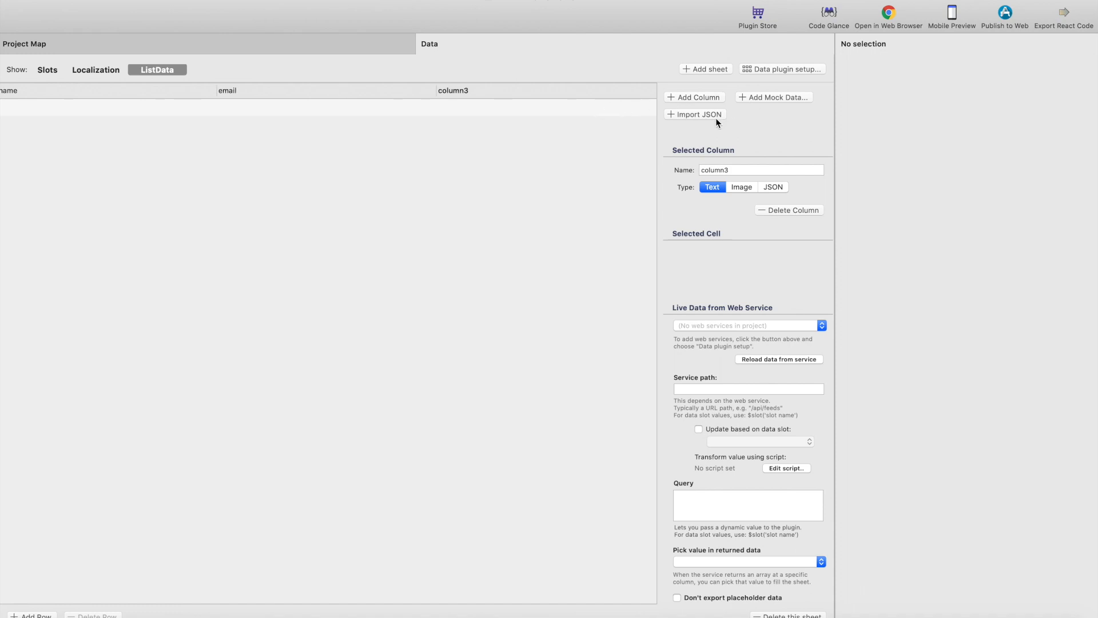
pyautogui.click(741, 186)
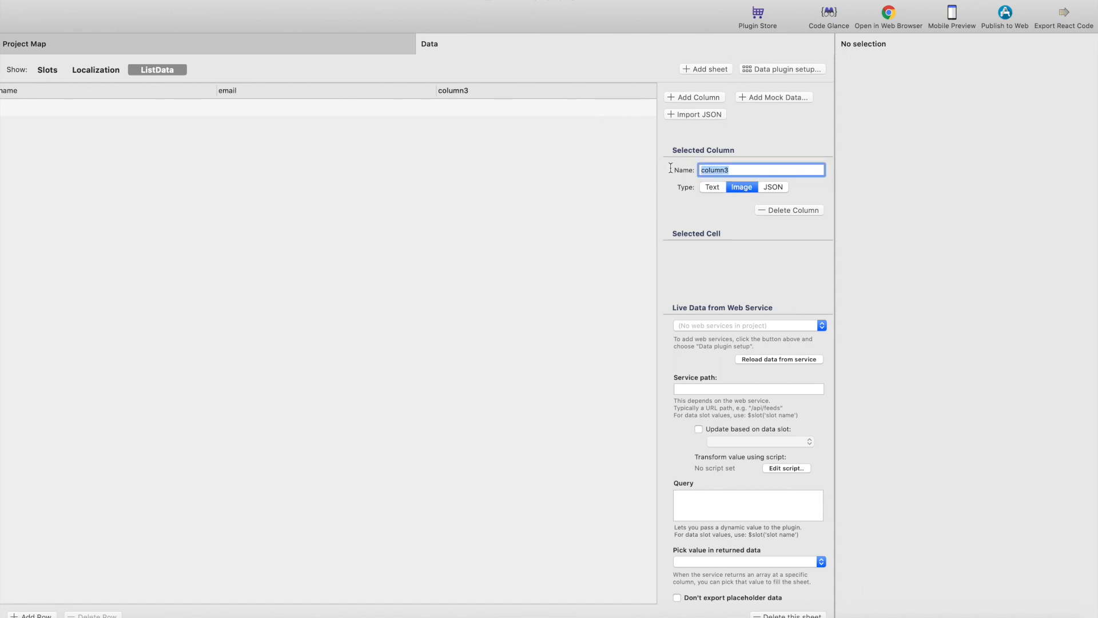
pyautogui.write('image')
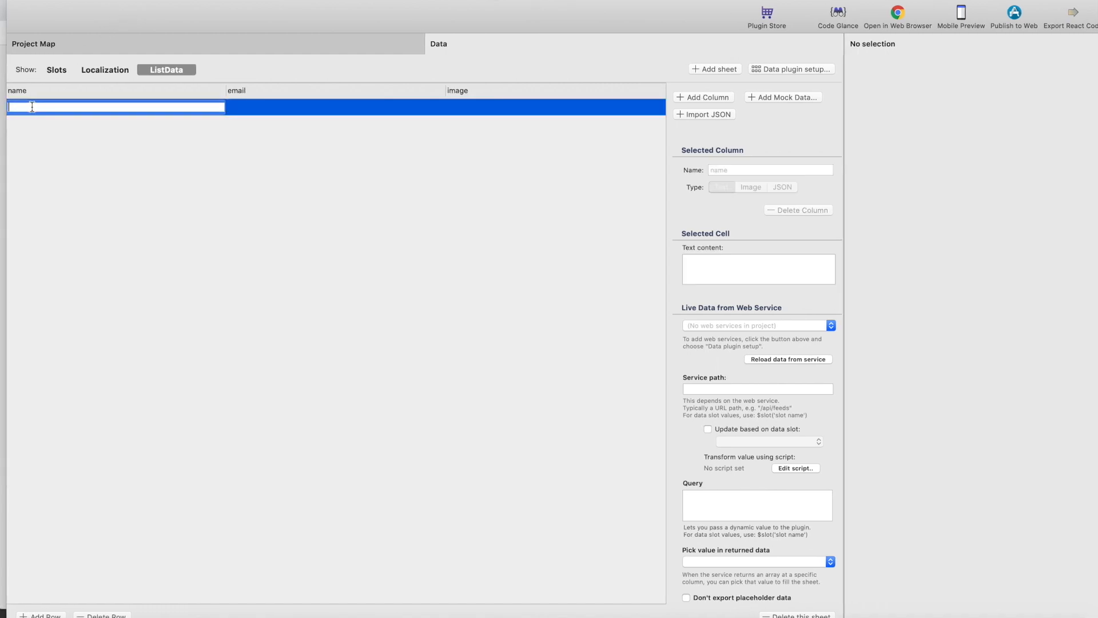
# - Fill the sheet with sample rows of names like Jane, example emails and portrait photos
pyautogui.write('Jane')
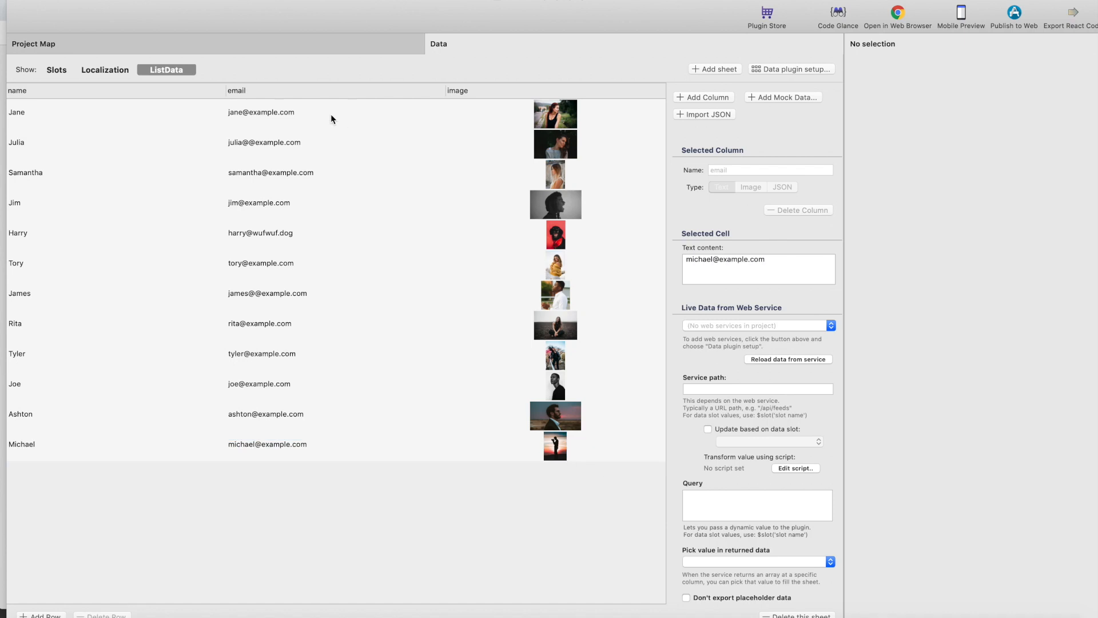
pyautogui.moveTo(371, 124)
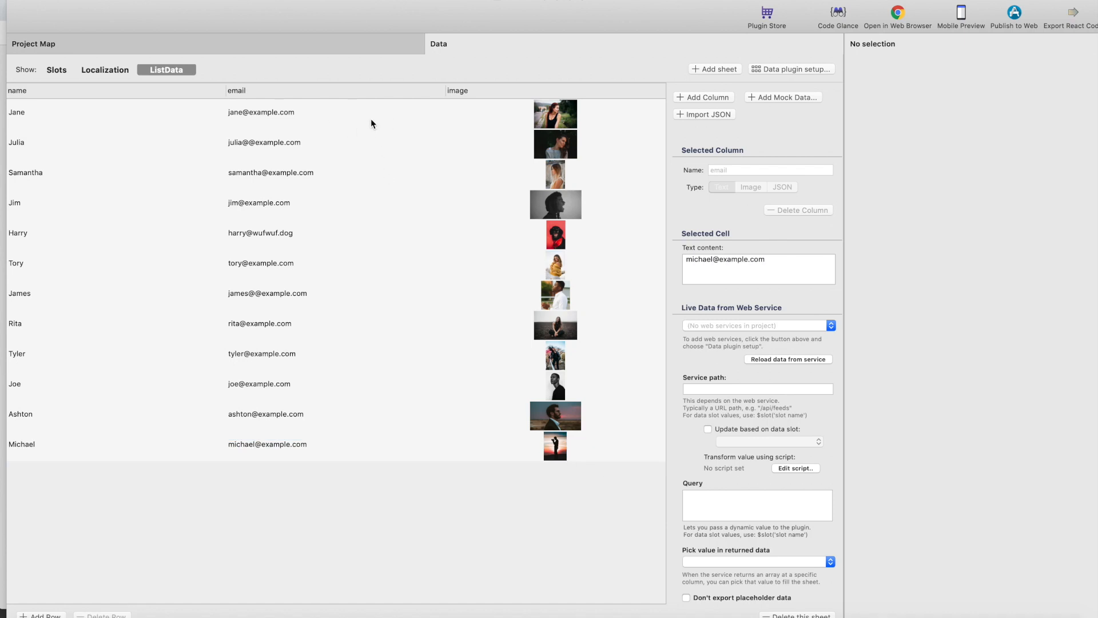
pyautogui.moveTo(87, 155)
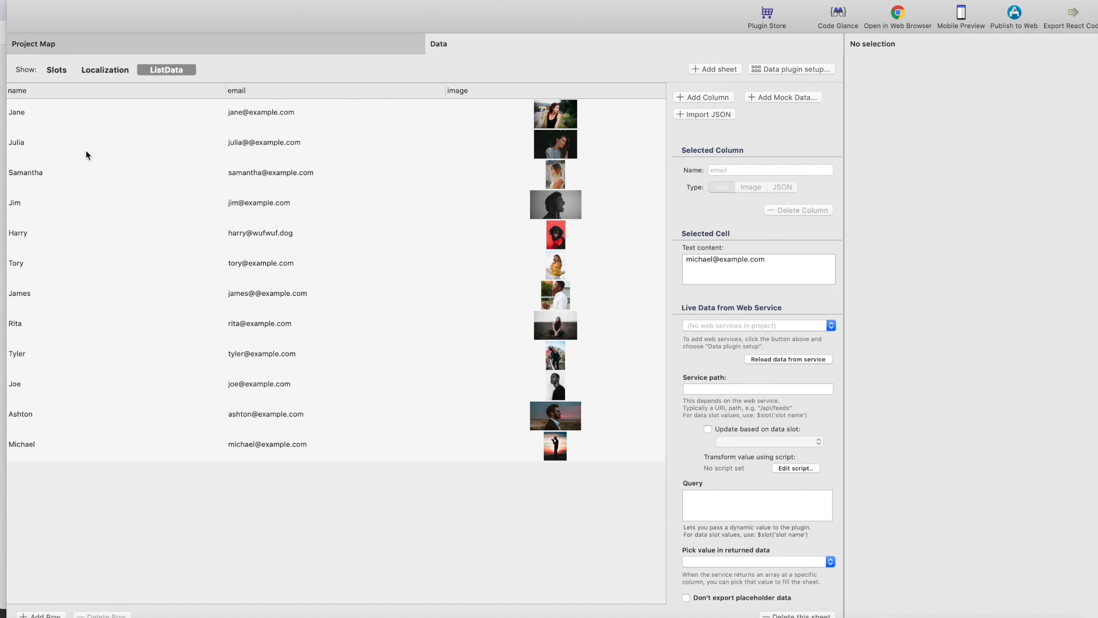
pyautogui.moveTo(75, 135)
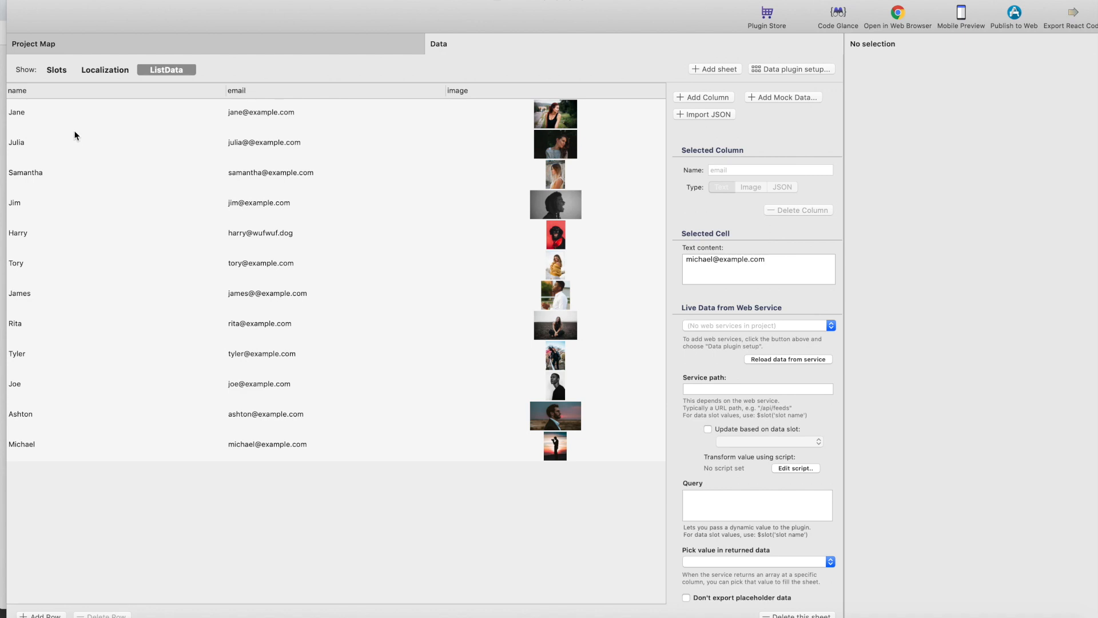
pyautogui.moveTo(59, 117)
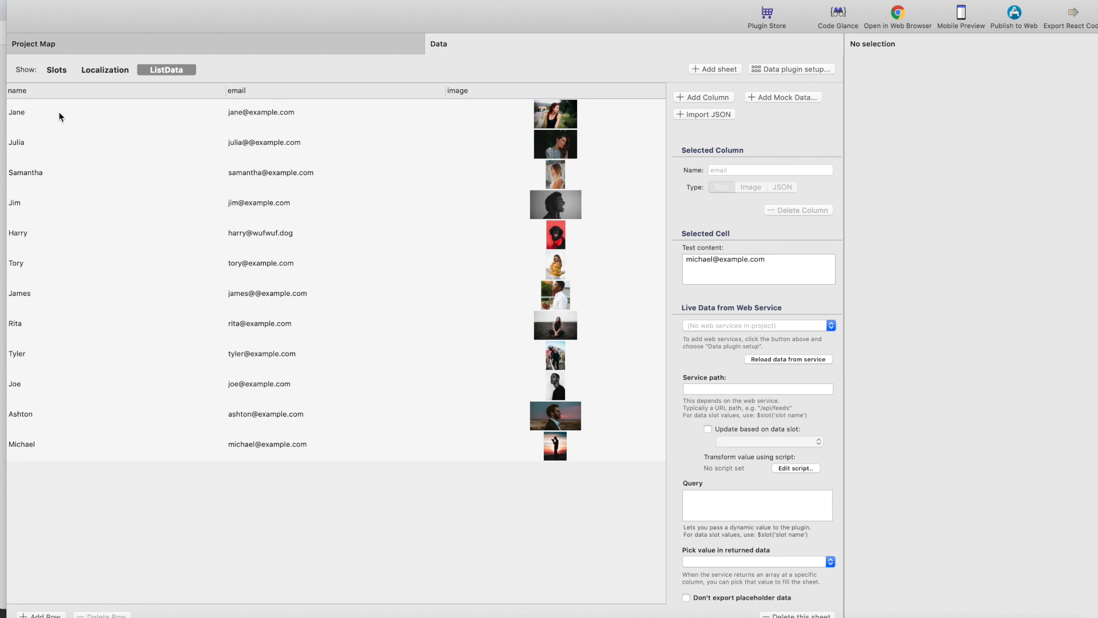
pyautogui.moveTo(38, 101)
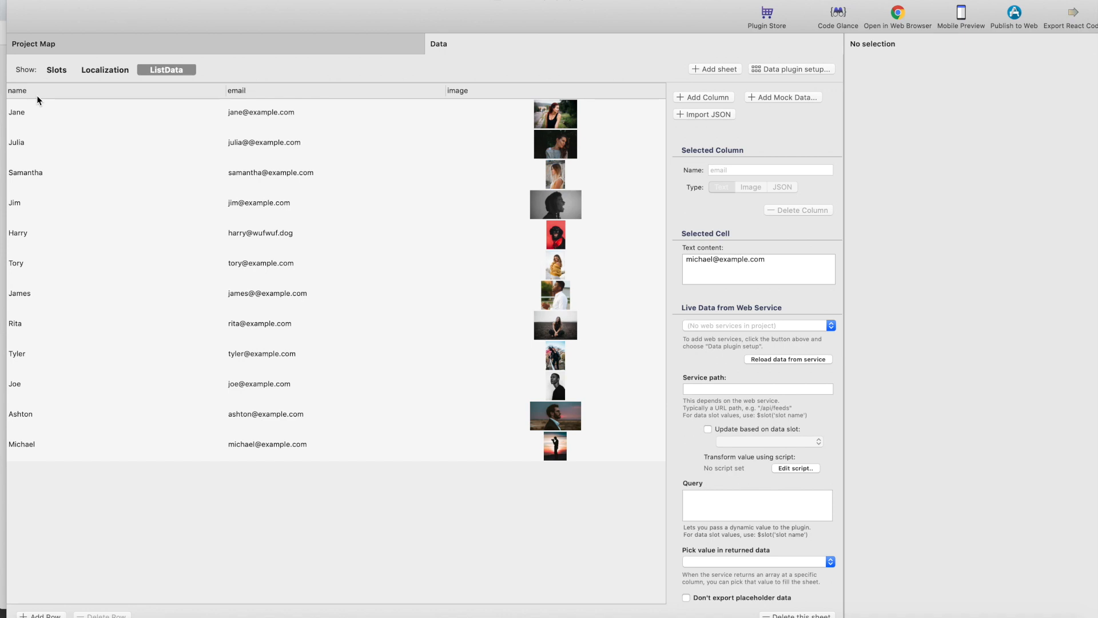
pyautogui.moveTo(539, 98)
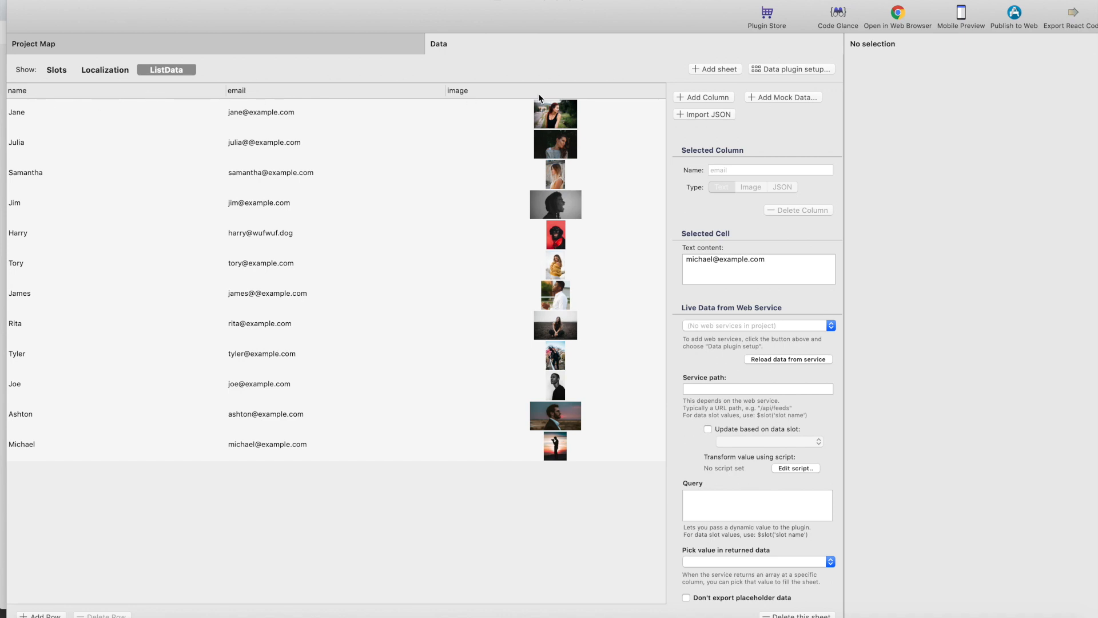
pyautogui.moveTo(192, 49)
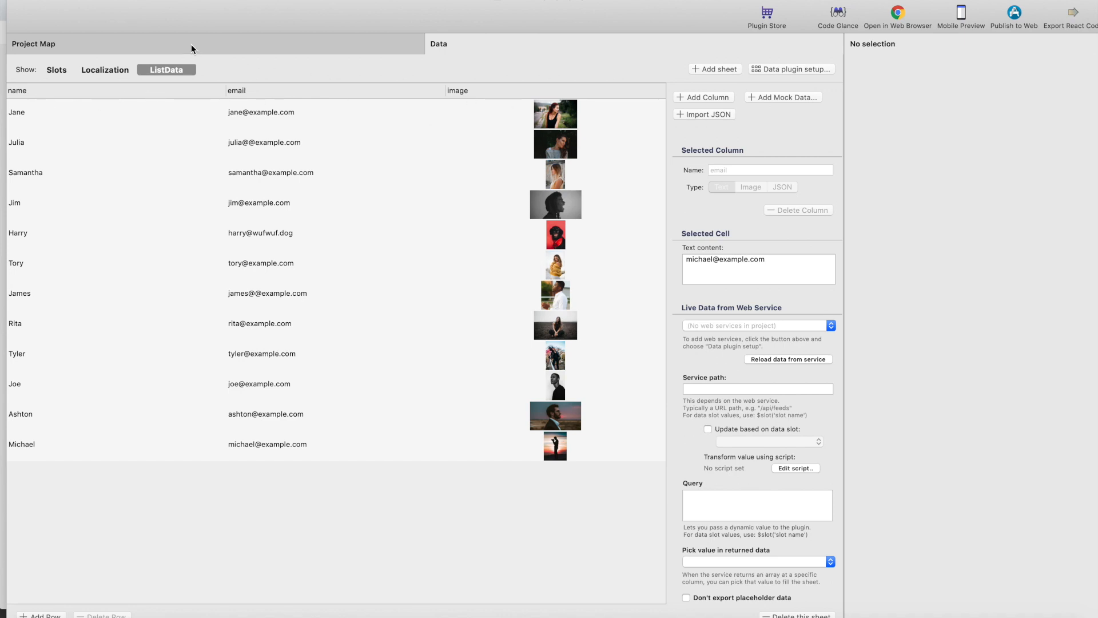
# - Set the Start screen's list to take its items from the ListData sheet
pyautogui.click(33, 43)
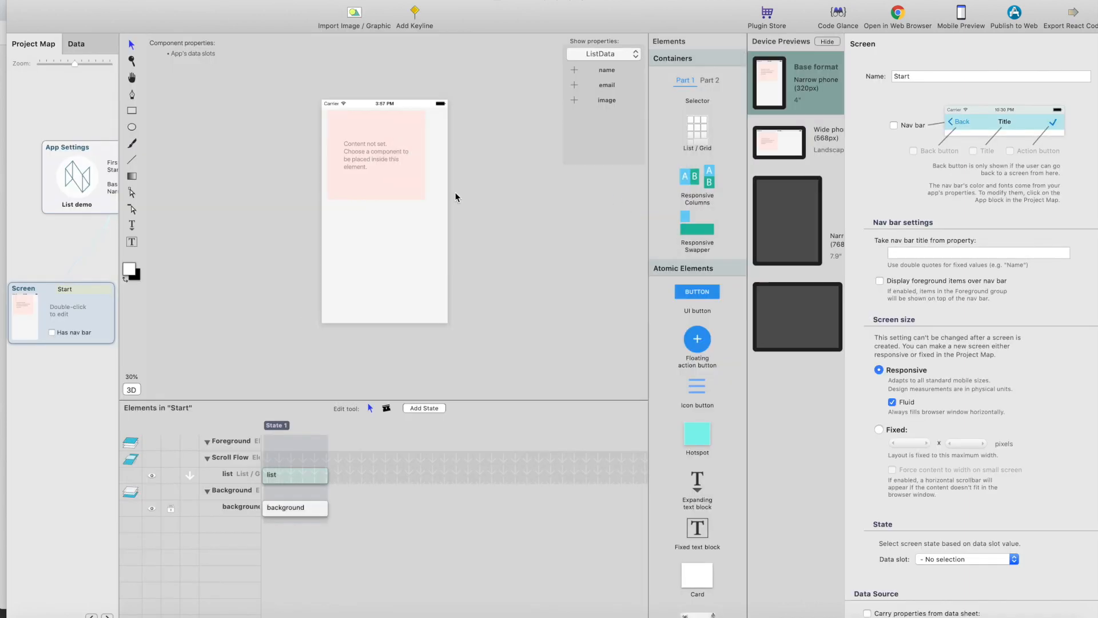
pyautogui.click(294, 473)
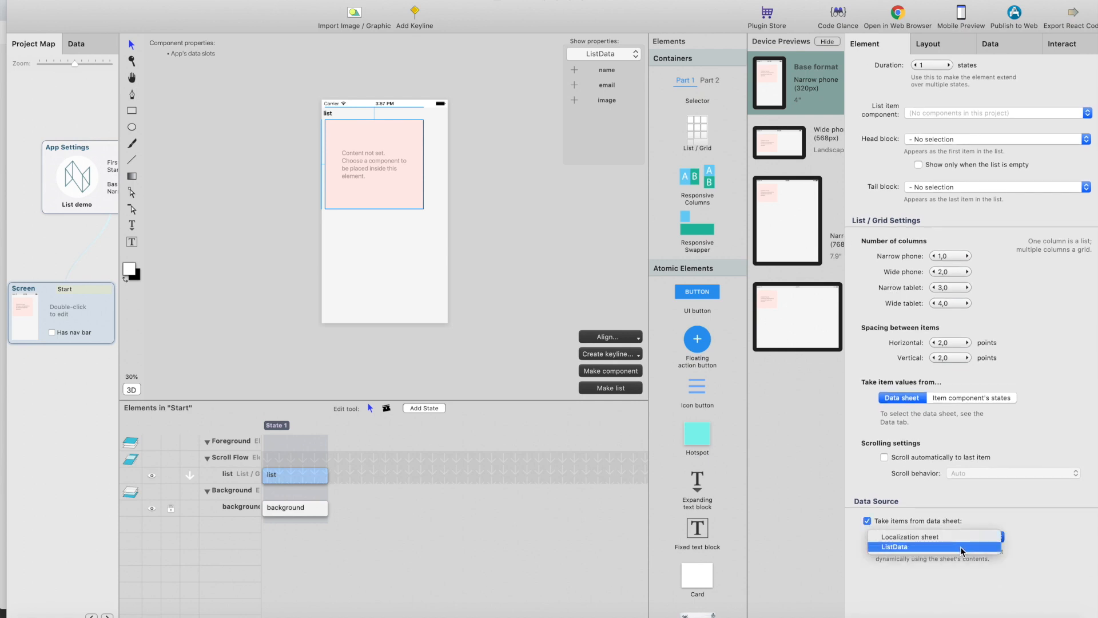
pyautogui.click(894, 547)
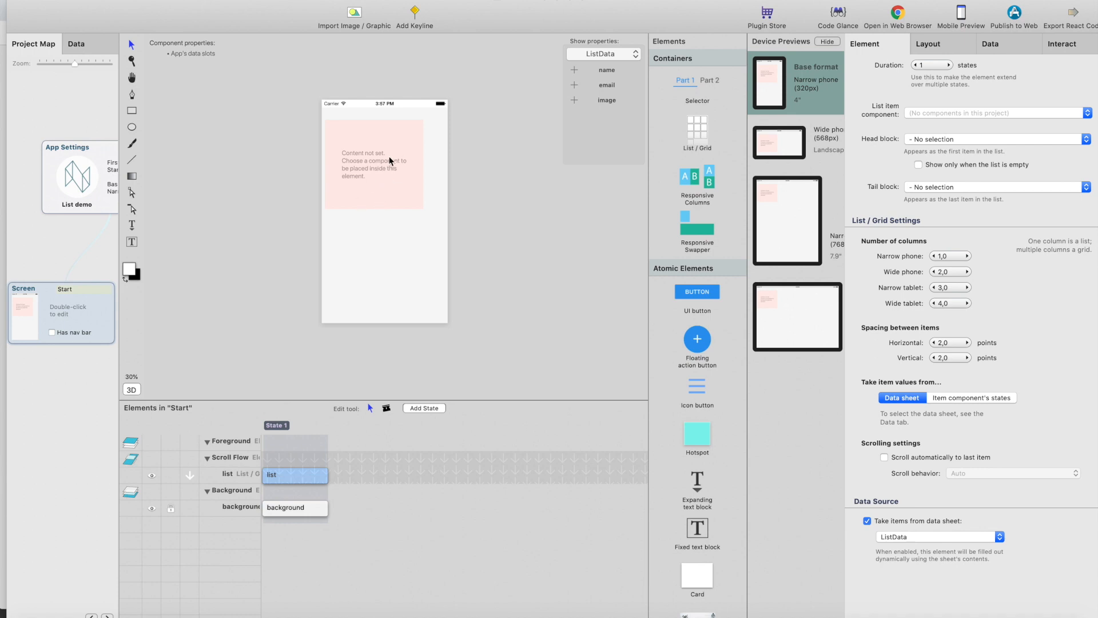
pyautogui.moveTo(400, 160)
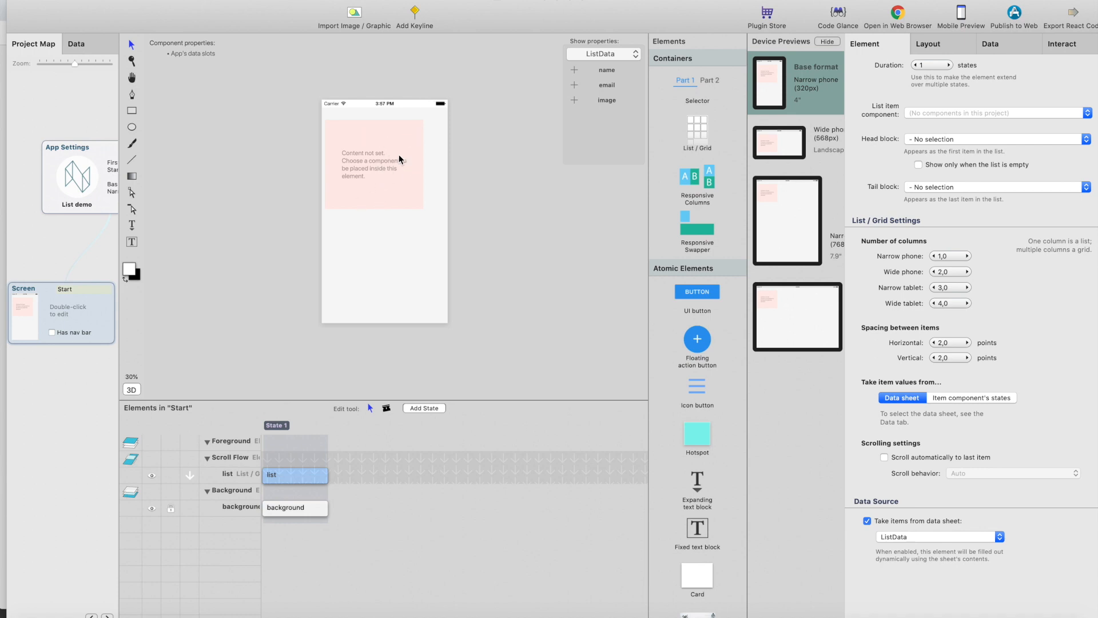
pyautogui.moveTo(379, 183)
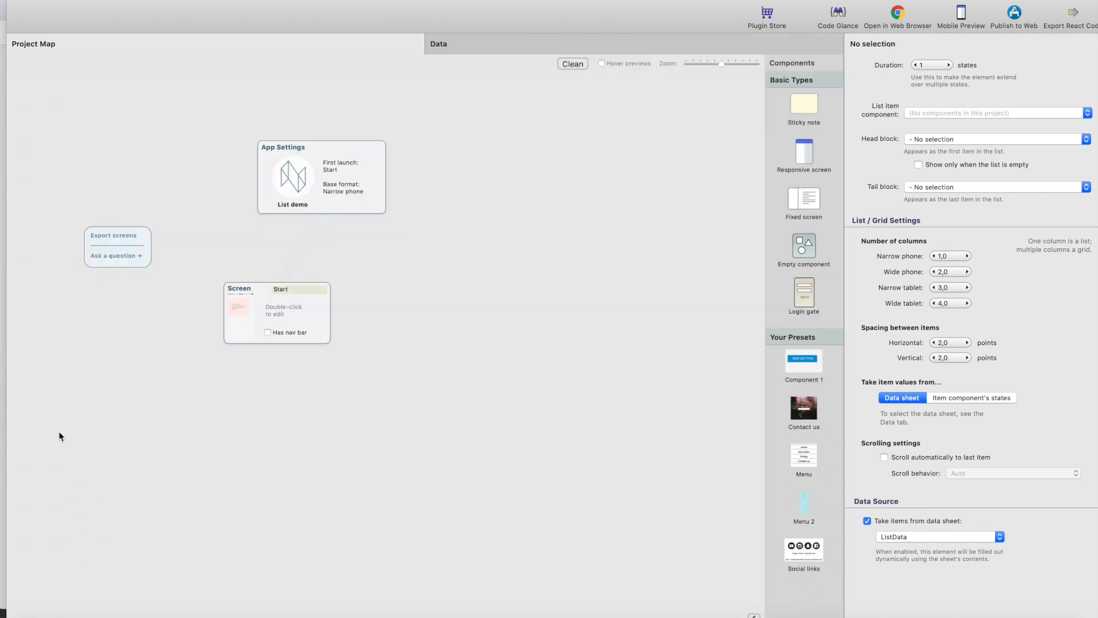
# - Add an empty component to the project map and name it TeamMember
pyautogui.click(595, 138)
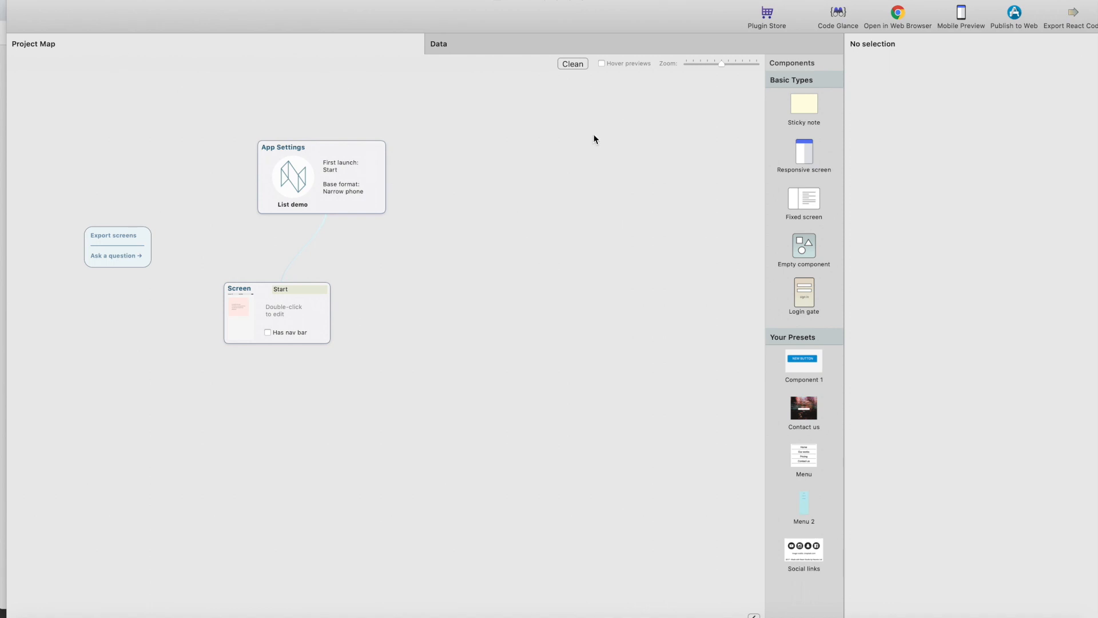
pyautogui.moveTo(812, 253)
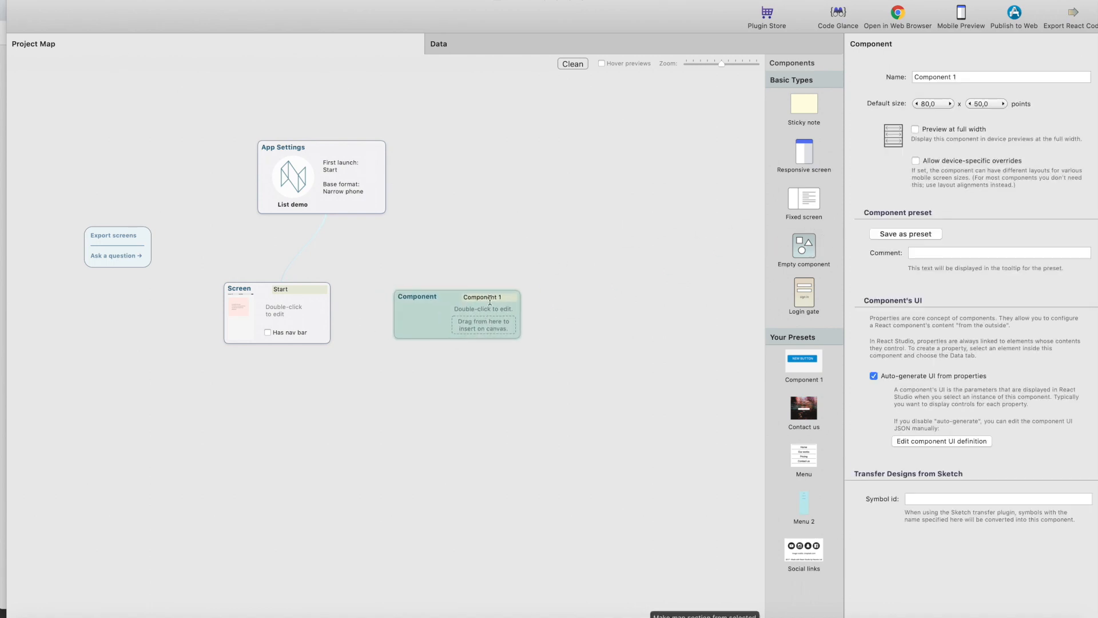
pyautogui.doubleClick(485, 296)
pyautogui.write('TeamMemebr')
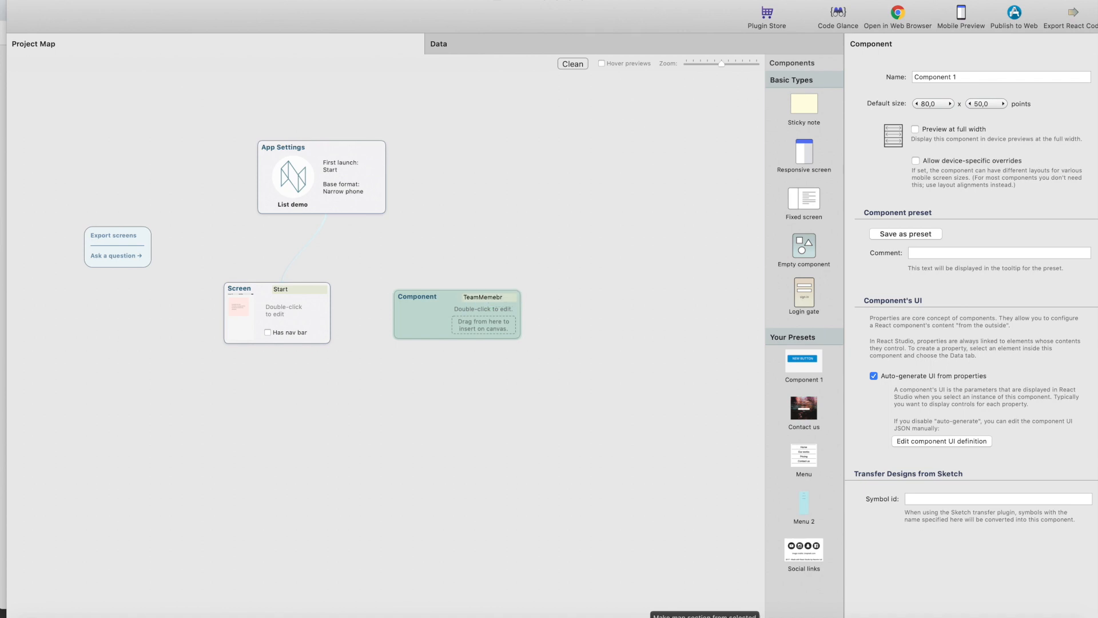
pyautogui.doubleClick(483, 297)
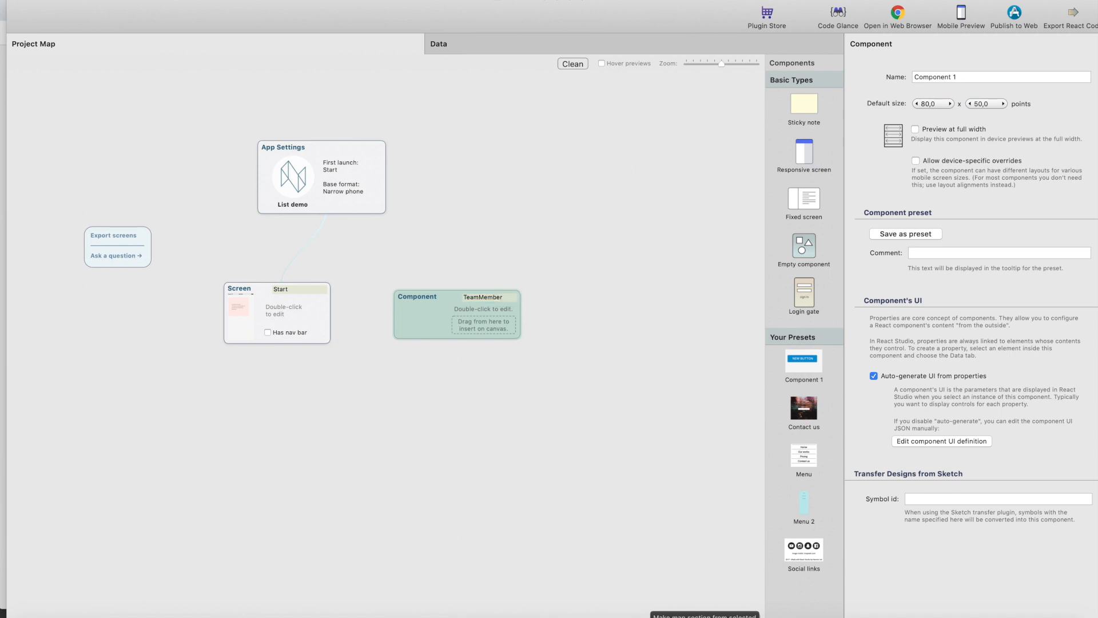
# - Make the TeamMember image a full-width landscape that keeps its content aspect ratio
pyautogui.doubleClick(457, 296)
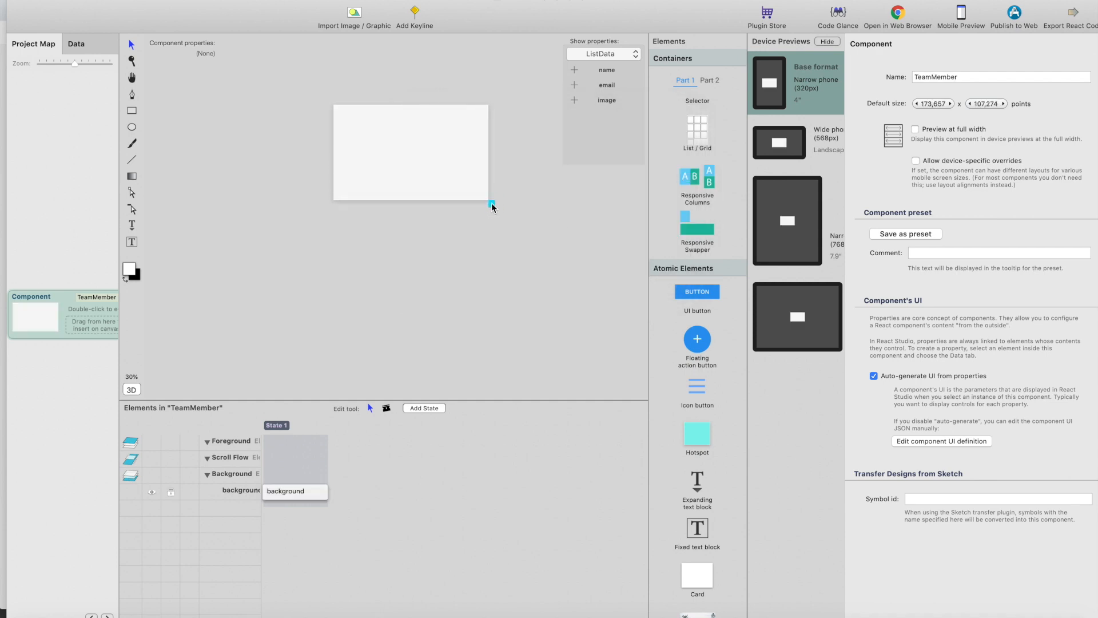
pyautogui.scroll(-3)
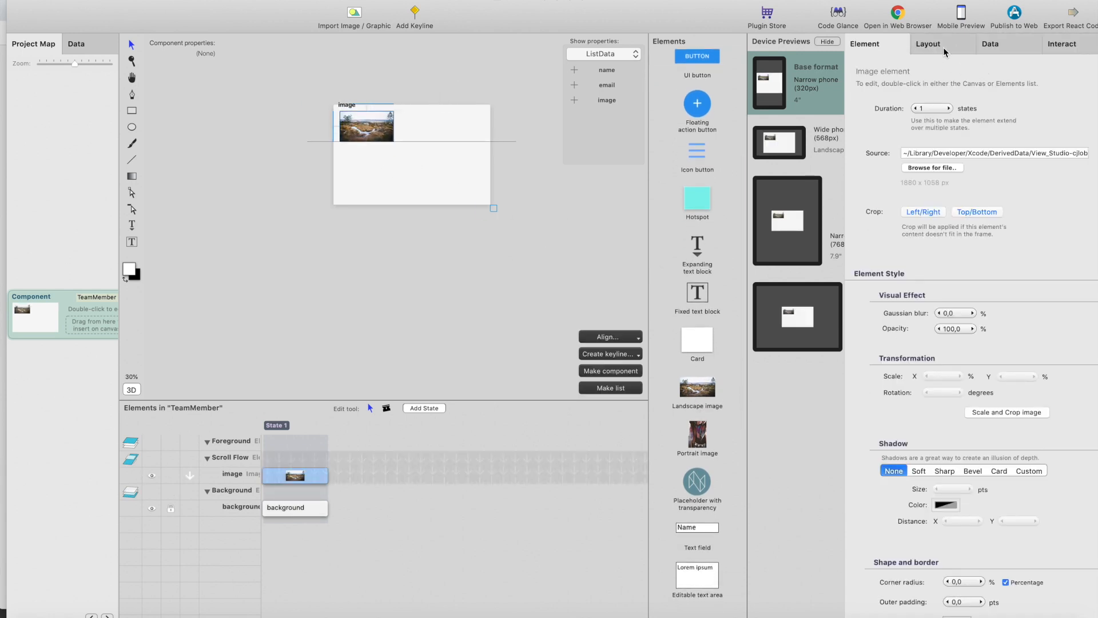
pyautogui.click(927, 44)
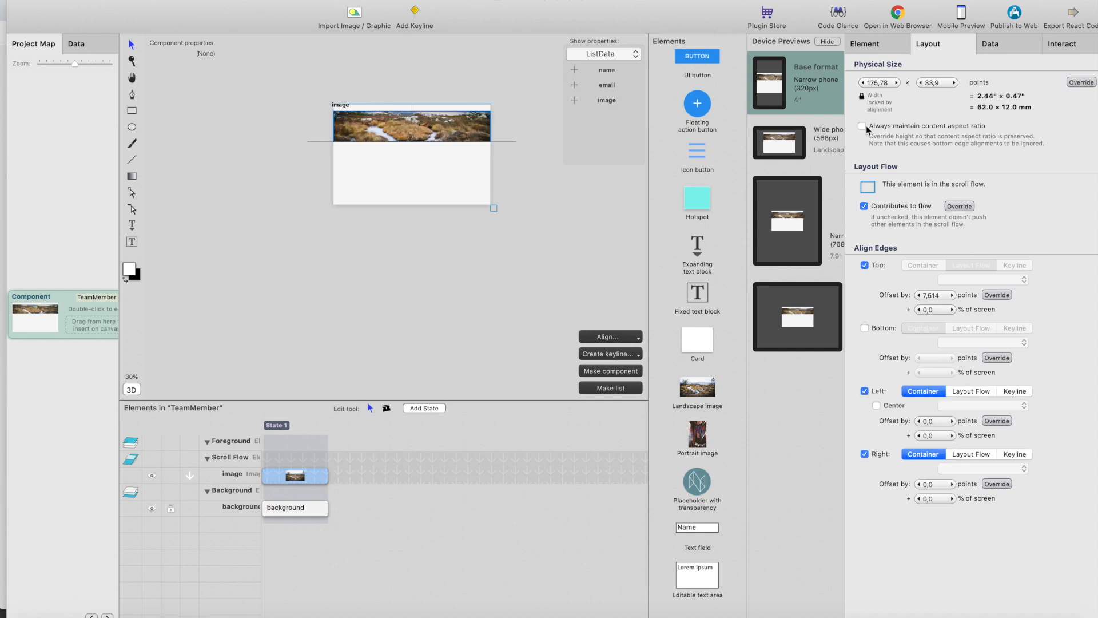
pyautogui.click(868, 127)
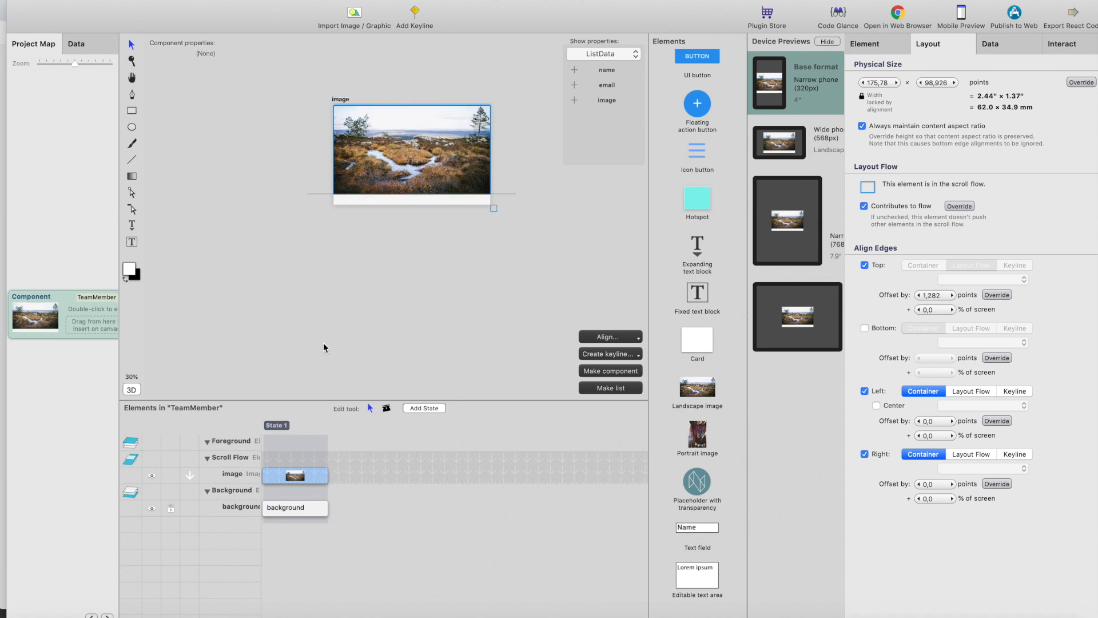
pyautogui.moveTo(726, 255)
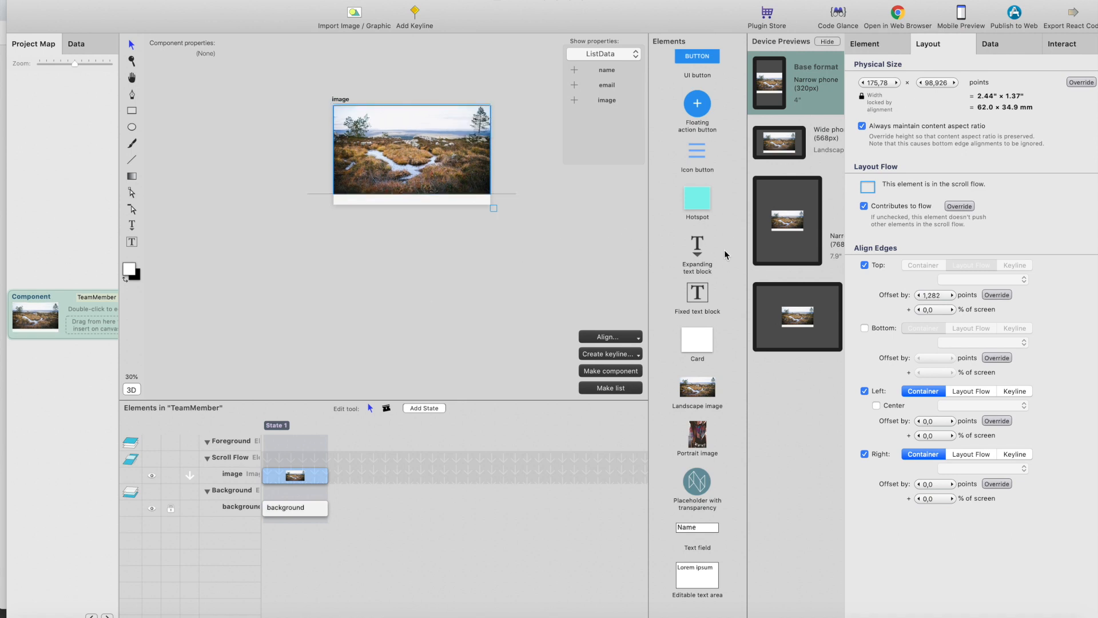
pyautogui.moveTo(697, 244)
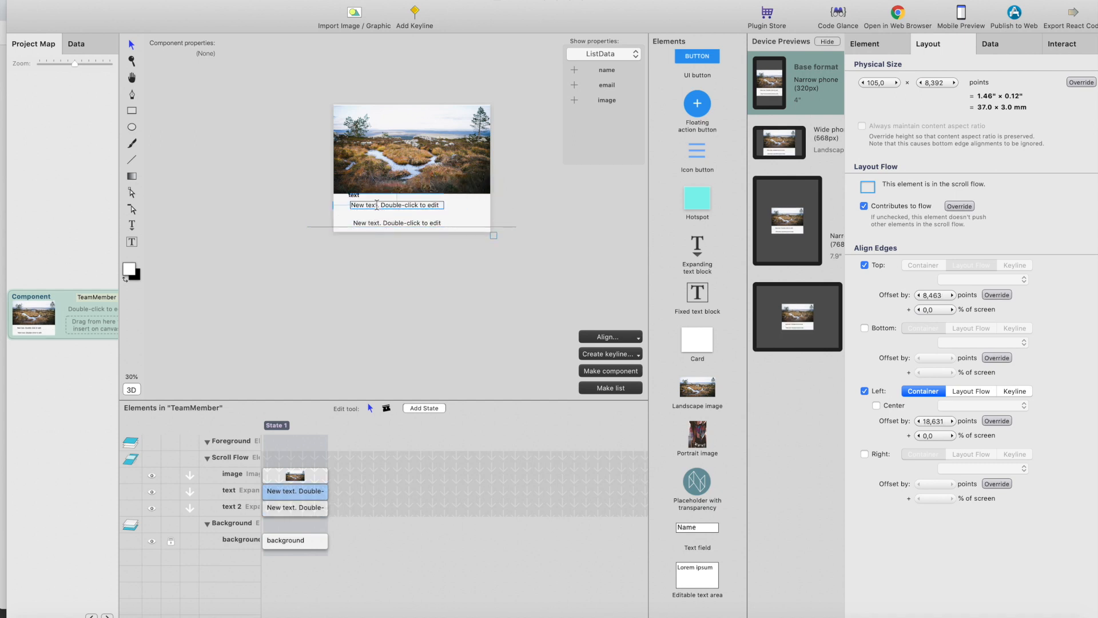
# - Turn the first text into a '(Name)' headline stretched to the card's right edge
pyautogui.doubleClick(395, 205)
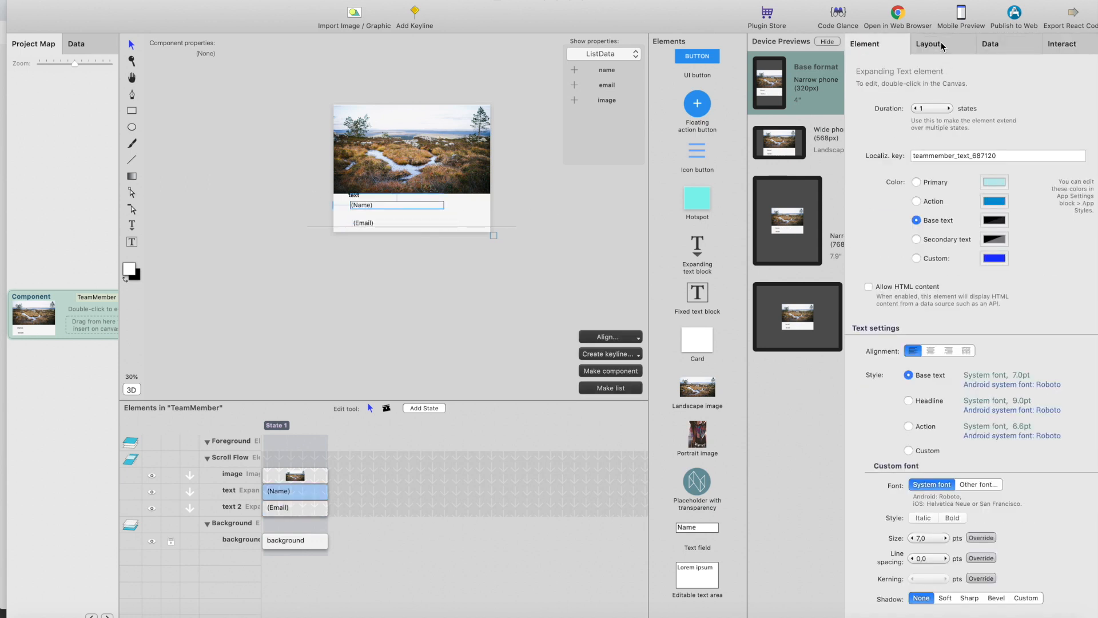
pyautogui.moveTo(990, 426)
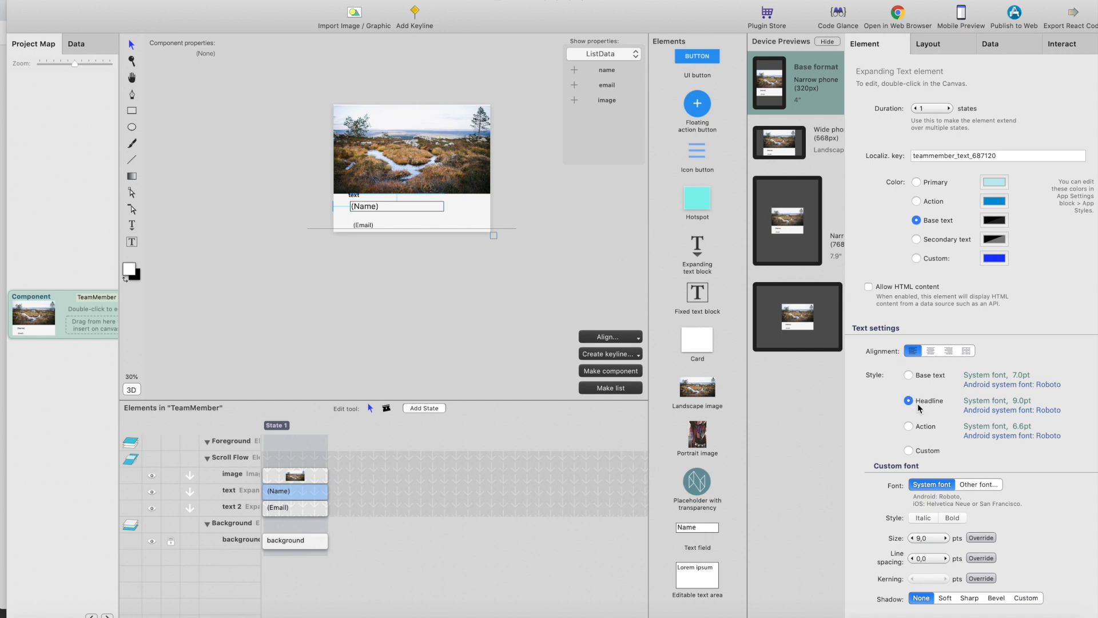
pyautogui.click(929, 44)
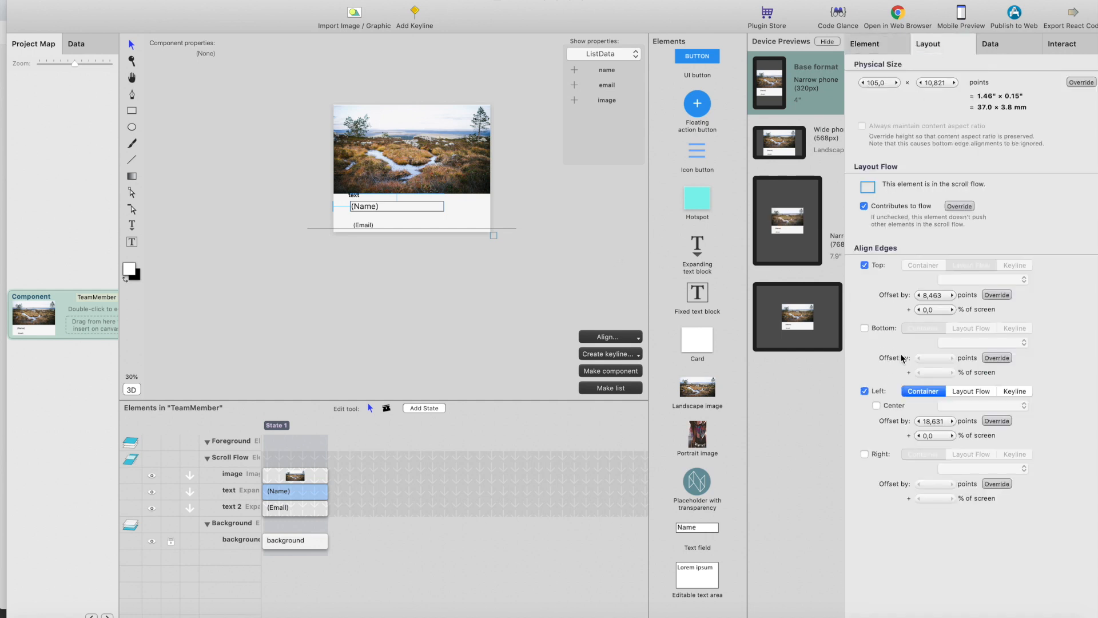
pyautogui.click(865, 454)
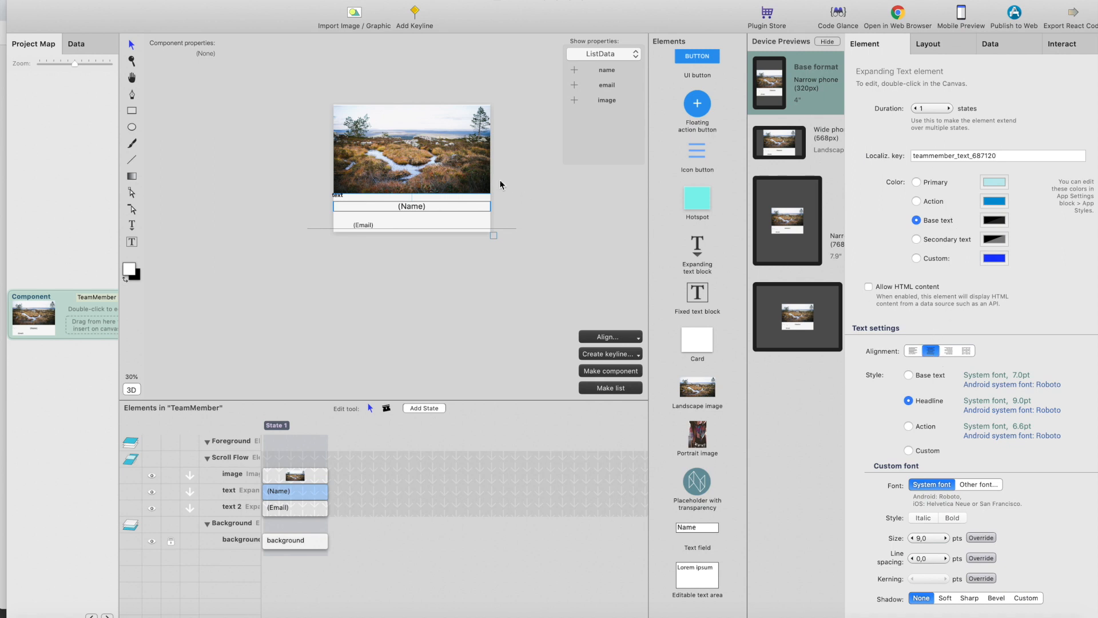
# - Make the '(Email)' text span the card width and centre it
pyautogui.click(295, 507)
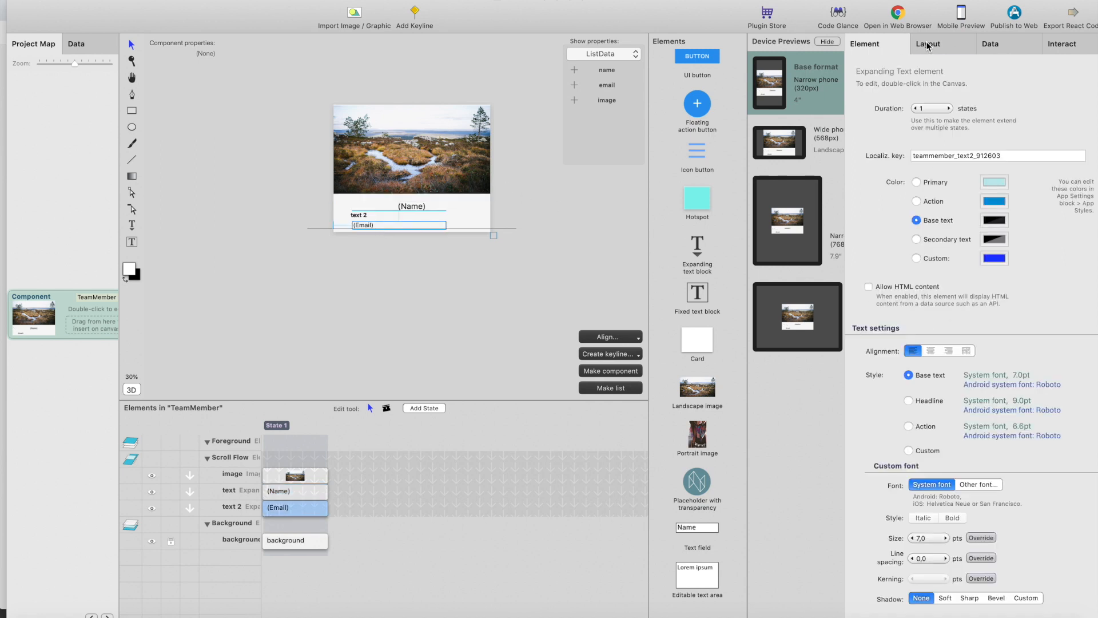
pyautogui.click(929, 44)
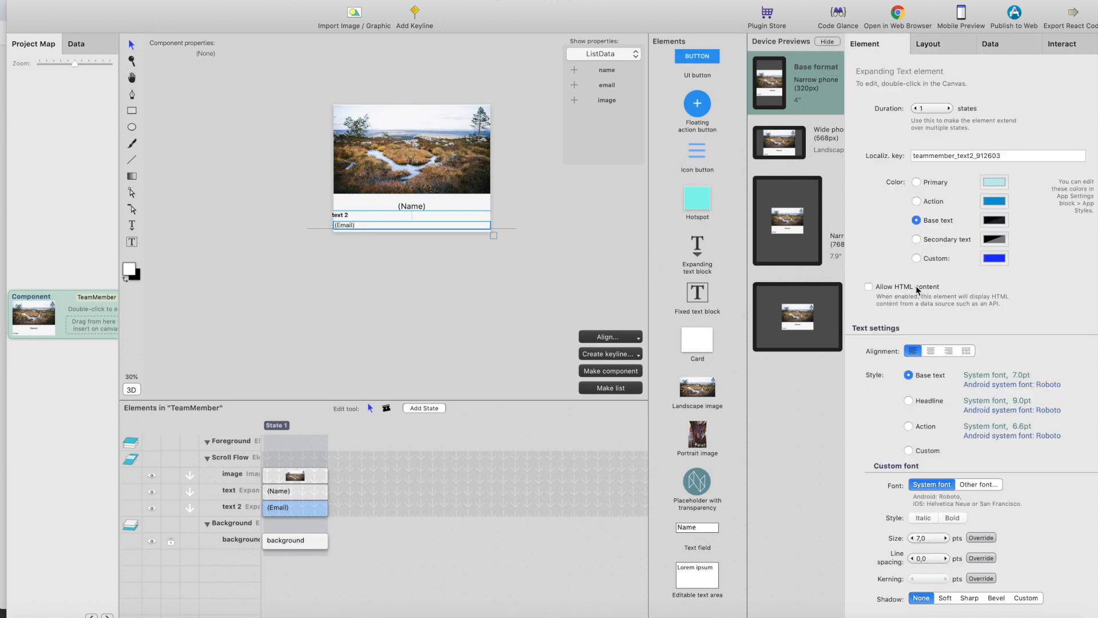
pyautogui.click(931, 350)
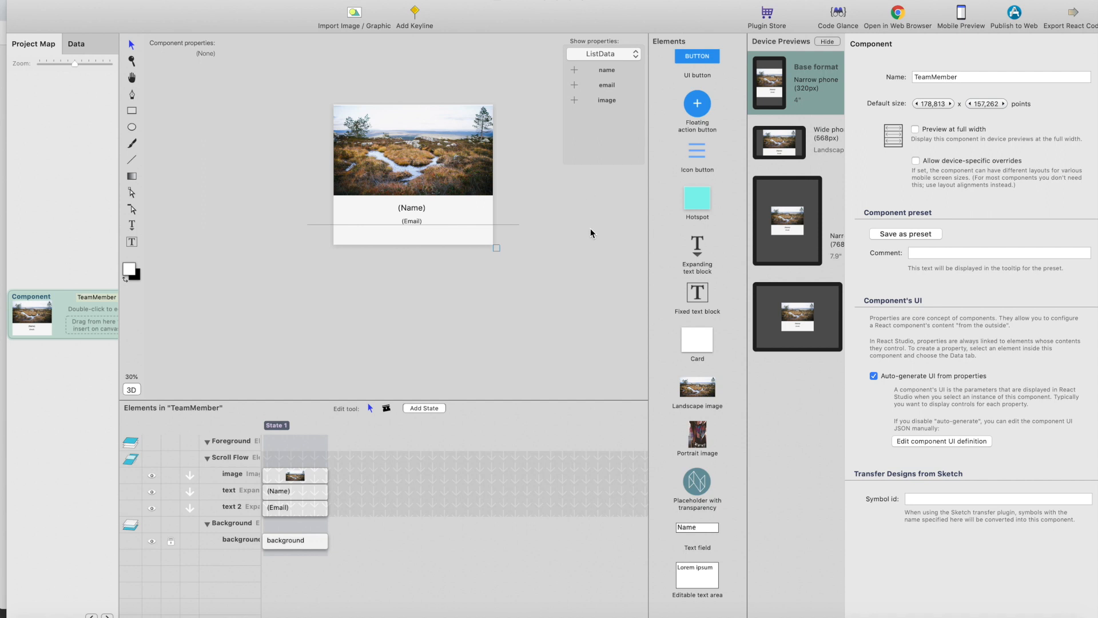
pyautogui.moveTo(461, 174)
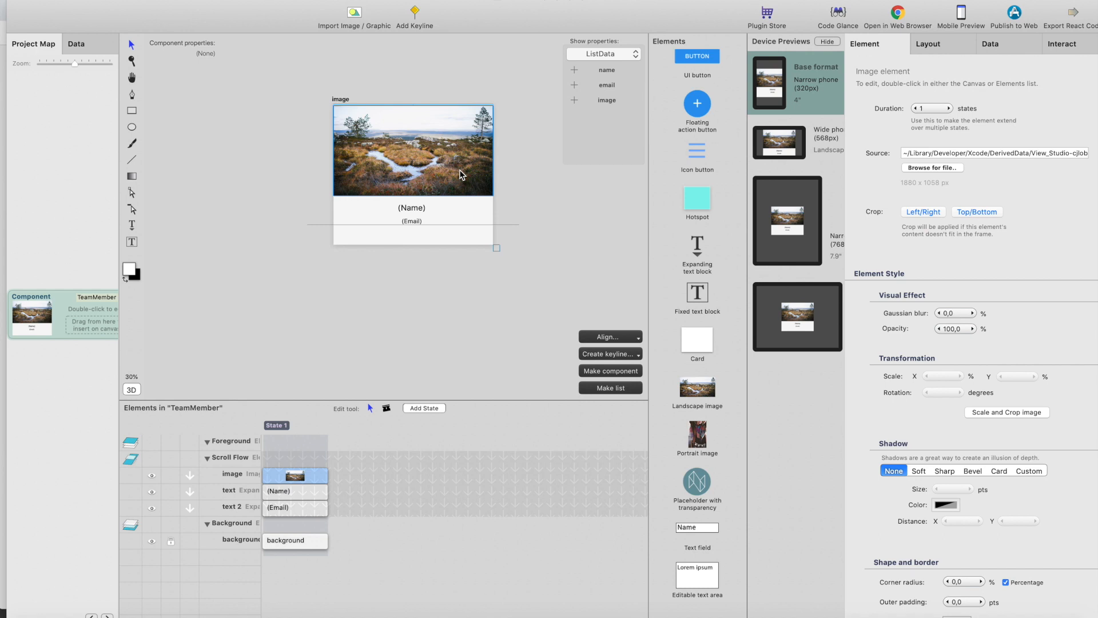
pyautogui.moveTo(417, 146)
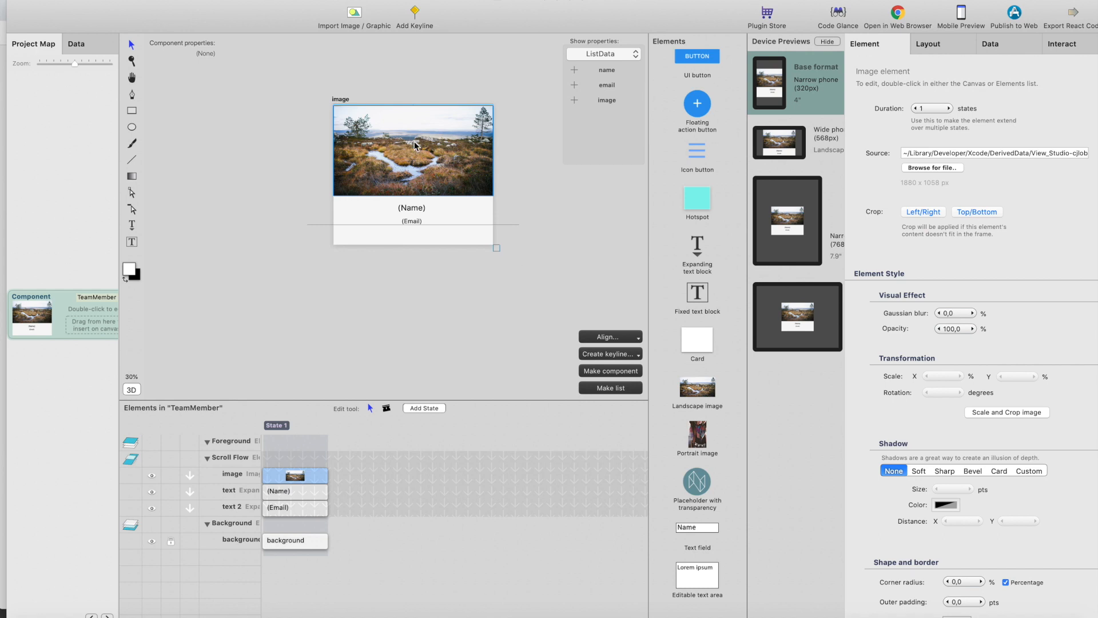
pyautogui.moveTo(854, 130)
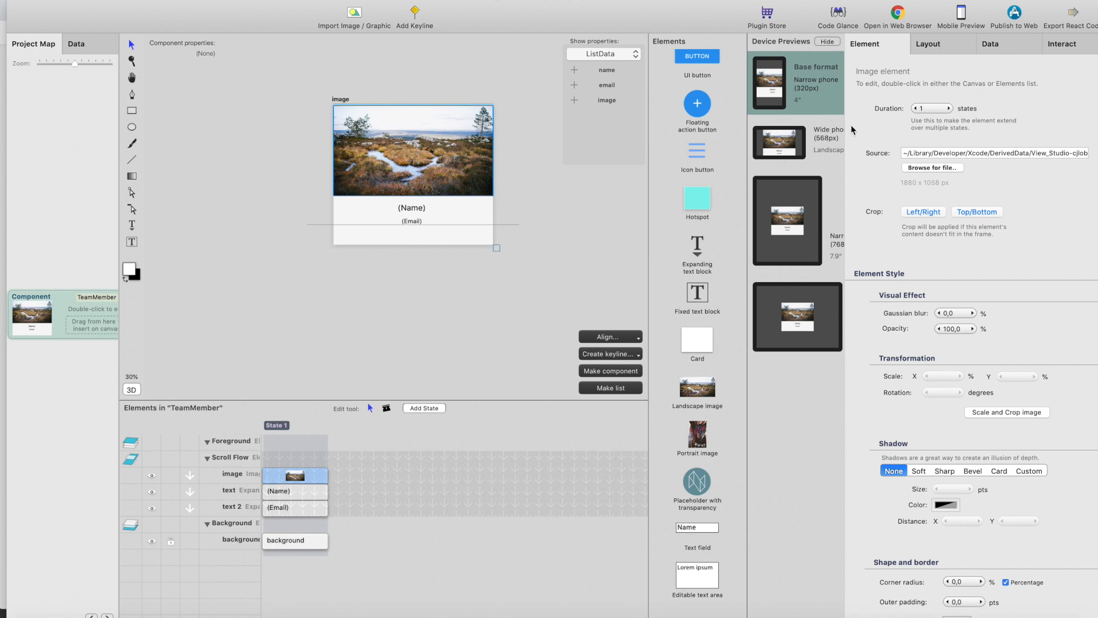
# - Link the image, name and email elements to the matching ListData columns
pyautogui.click(991, 43)
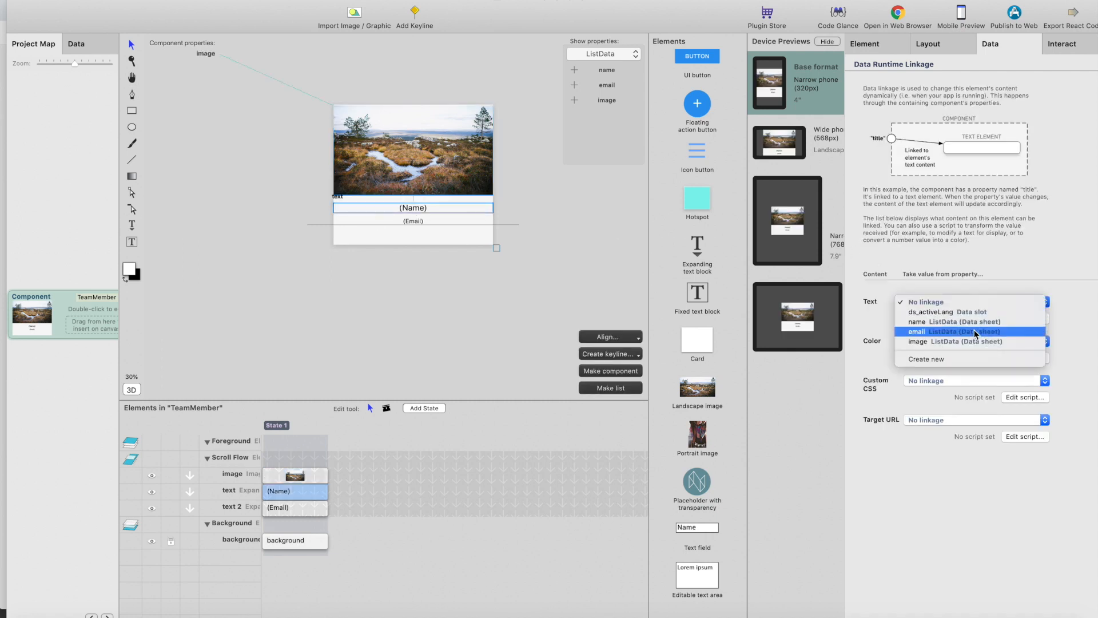
pyautogui.click(952, 321)
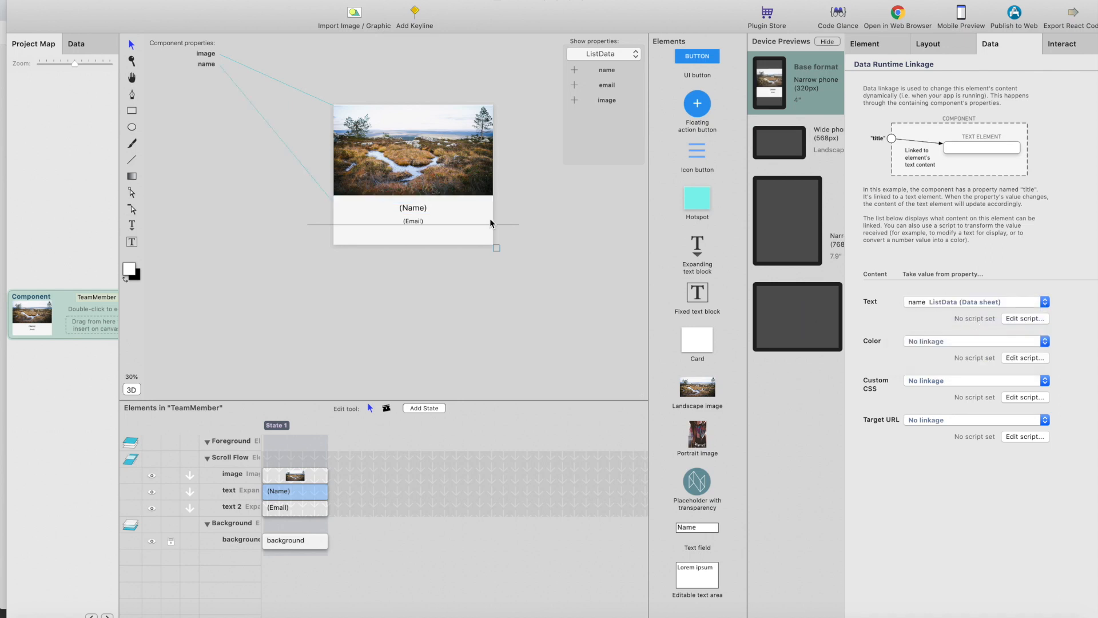
pyautogui.click(1043, 302)
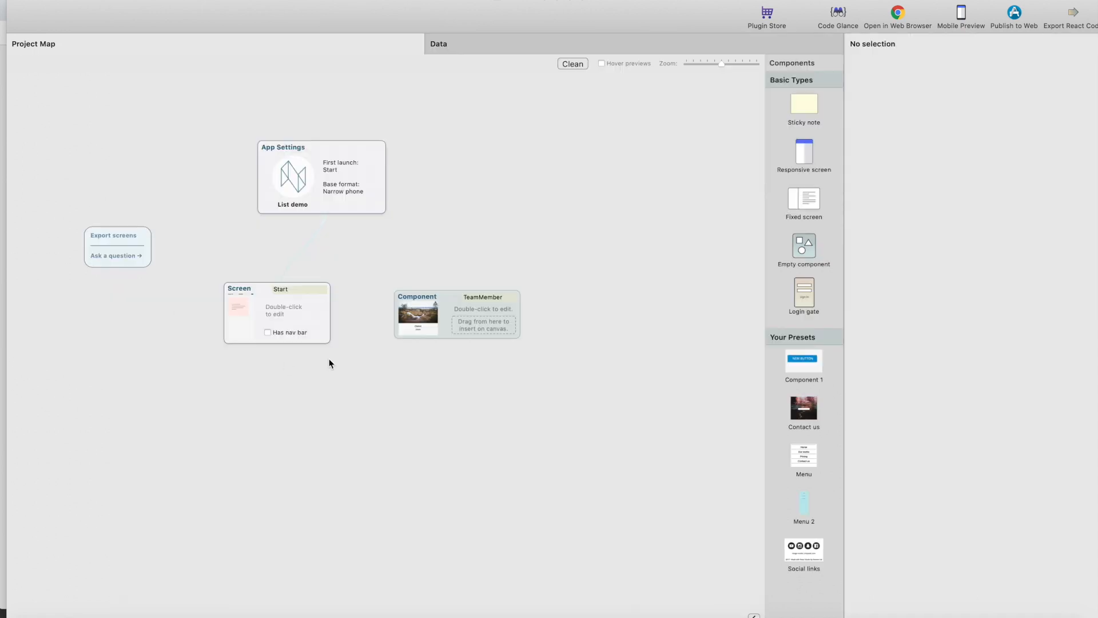
# - Set the Start screen list's item component to TeamMember
pyautogui.doubleClick(277, 314)
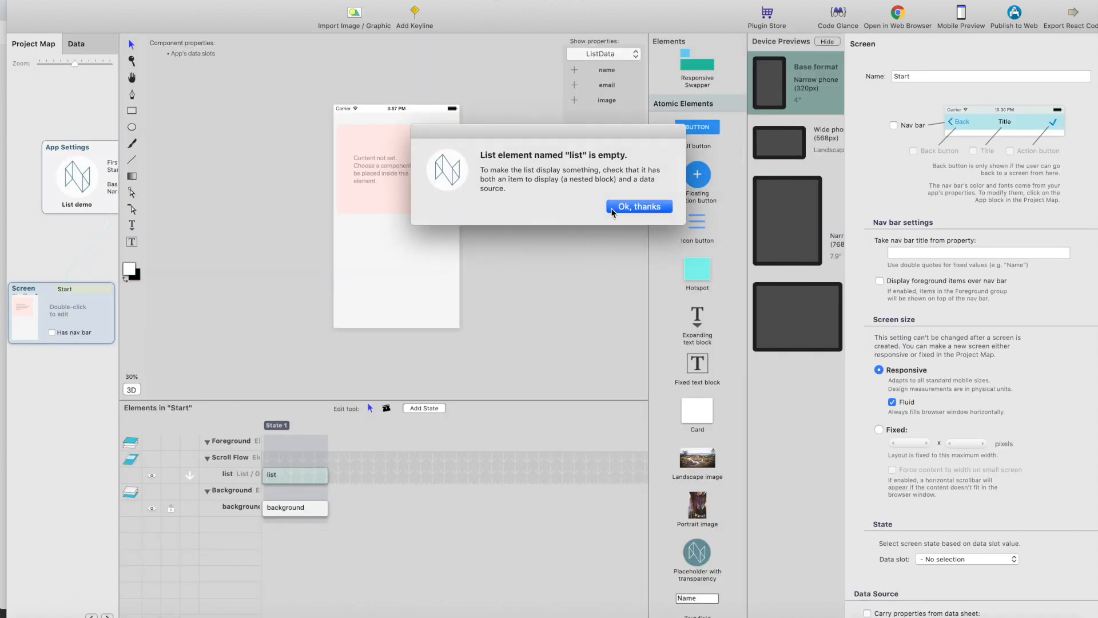
pyautogui.click(638, 206)
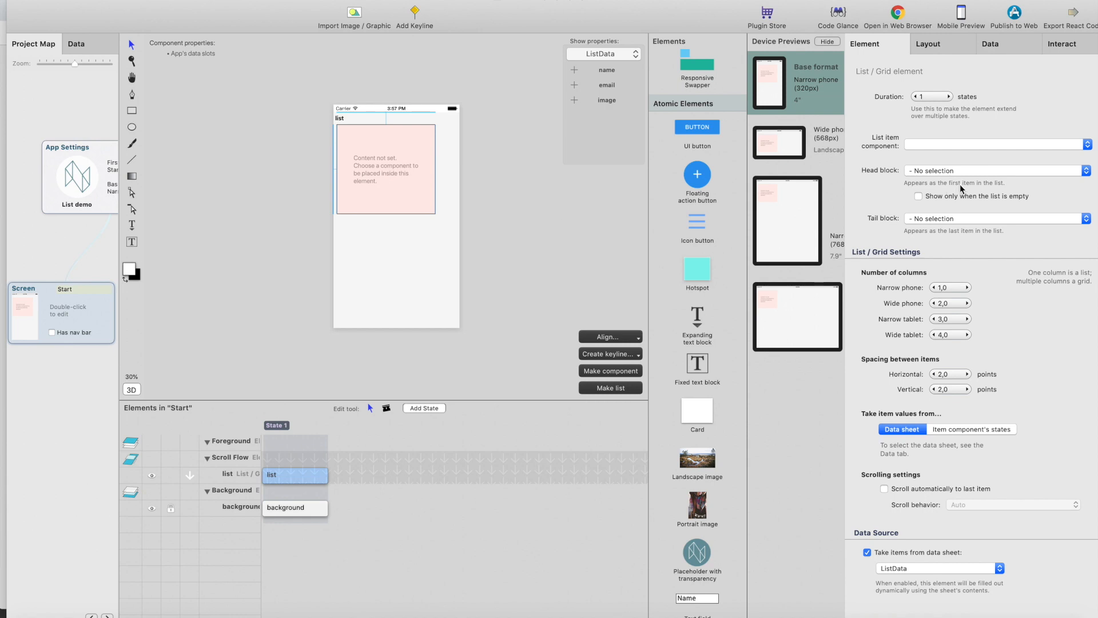
pyautogui.scroll(-3)
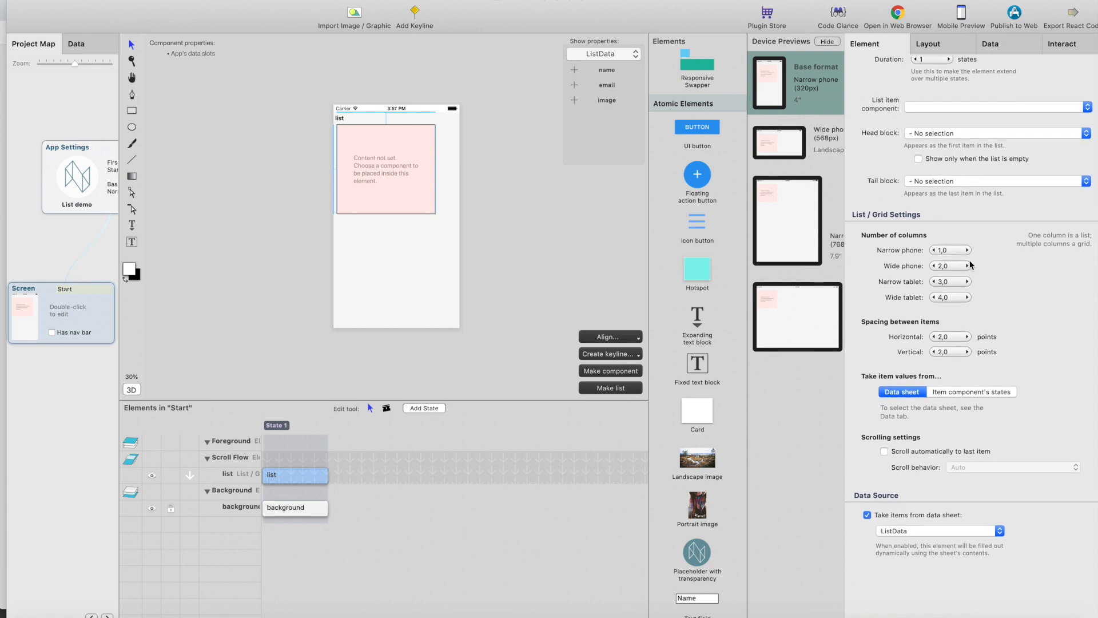
pyautogui.click(994, 144)
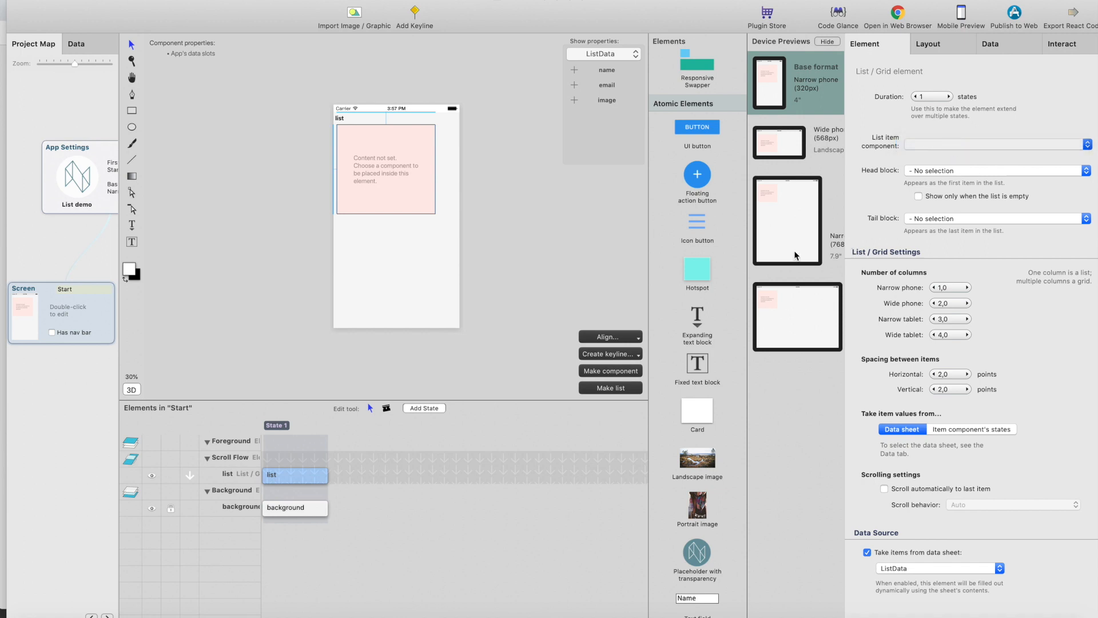
pyautogui.click(994, 145)
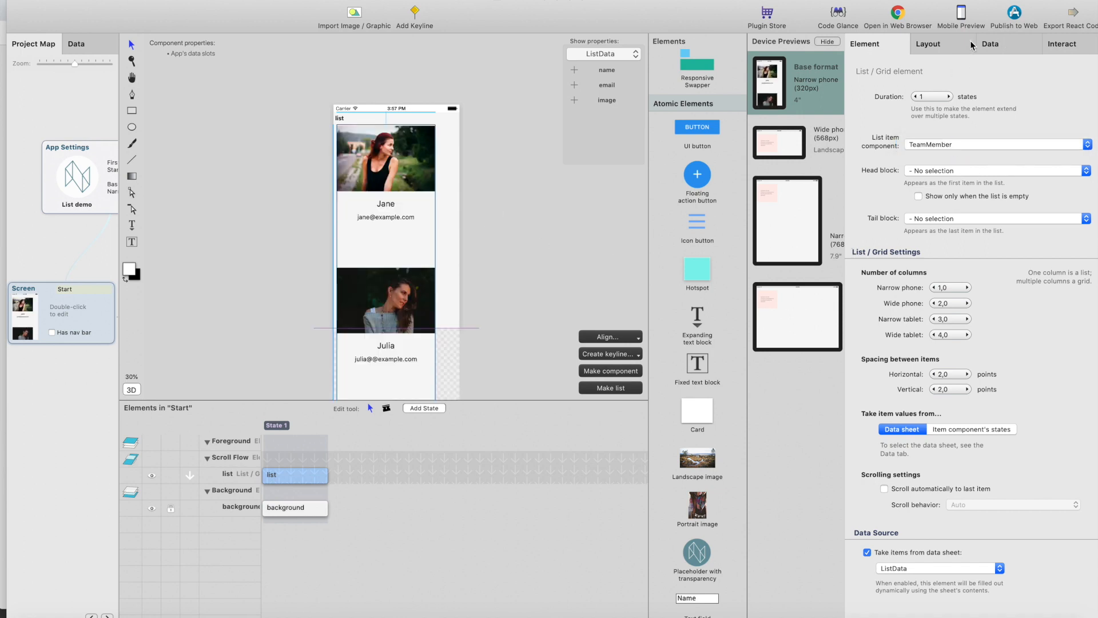
# - Stretch the list to the full screen width with Right align to Screen
pyautogui.click(928, 44)
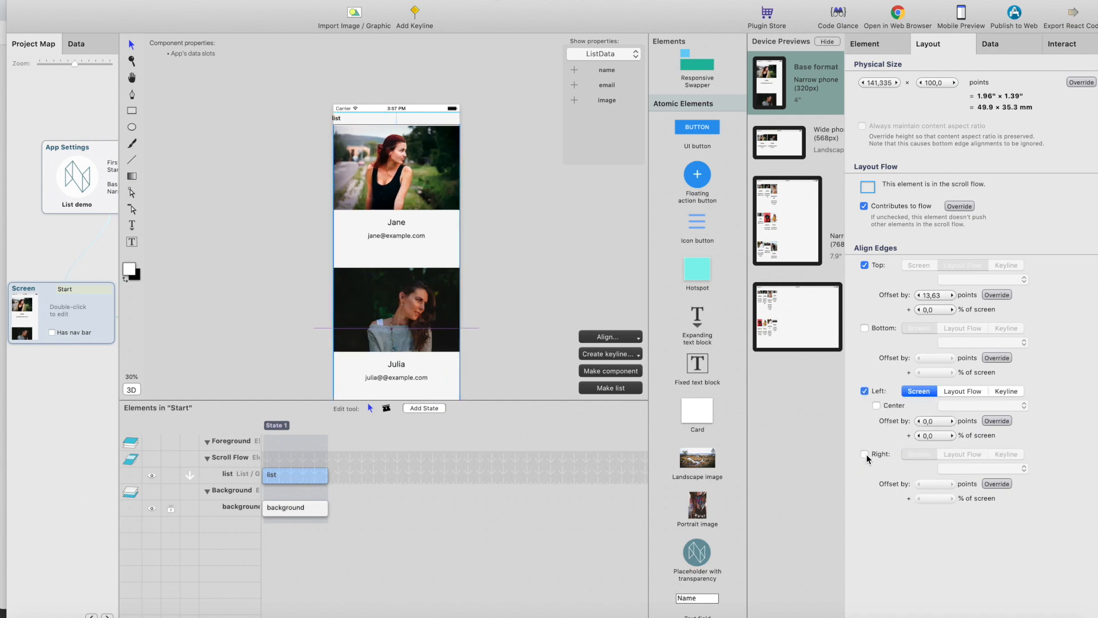
pyautogui.click(865, 455)
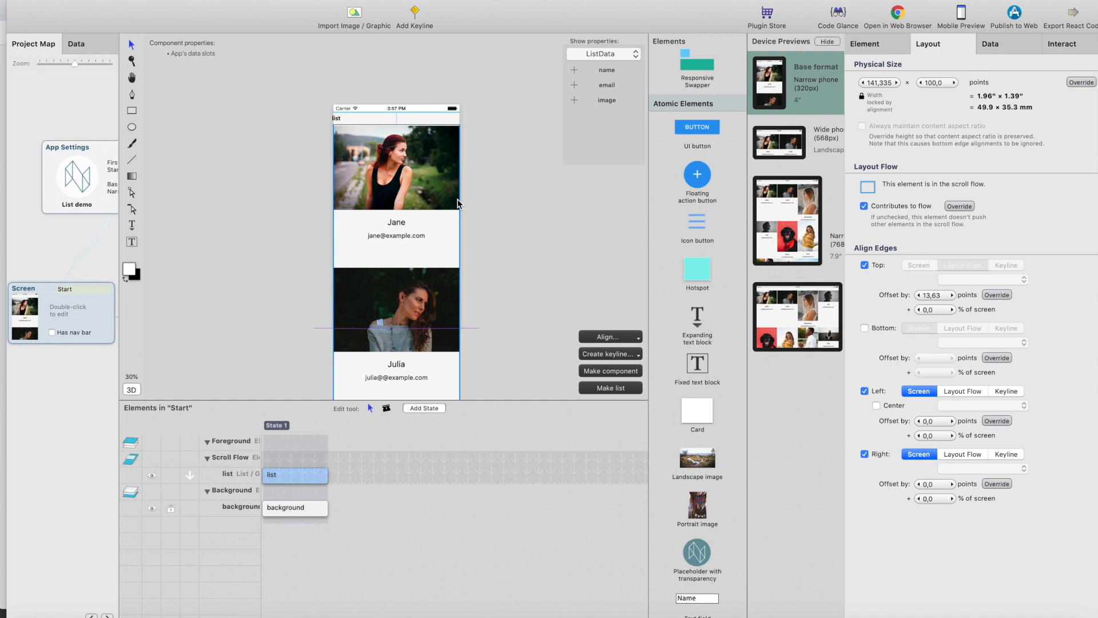
pyautogui.moveTo(225, 281)
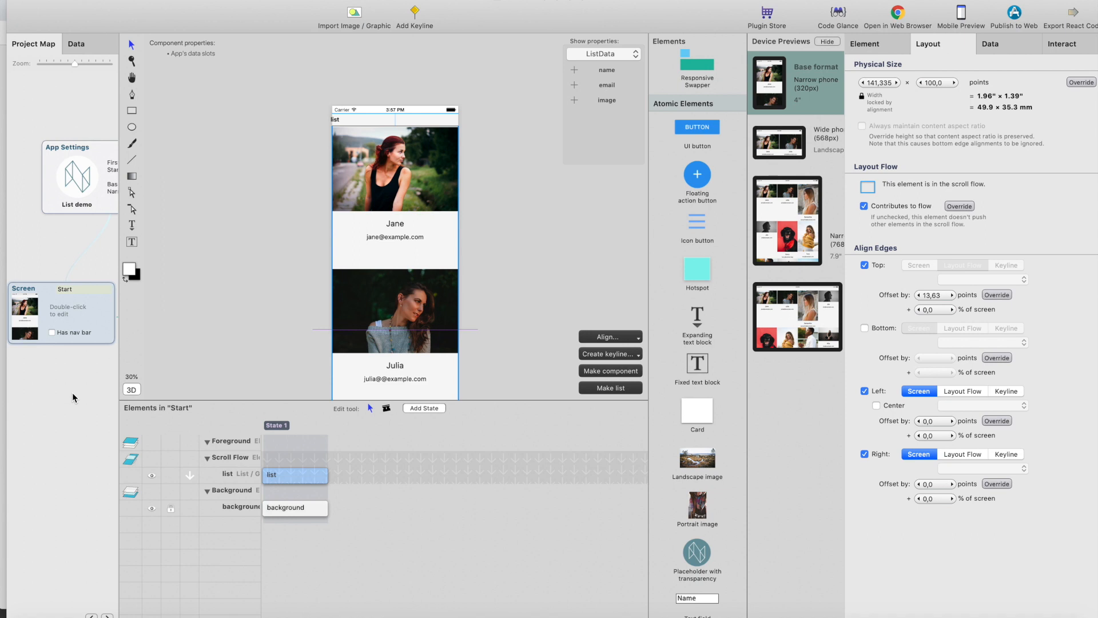
# - Give the HeadBlock component a default dark background and a 'Team' heading text
pyautogui.click(33, 44)
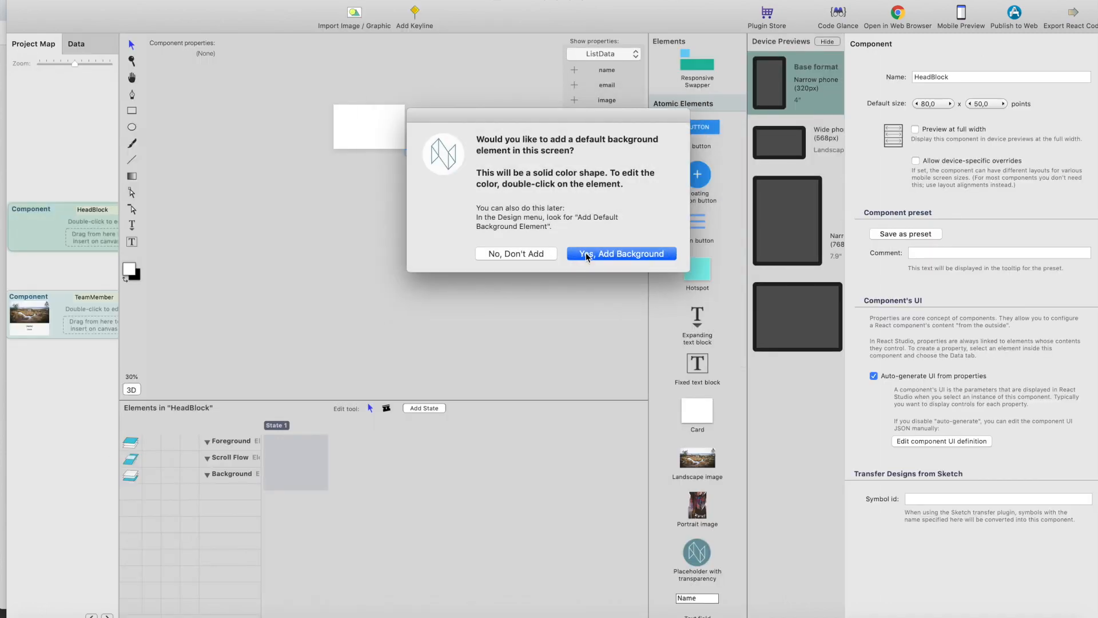
pyautogui.click(620, 254)
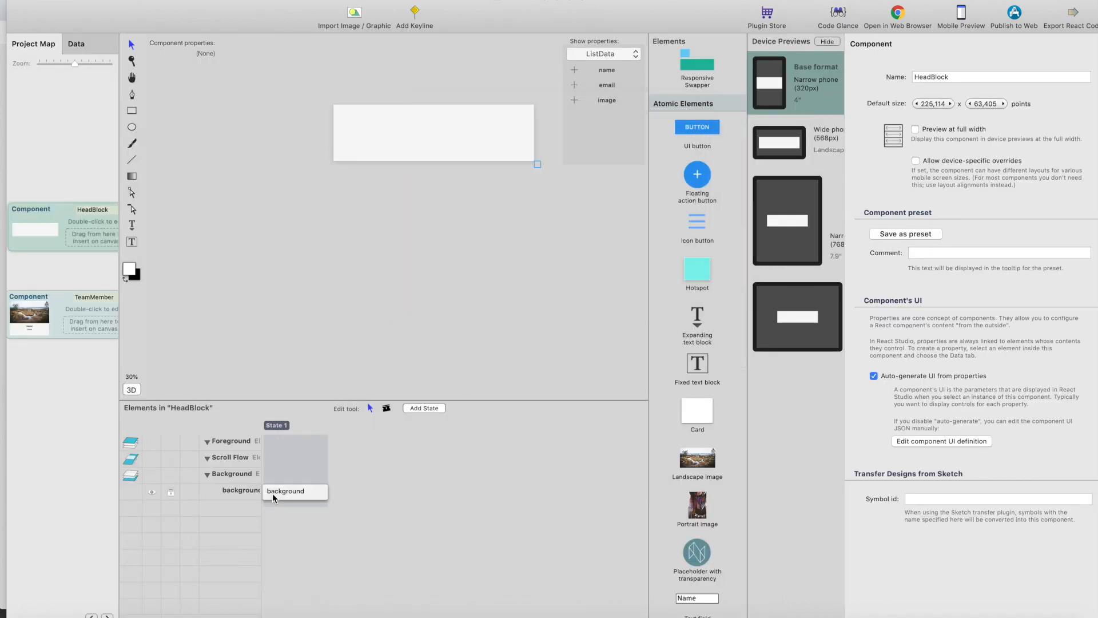
pyautogui.click(285, 491)
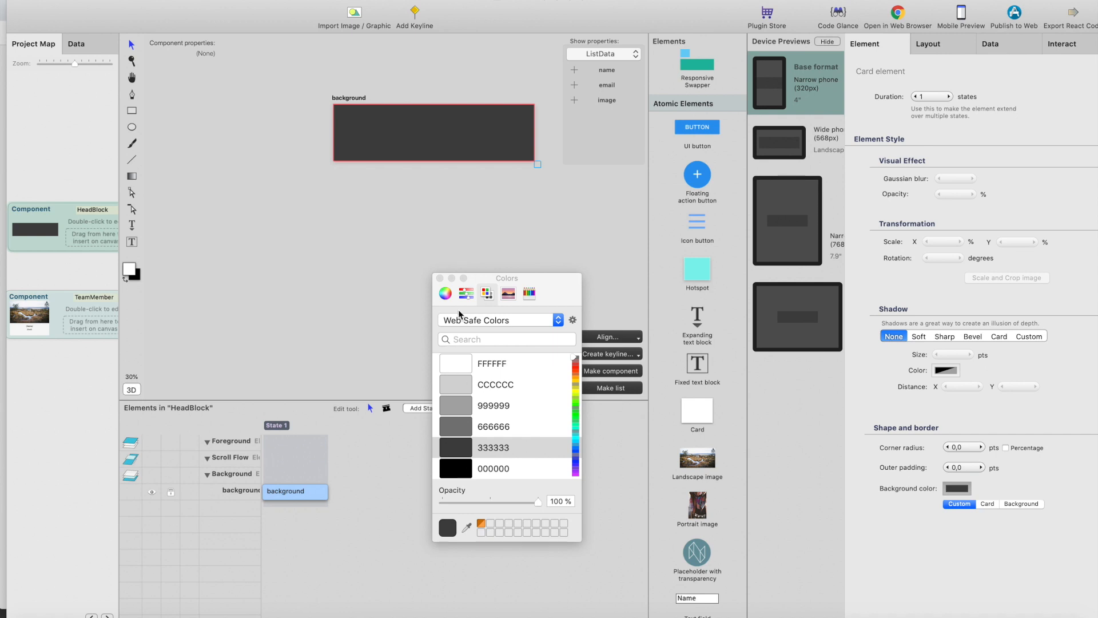
pyautogui.click(440, 278)
pyautogui.write('Team')
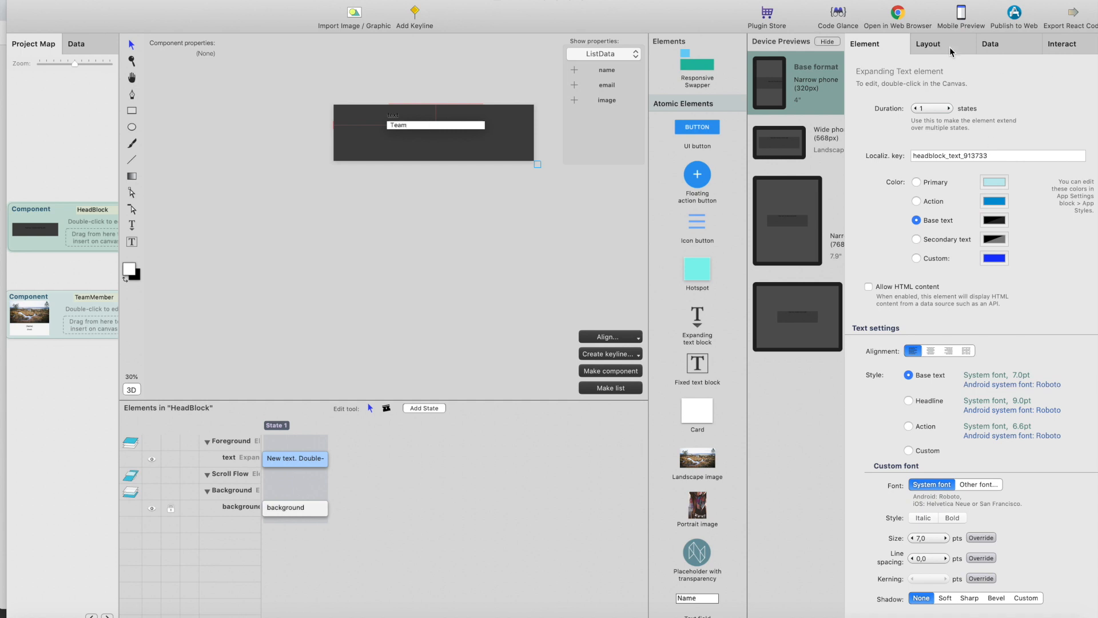
pyautogui.click(927, 44)
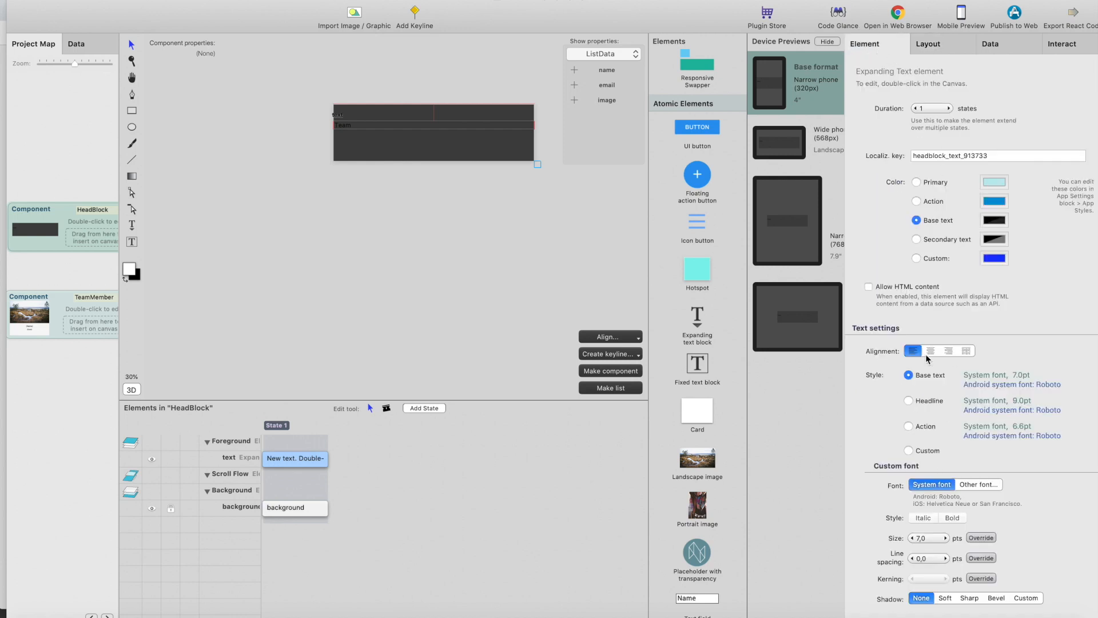
# - Centre the heading, use a Custom style at size 25 with custom white colour
pyautogui.click(931, 350)
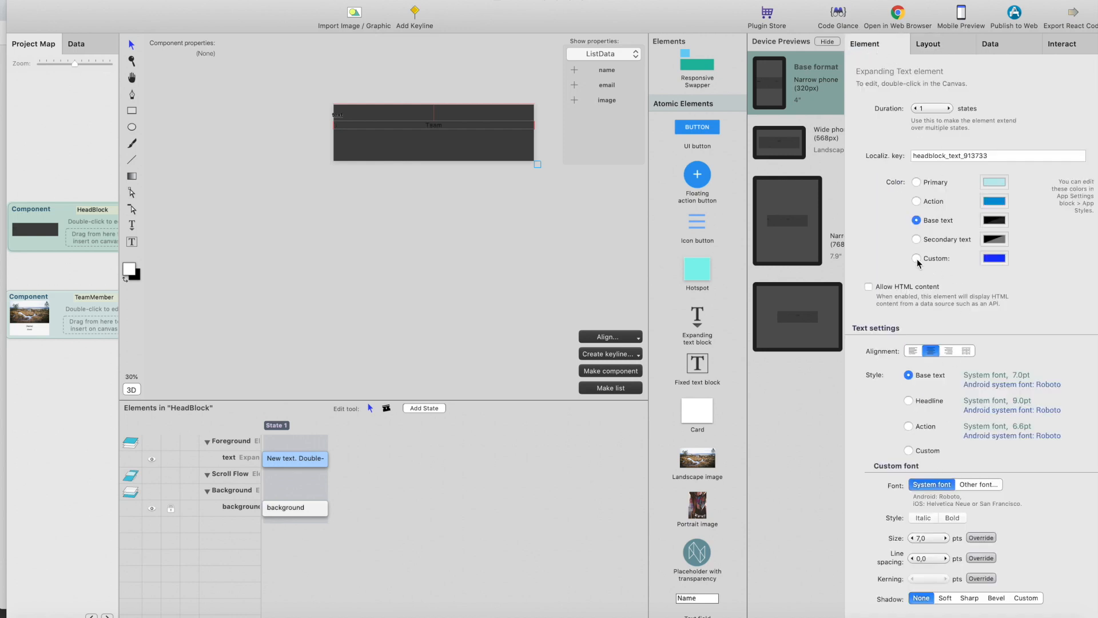
pyautogui.click(909, 451)
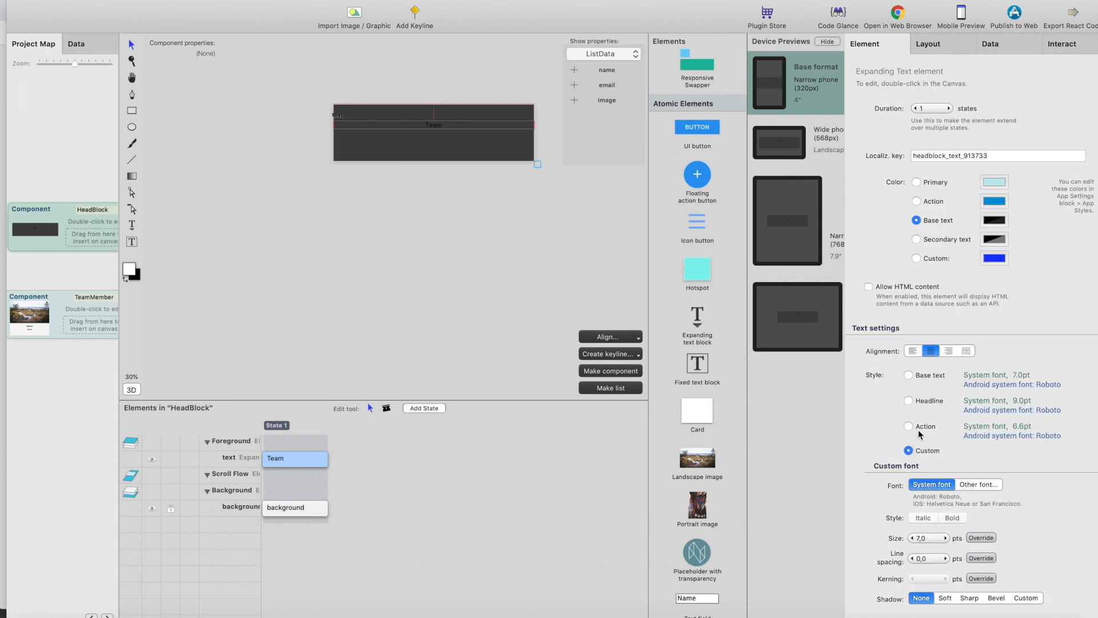
pyautogui.click(918, 538)
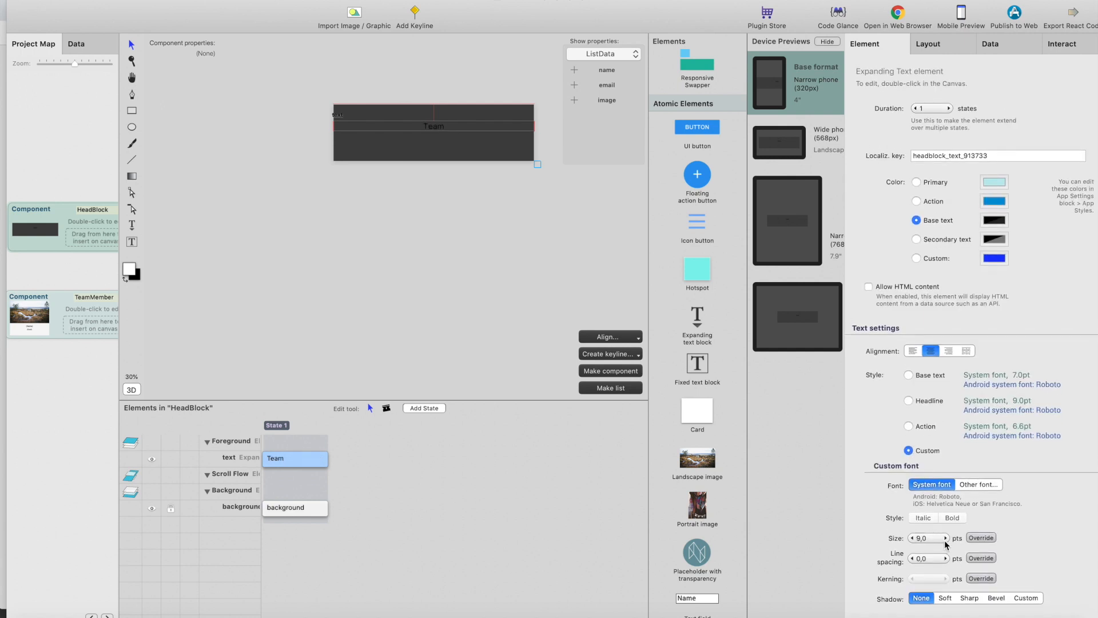
pyautogui.click(943, 538)
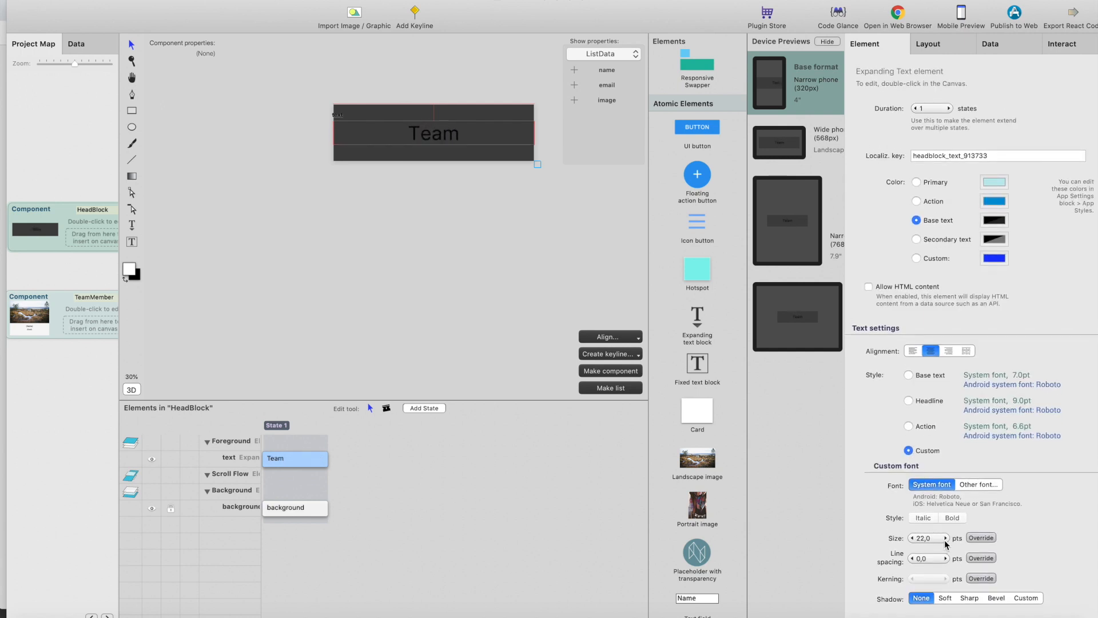
pyautogui.click(916, 257)
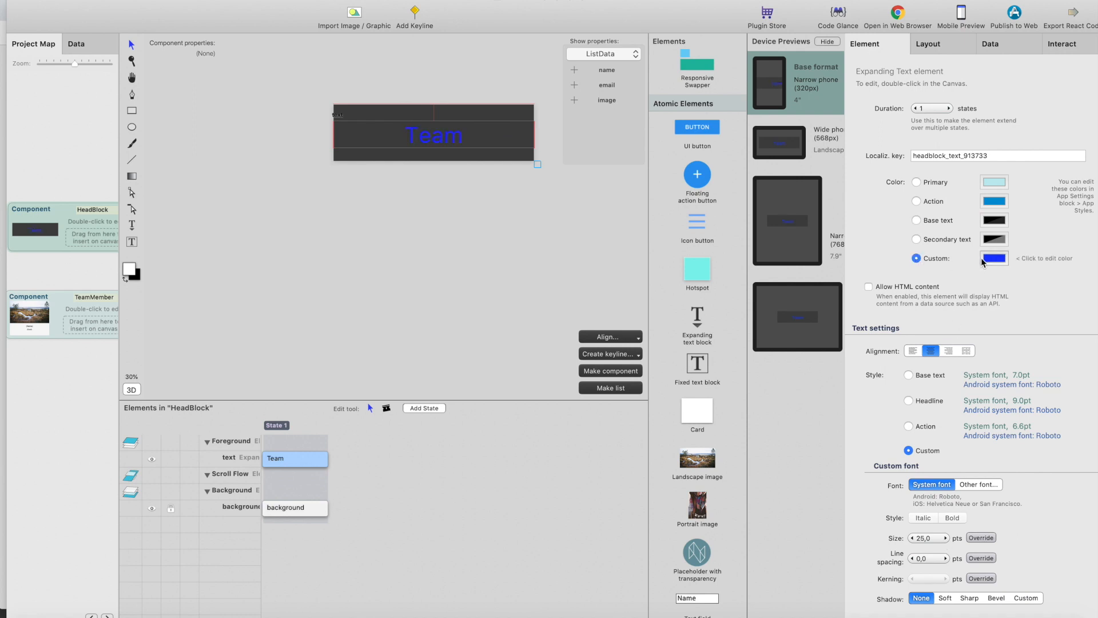
pyautogui.click(993, 257)
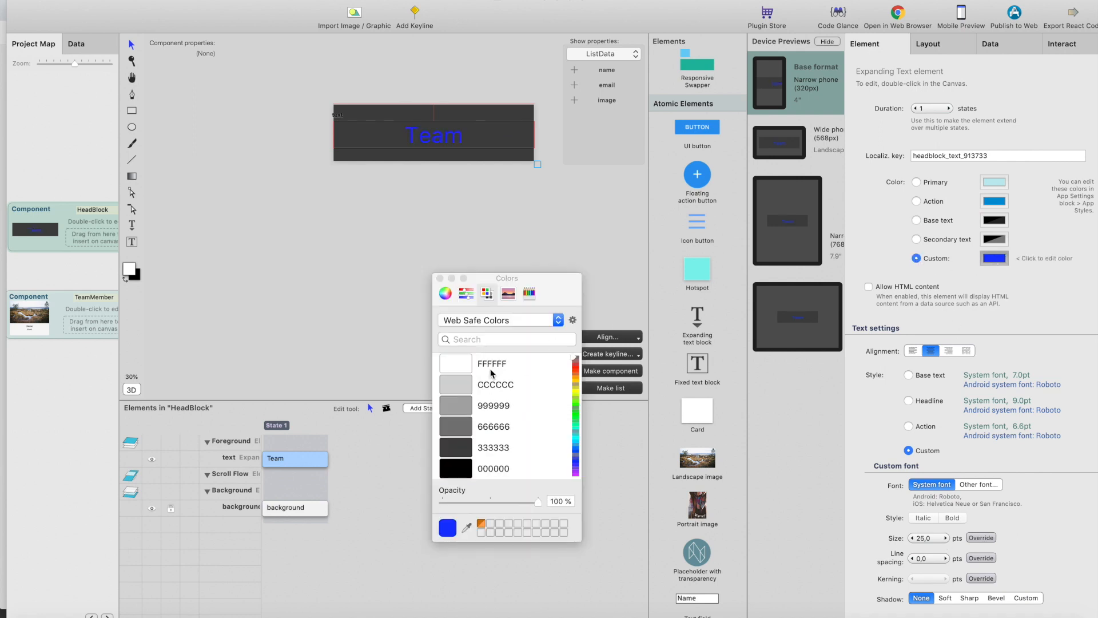
pyautogui.click(455, 363)
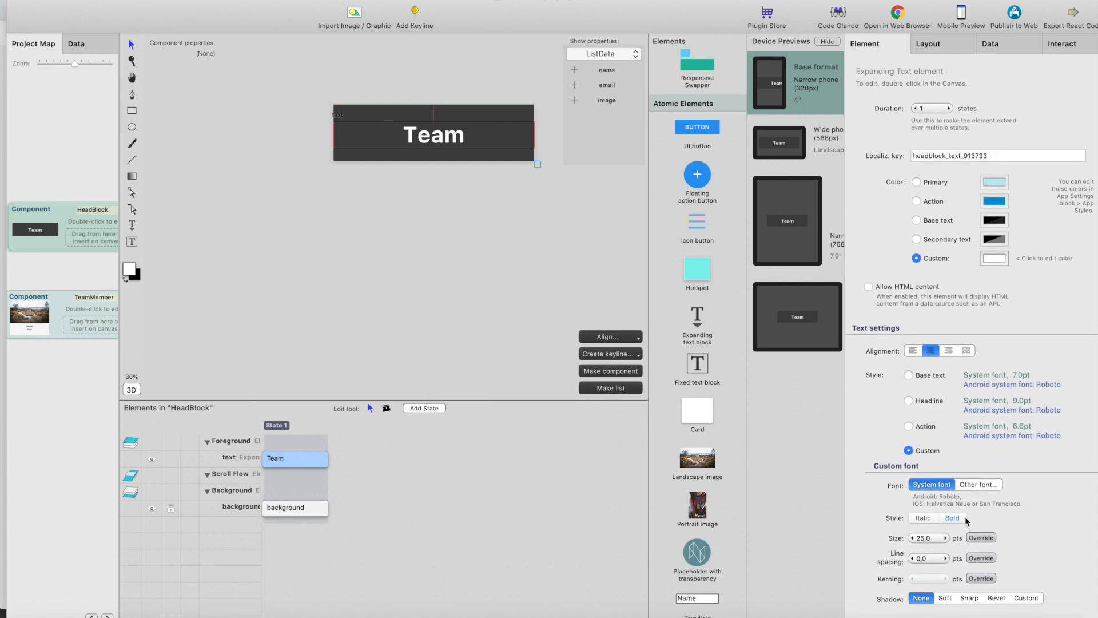
# - Set the heading font to Helvetica Bold and return to the project map
pyautogui.click(978, 483)
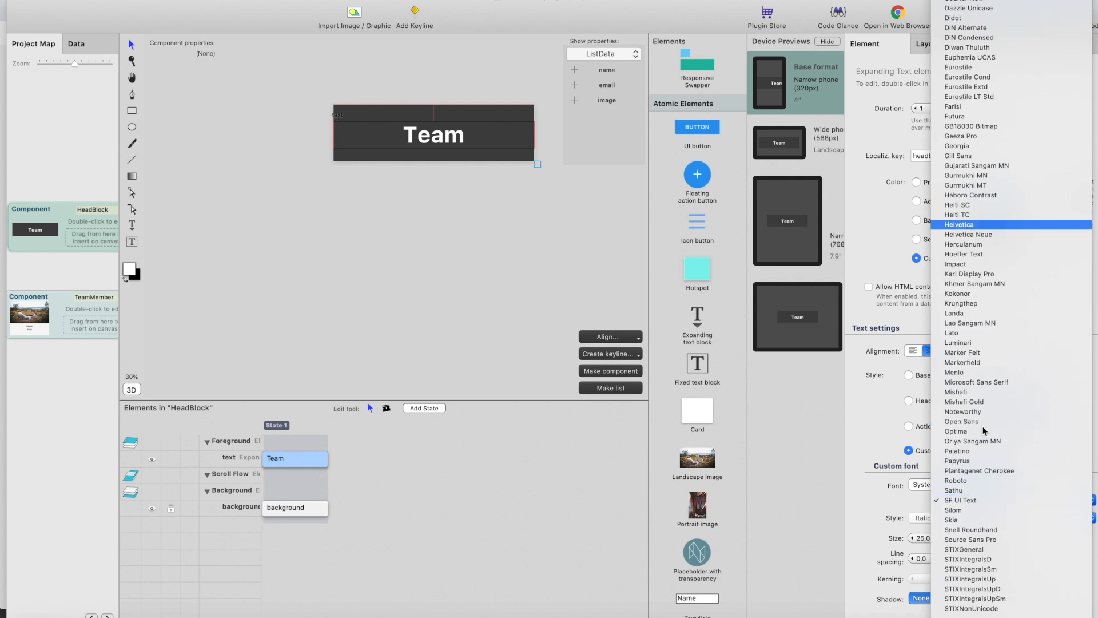
pyautogui.click(959, 224)
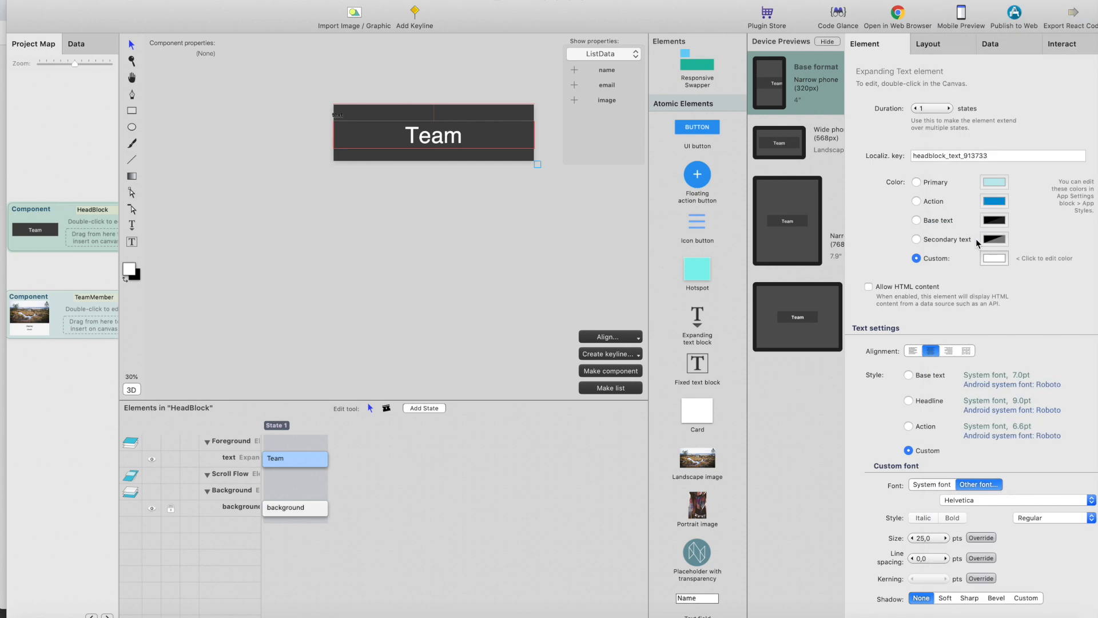
pyautogui.moveTo(965, 400)
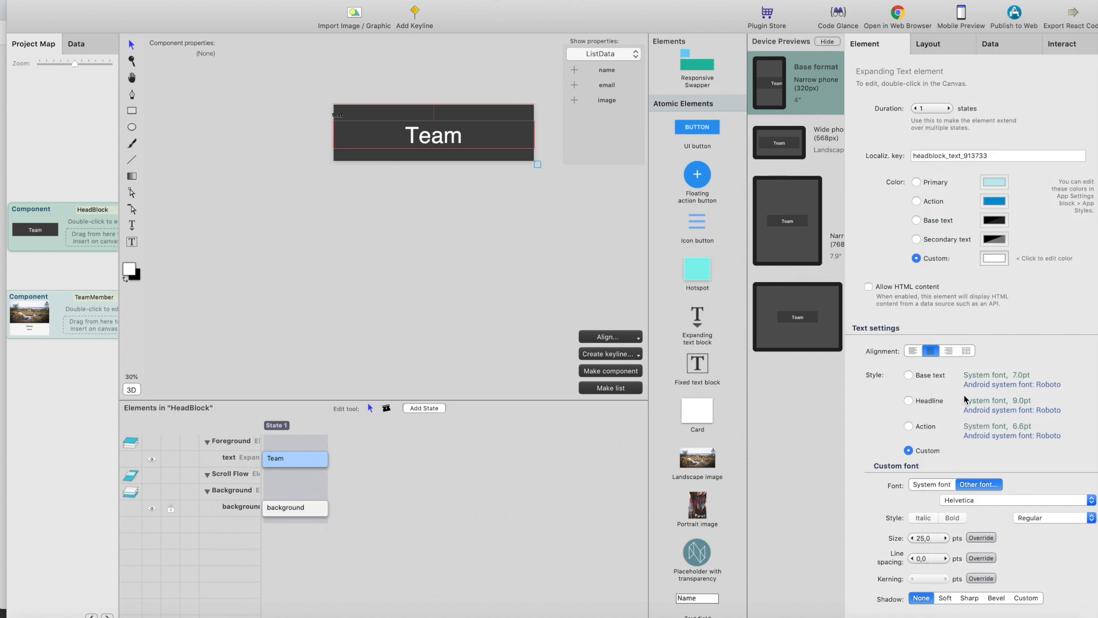
pyautogui.click(952, 518)
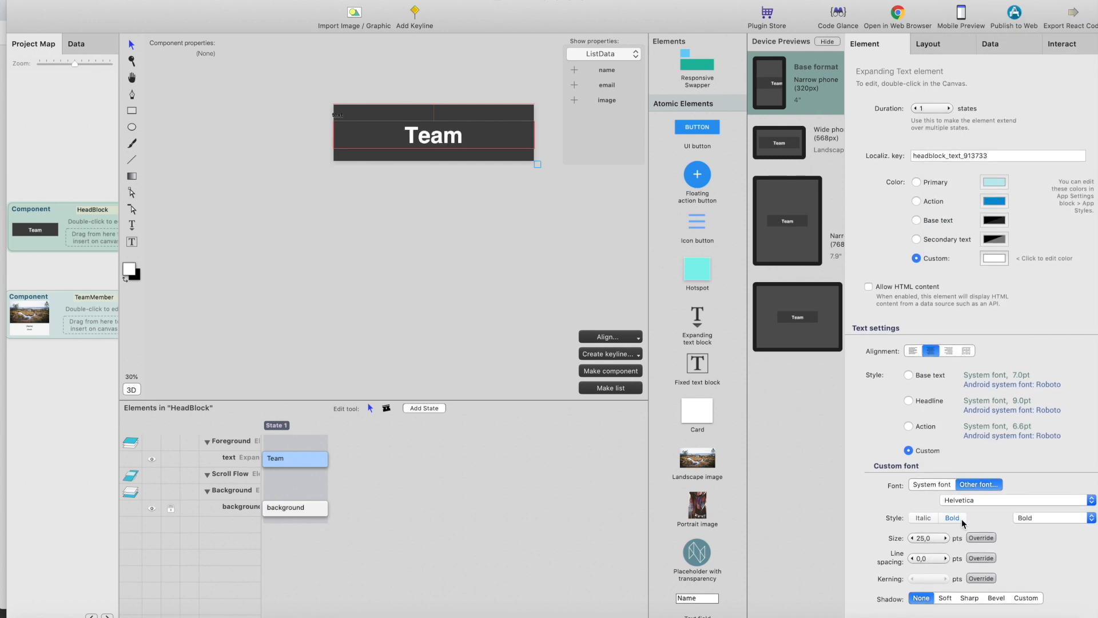
pyautogui.click(33, 43)
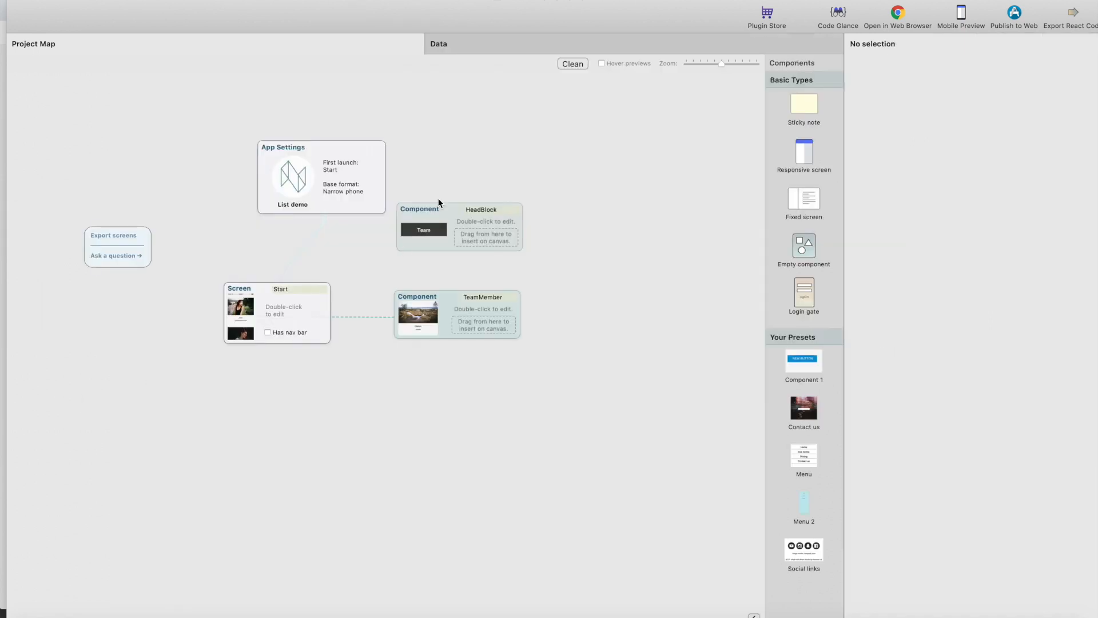
# - Create an empty TailBlock component and accept its default background
pyautogui.click(457, 226)
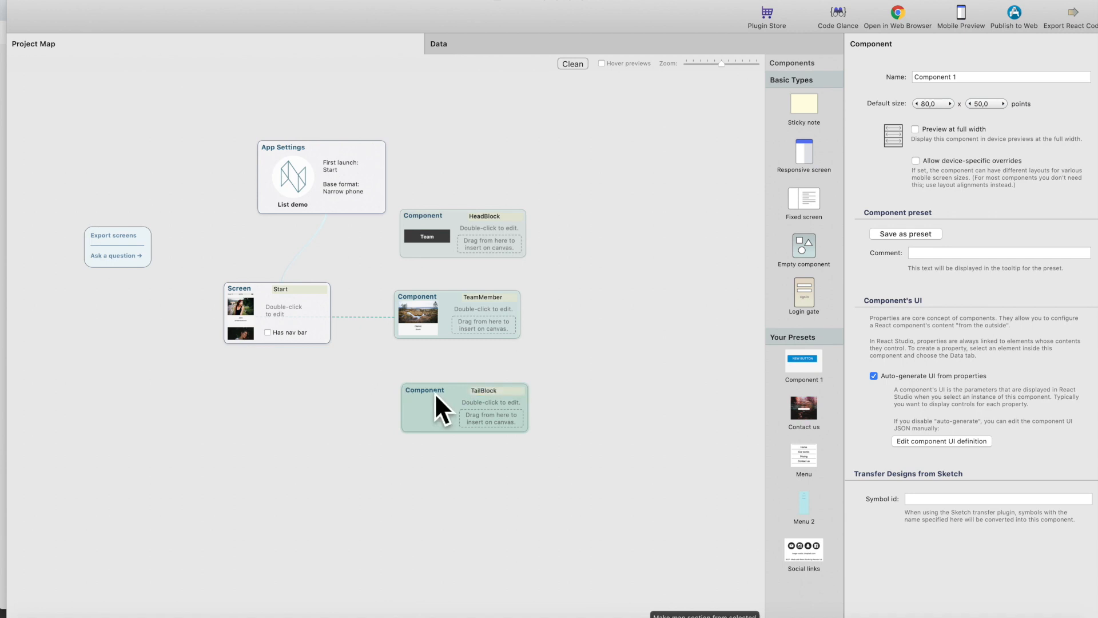
pyautogui.doubleClick(462, 407)
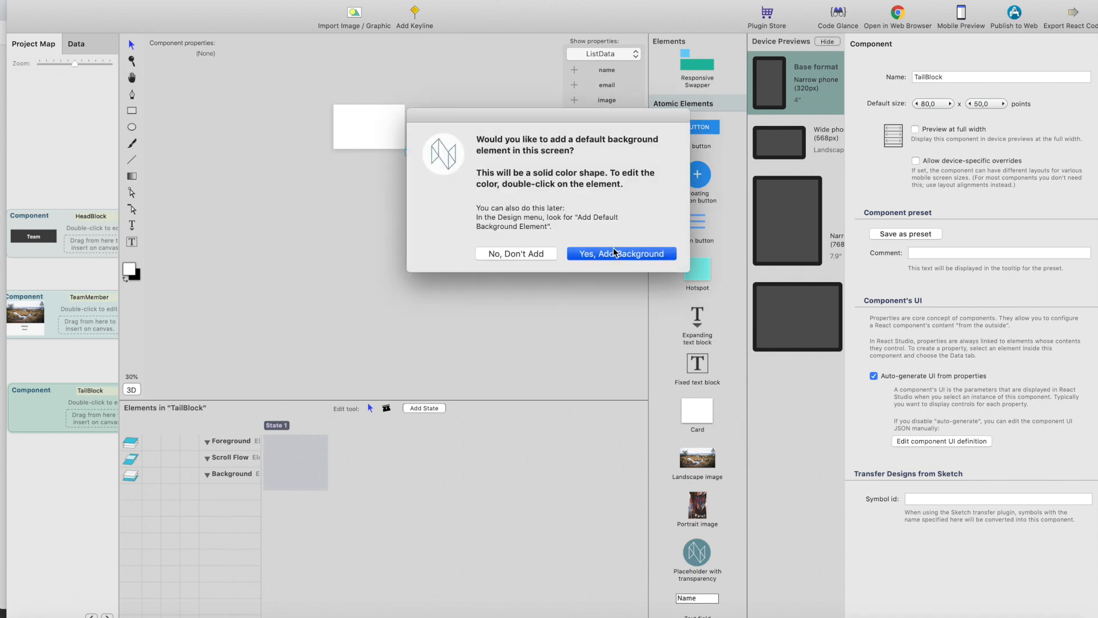
pyautogui.click(620, 254)
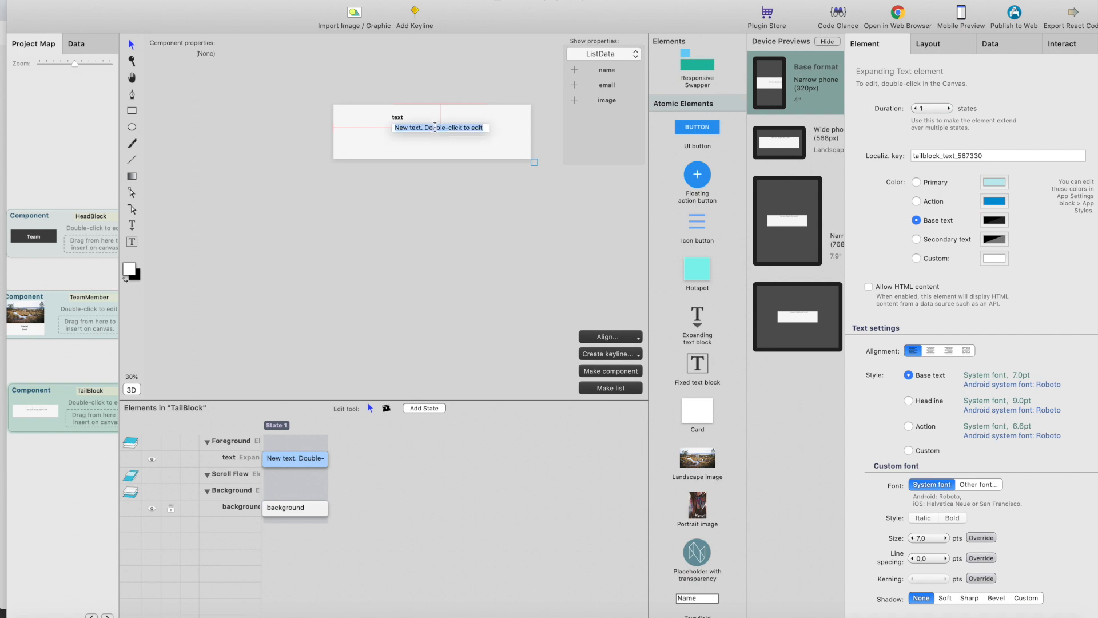
# - Add centred full-width footer text 'Company Inc - 2019' and return to the project map
pyautogui.write('Copy')
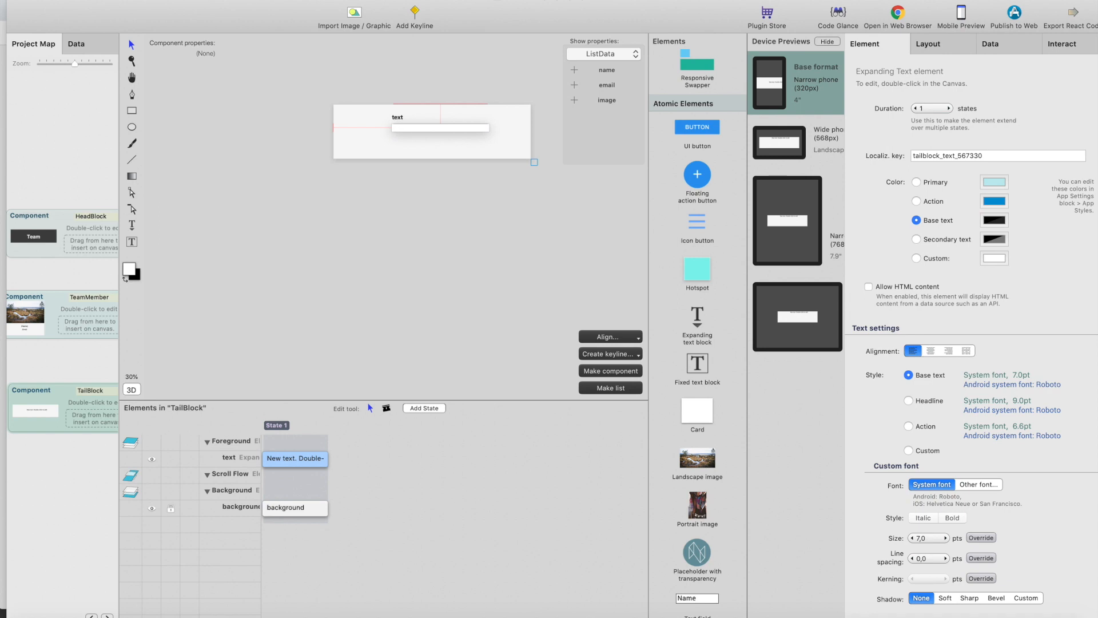
pyautogui.write('Comp')
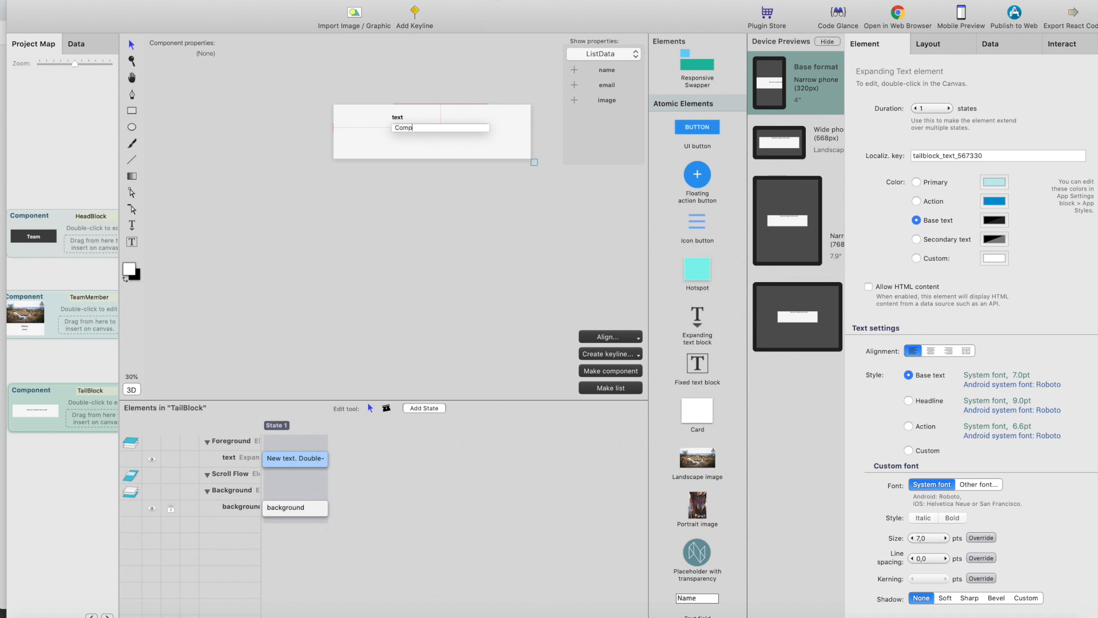
pyautogui.write('Company Inc')
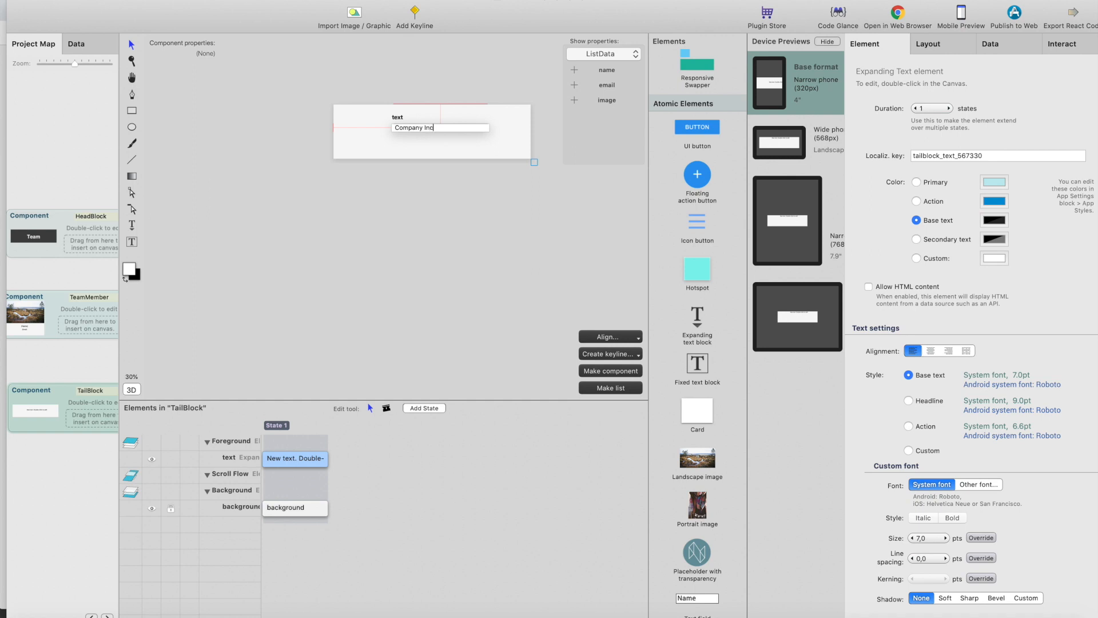
pyautogui.write('- 201')
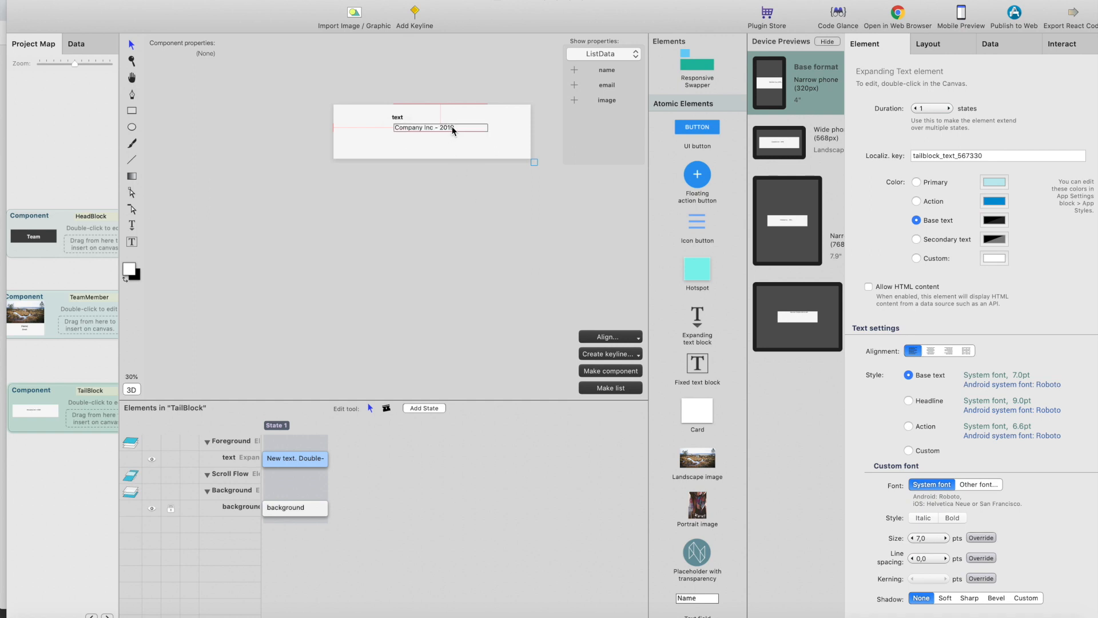
pyautogui.click(932, 350)
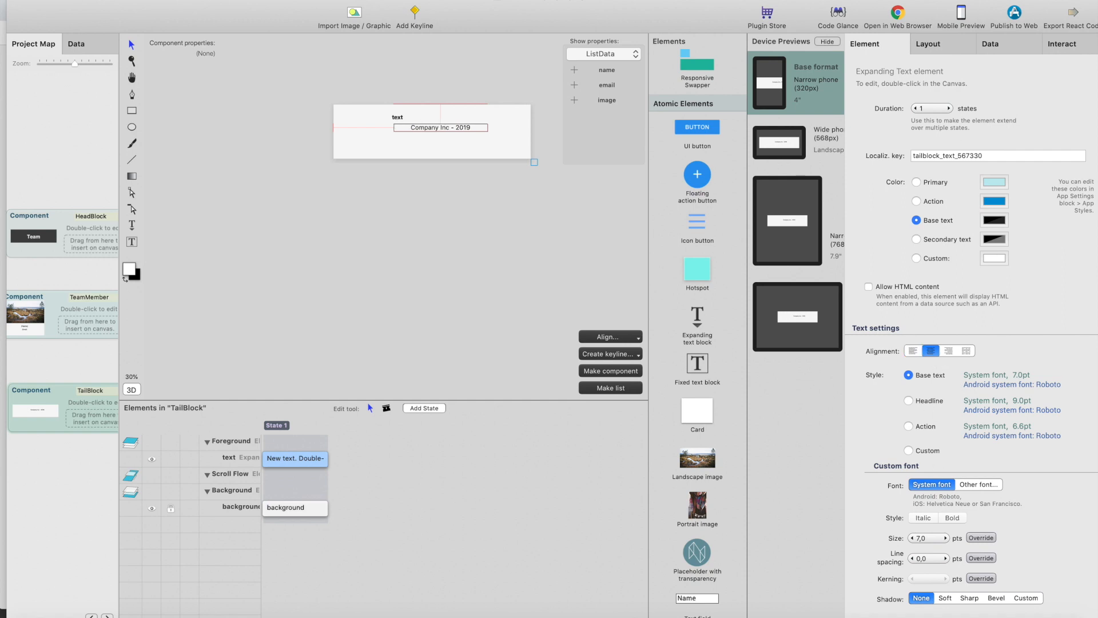
pyautogui.click(928, 45)
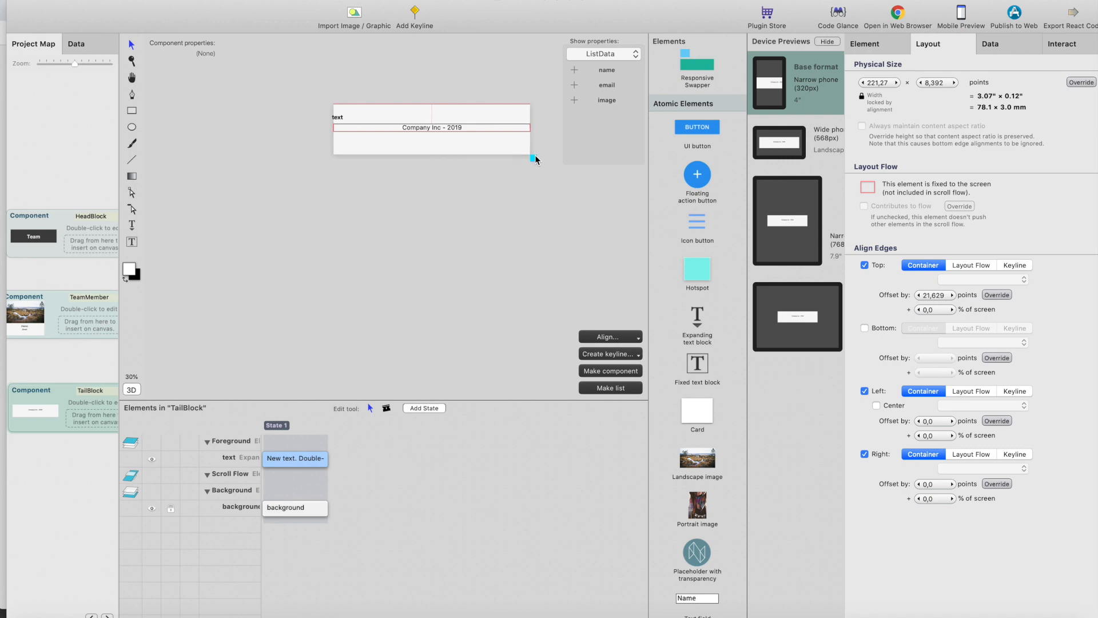
pyautogui.click(33, 44)
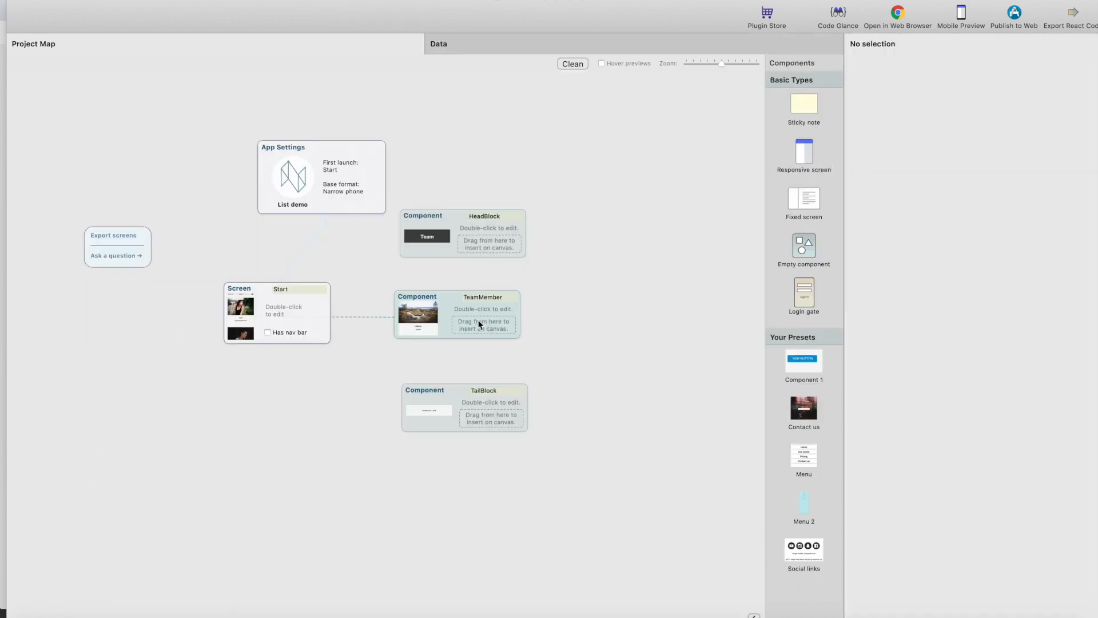
pyautogui.moveTo(324, 337)
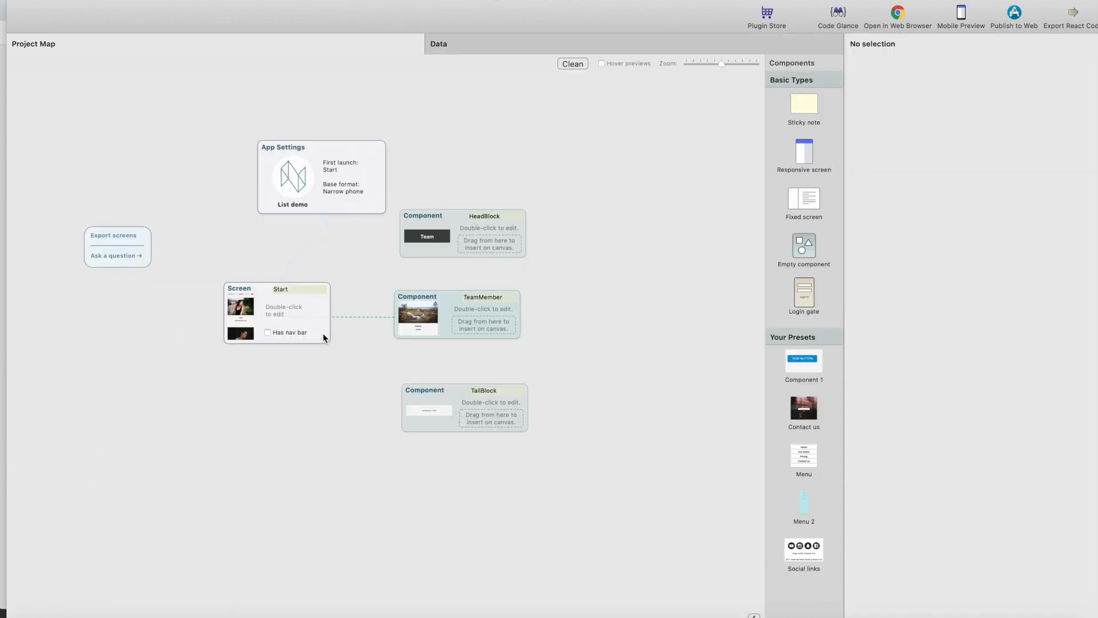
# - On the Start screen list, assign HeadBlock as head and TailBlock as tail block
pyautogui.doubleClick(277, 312)
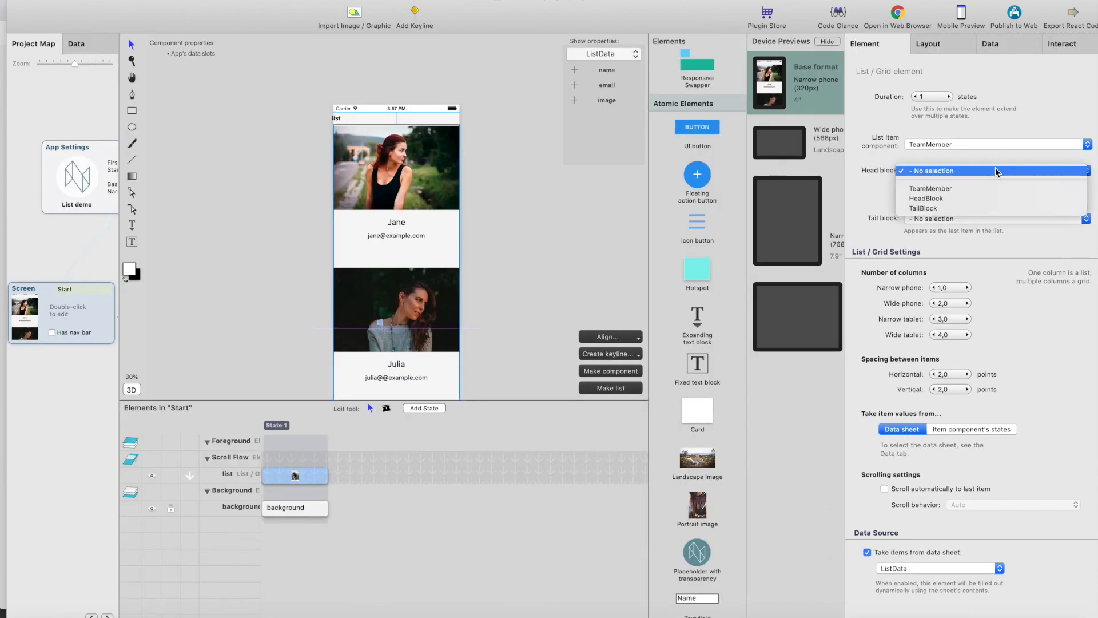
pyautogui.click(926, 198)
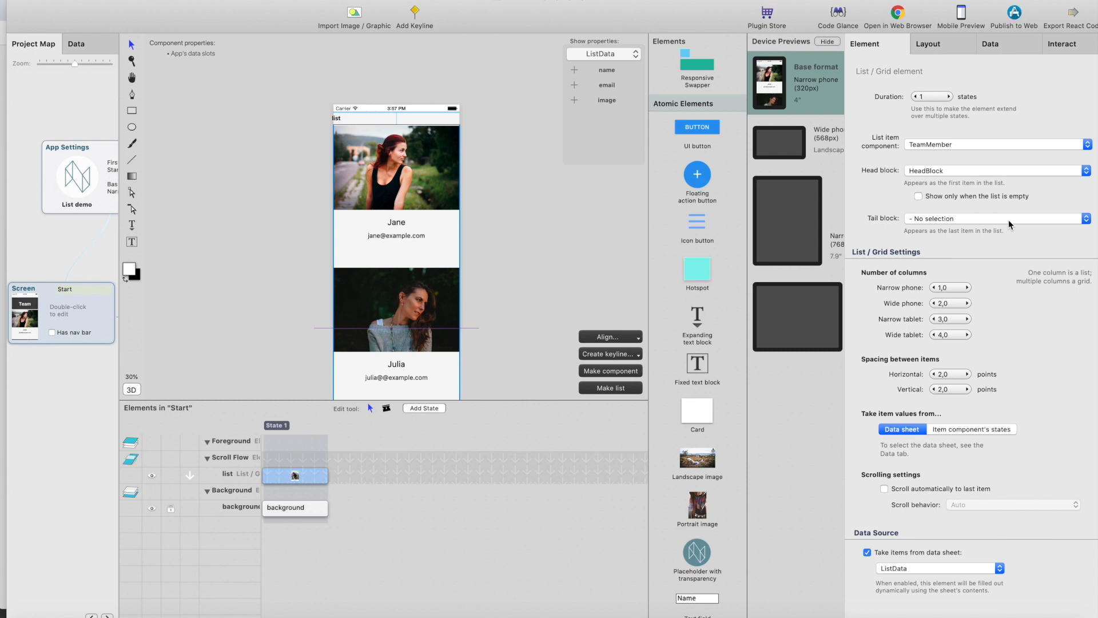
pyautogui.click(1086, 218)
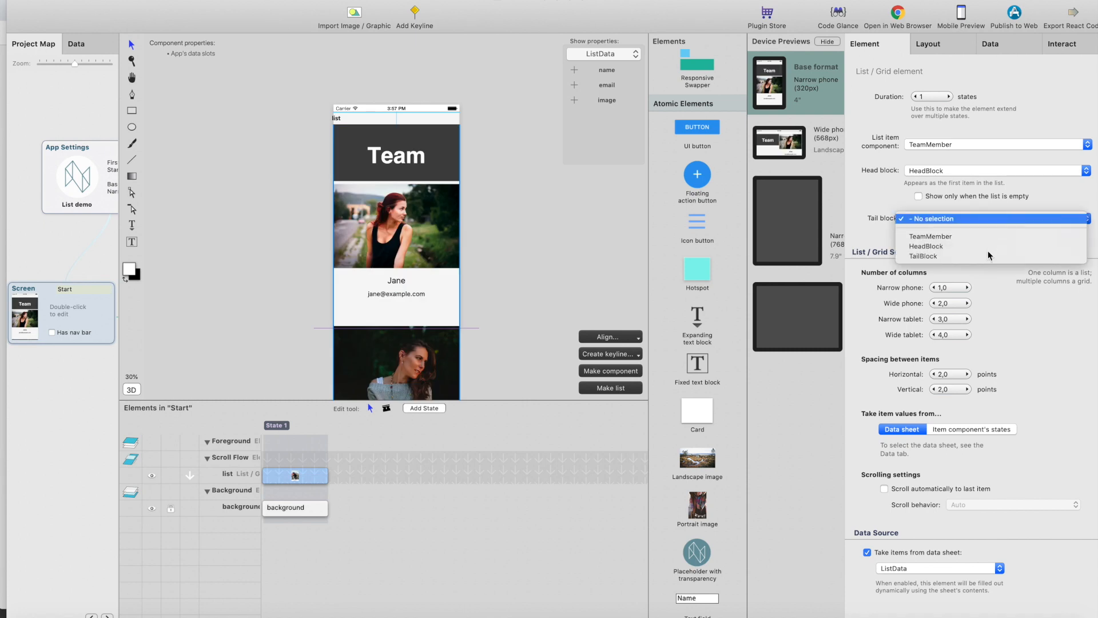
pyautogui.click(920, 217)
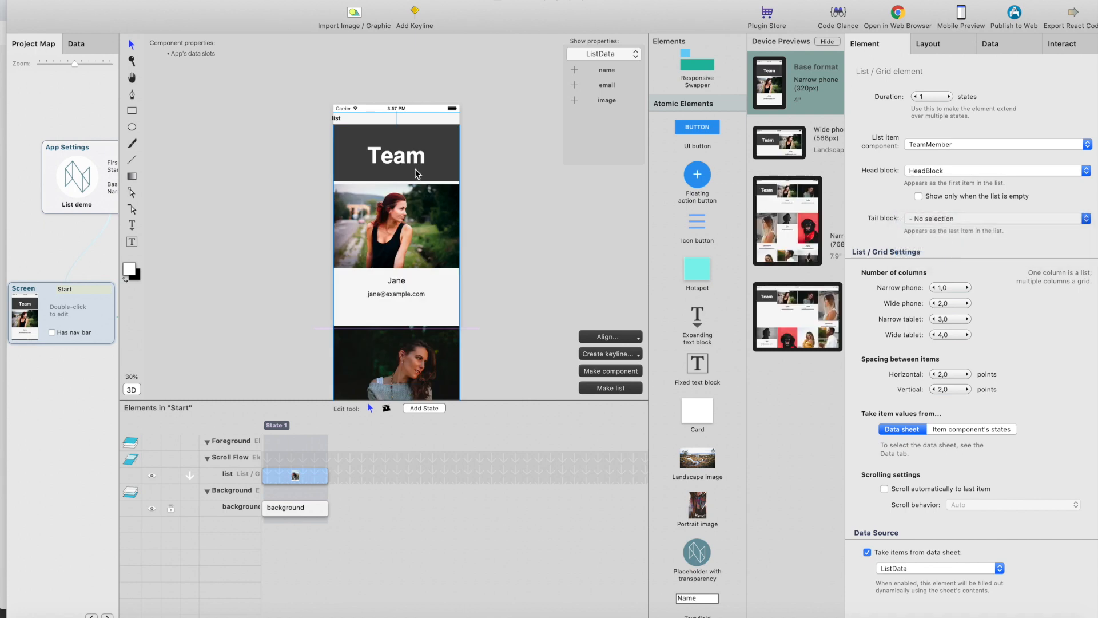
pyautogui.click(995, 217)
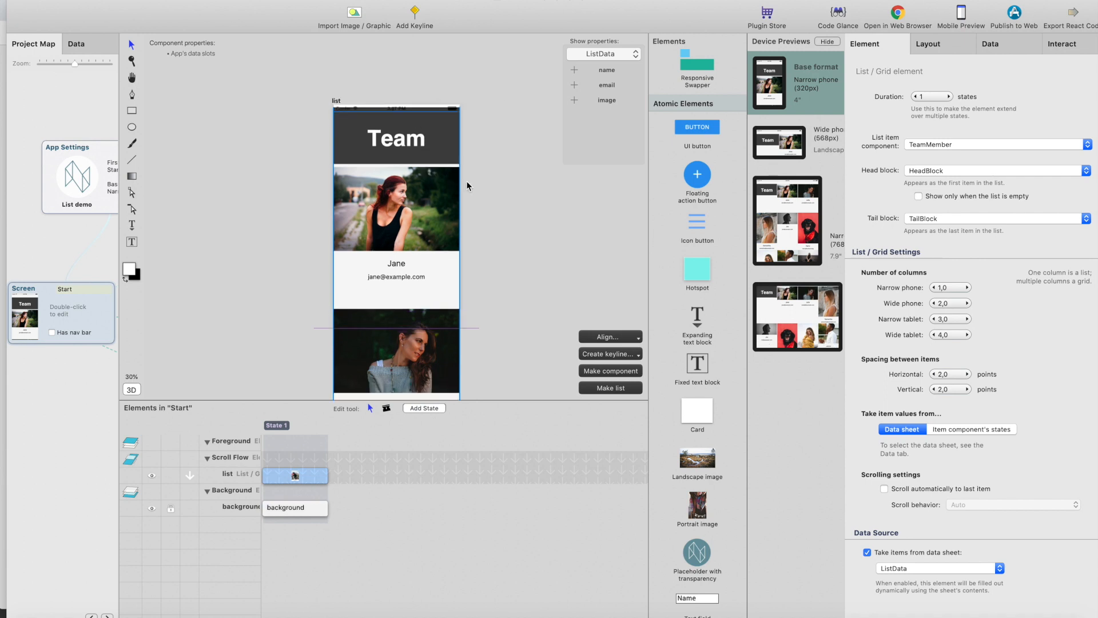
pyautogui.moveTo(48, 484)
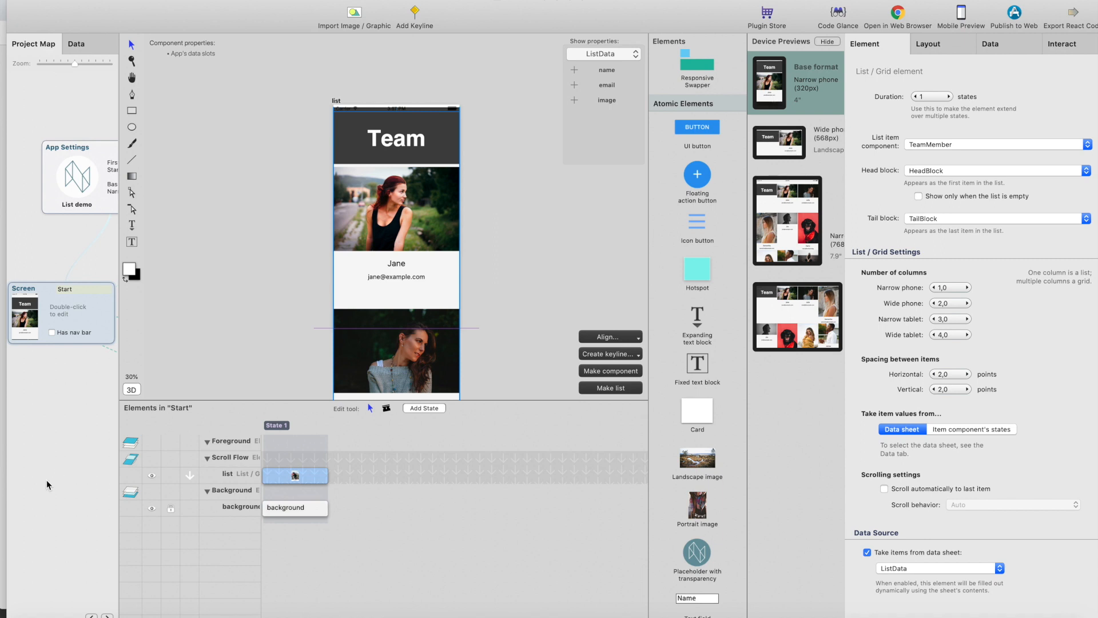
pyautogui.click(33, 44)
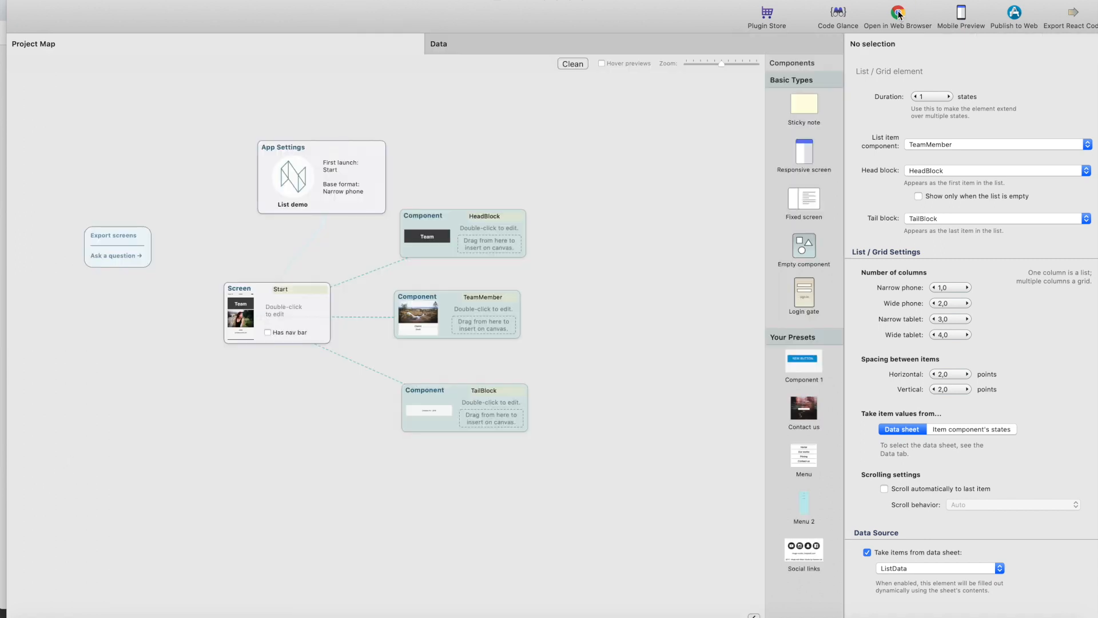
# - Compile the app and run it in the browser at localhost:3000
pyautogui.click(900, 18)
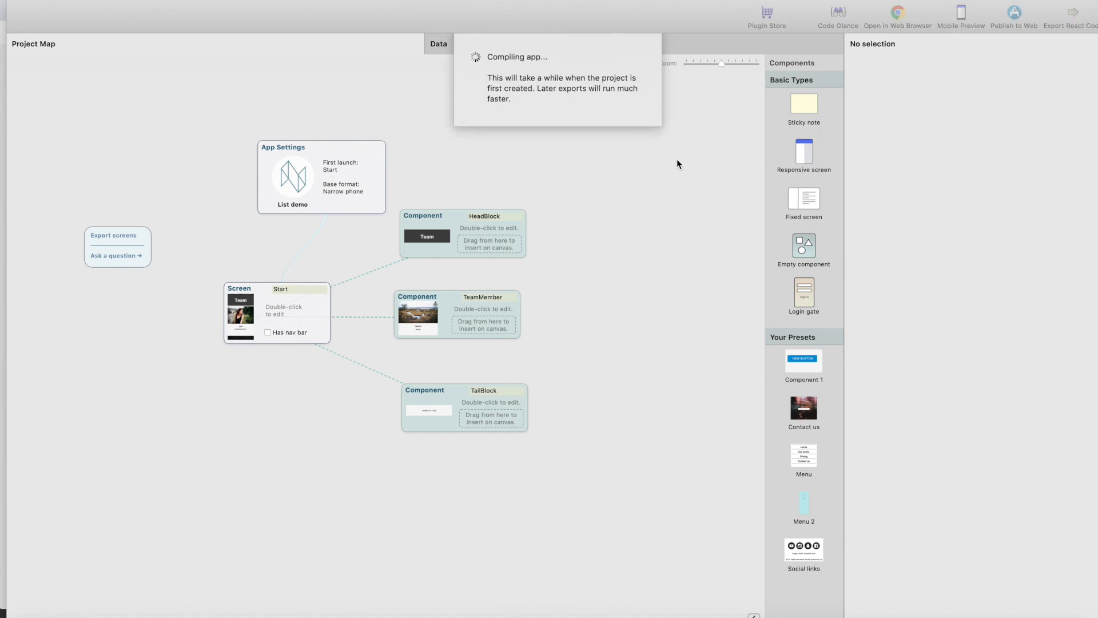
pyautogui.moveTo(530, 232)
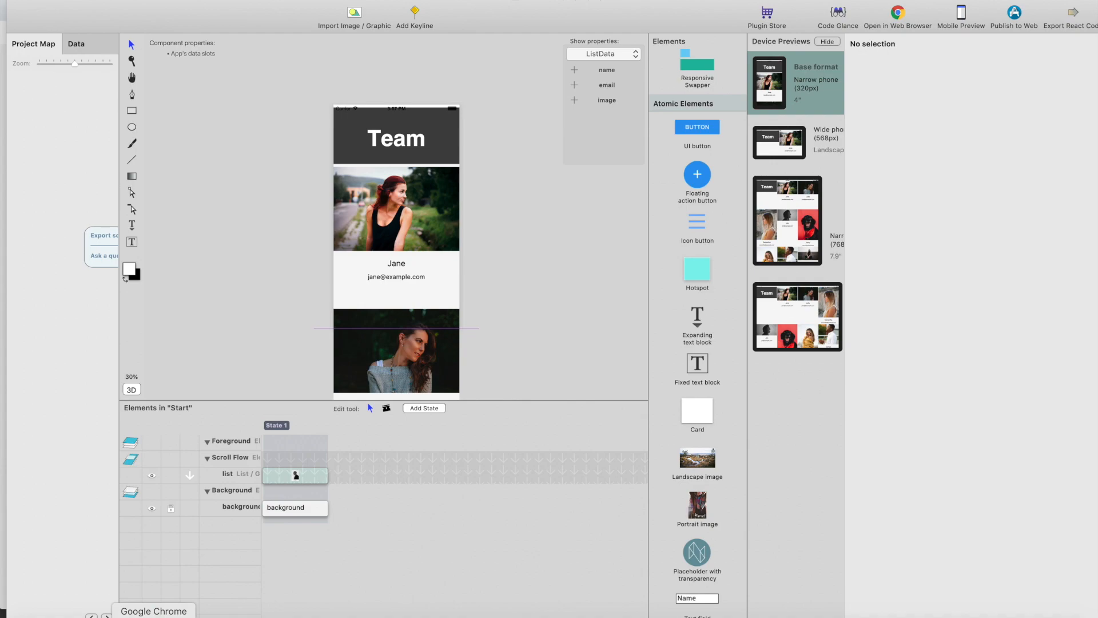
pyautogui.click(898, 13)
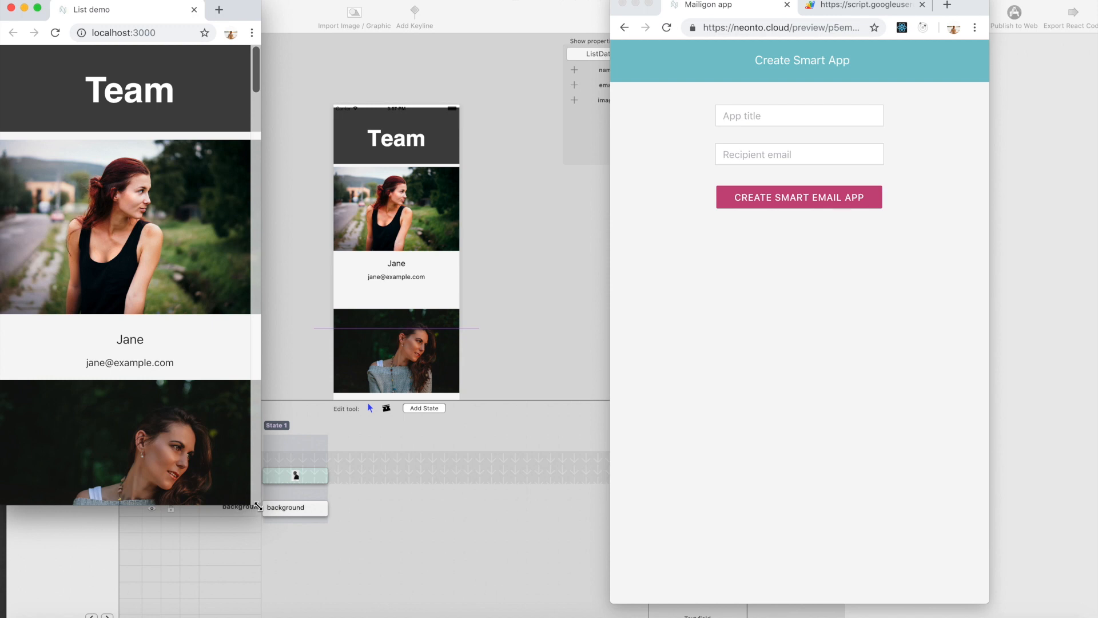
# - Scroll through the Team list to check it reflows into a multi-column grid
pyautogui.scroll(-3)
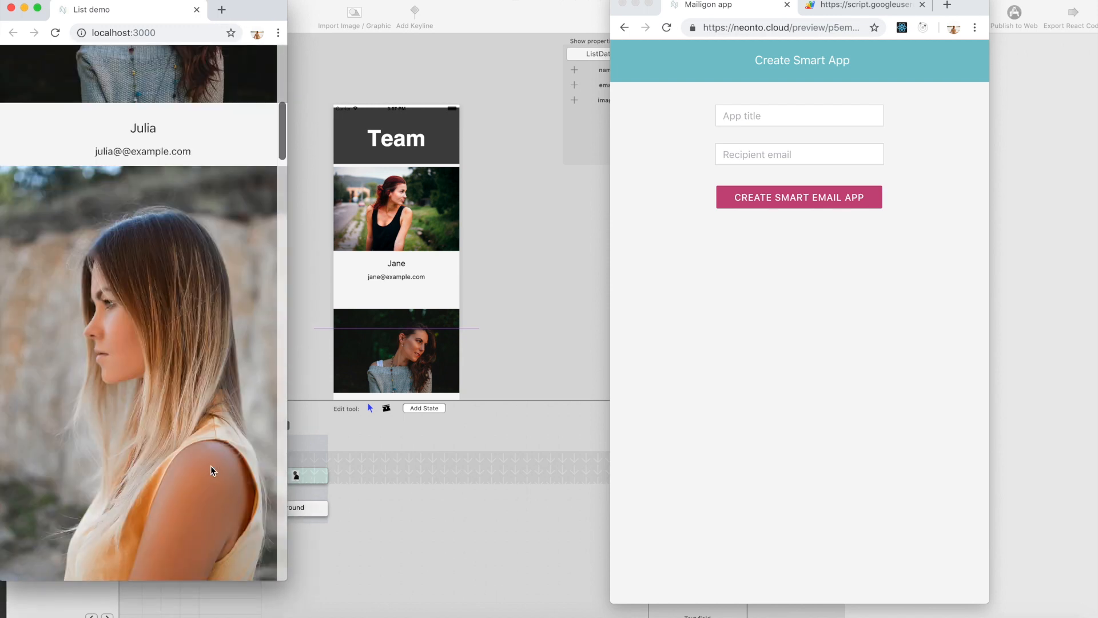
pyautogui.scroll(-3)
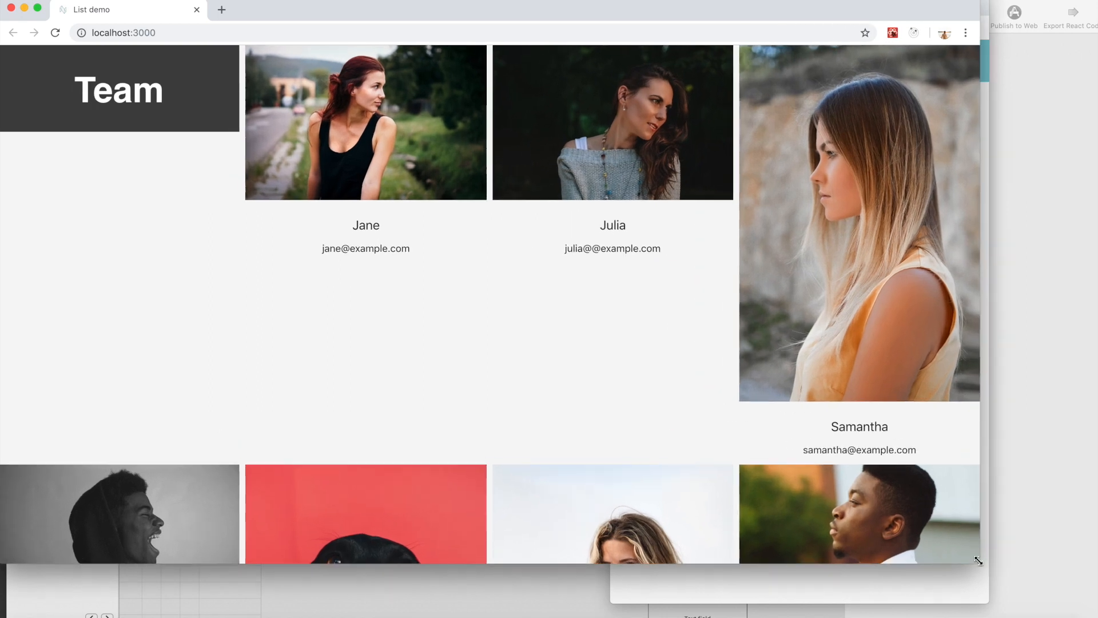
pyautogui.scroll(-3)
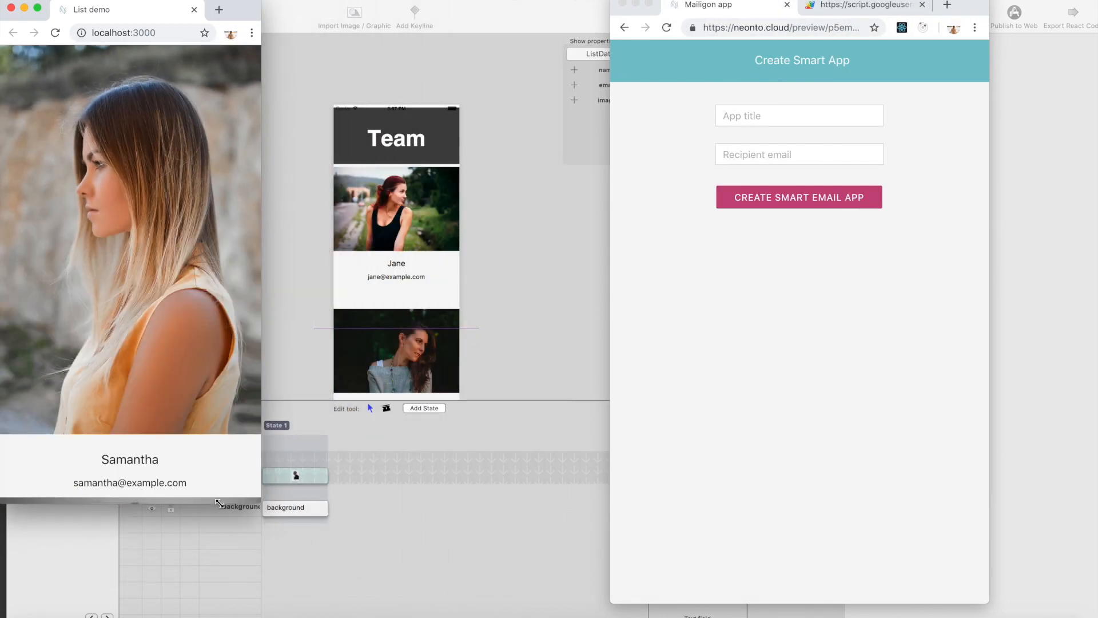
pyautogui.scroll(-3)
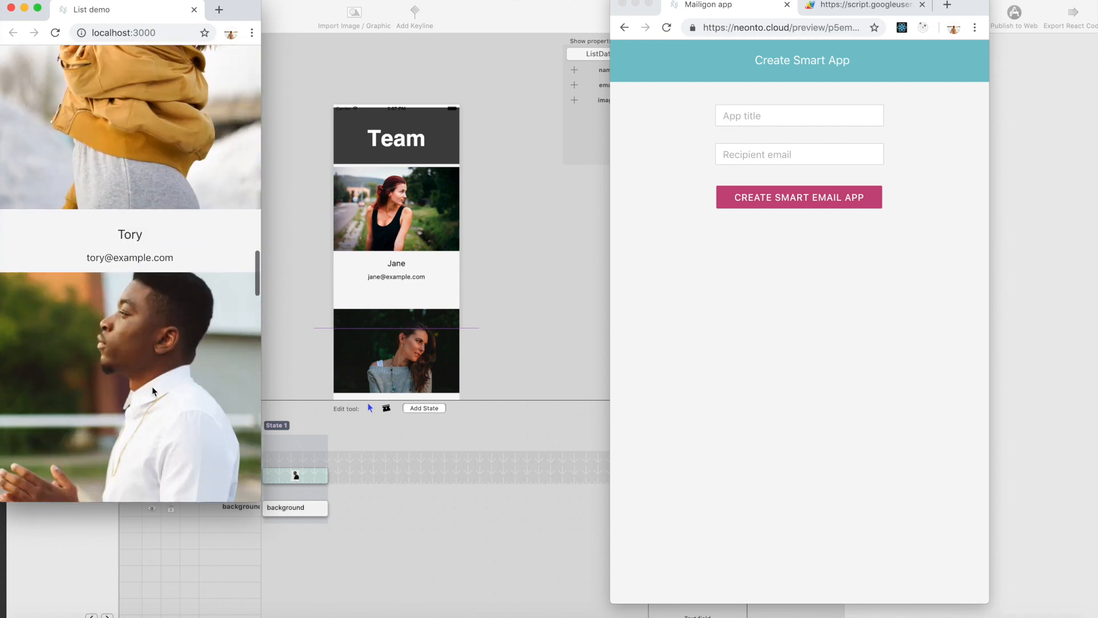
pyautogui.scroll(-3)
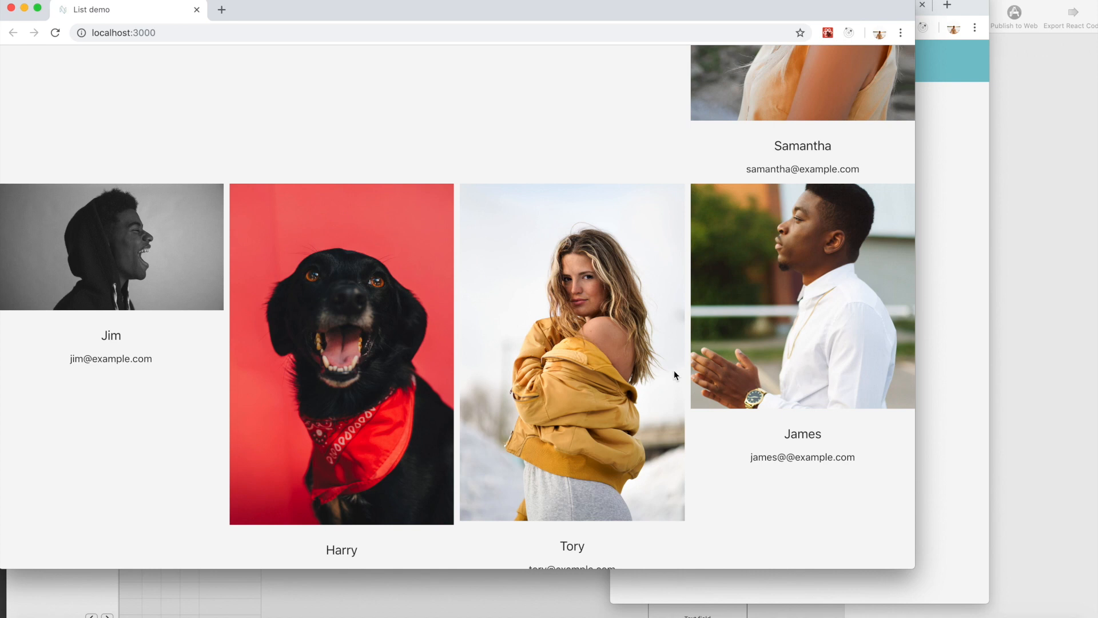
pyautogui.scroll(3)
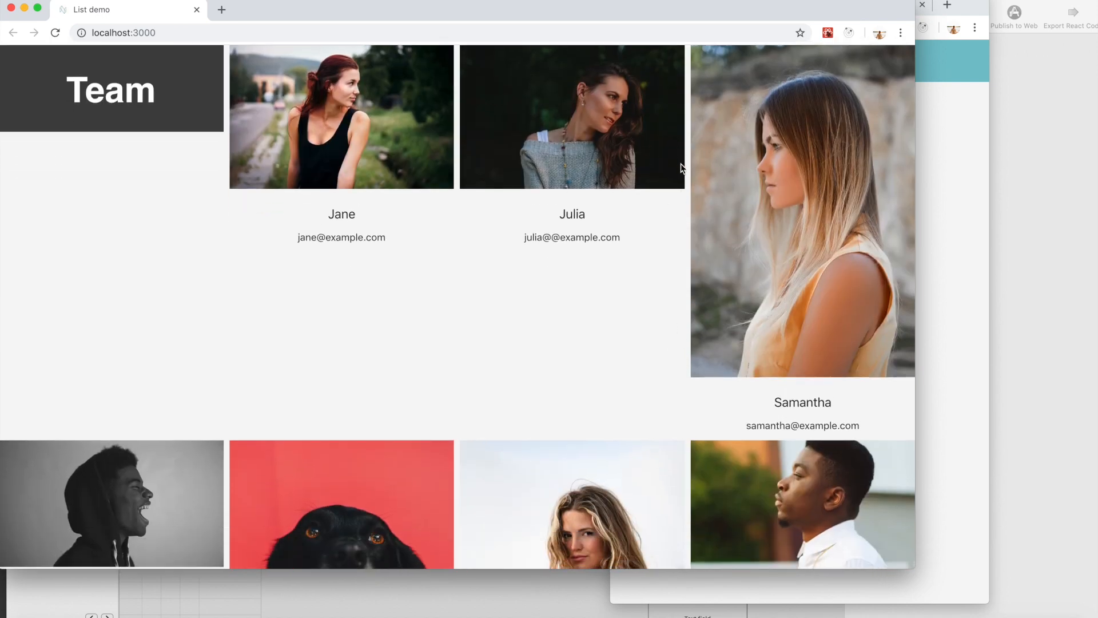
pyautogui.moveTo(769, 222)
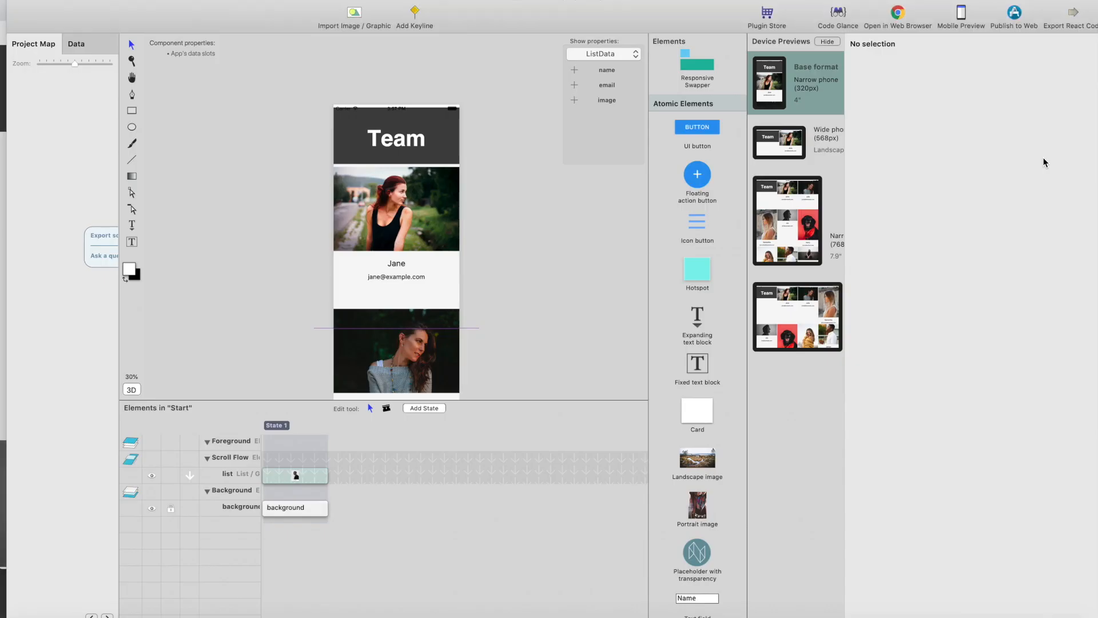
# - In TeamMember, uncheck 'Always maintain content aspect ratio' on the photo and rerun
pyautogui.click(34, 43)
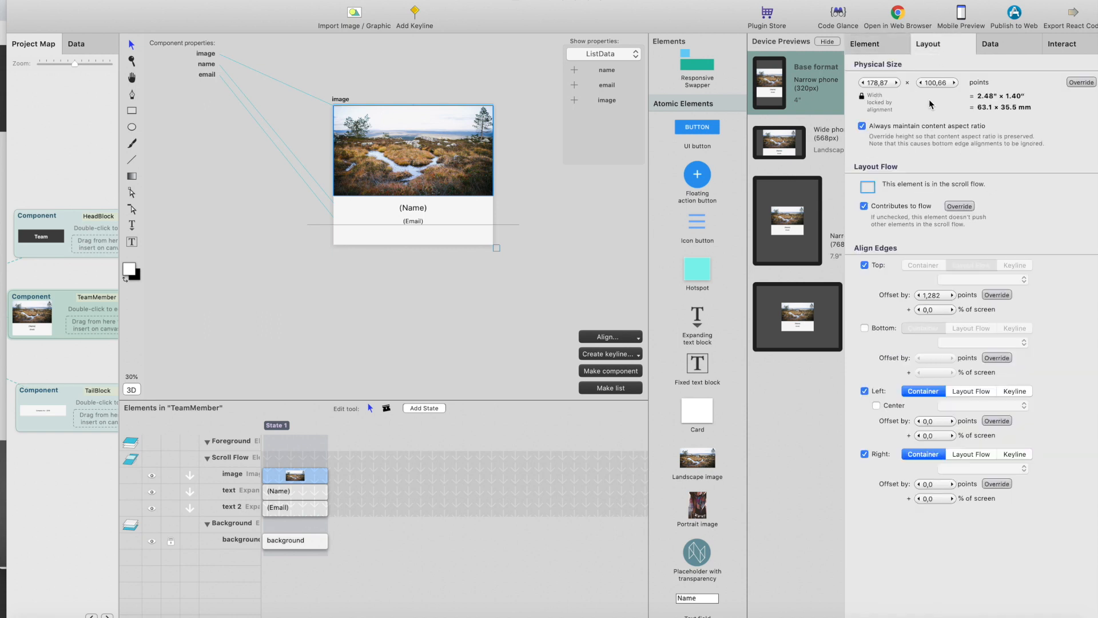
pyautogui.moveTo(927, 137)
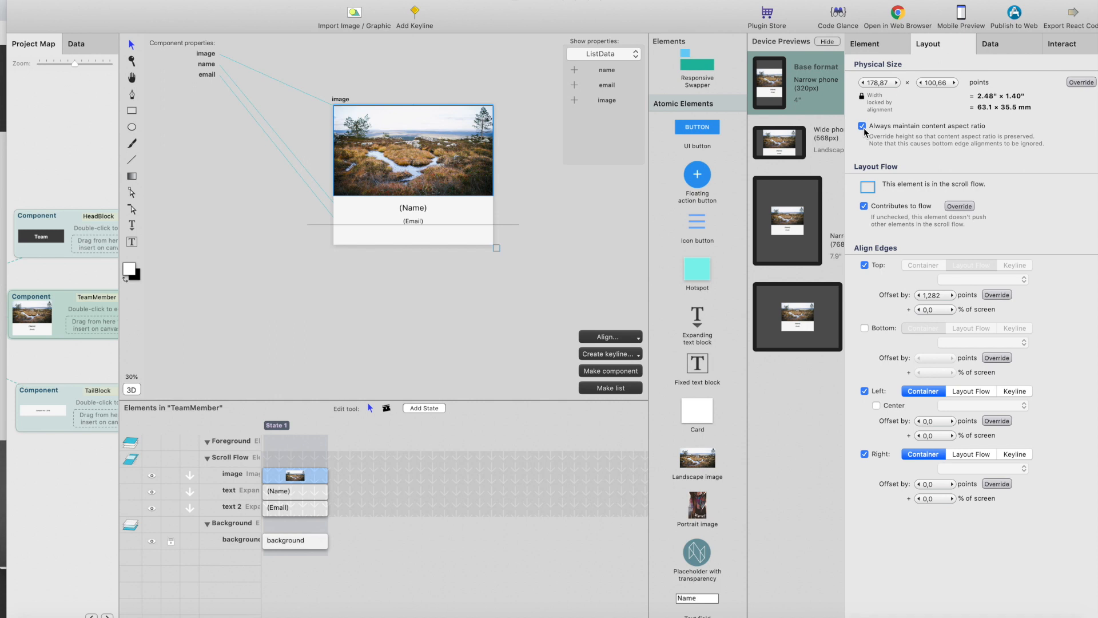
pyautogui.click(864, 44)
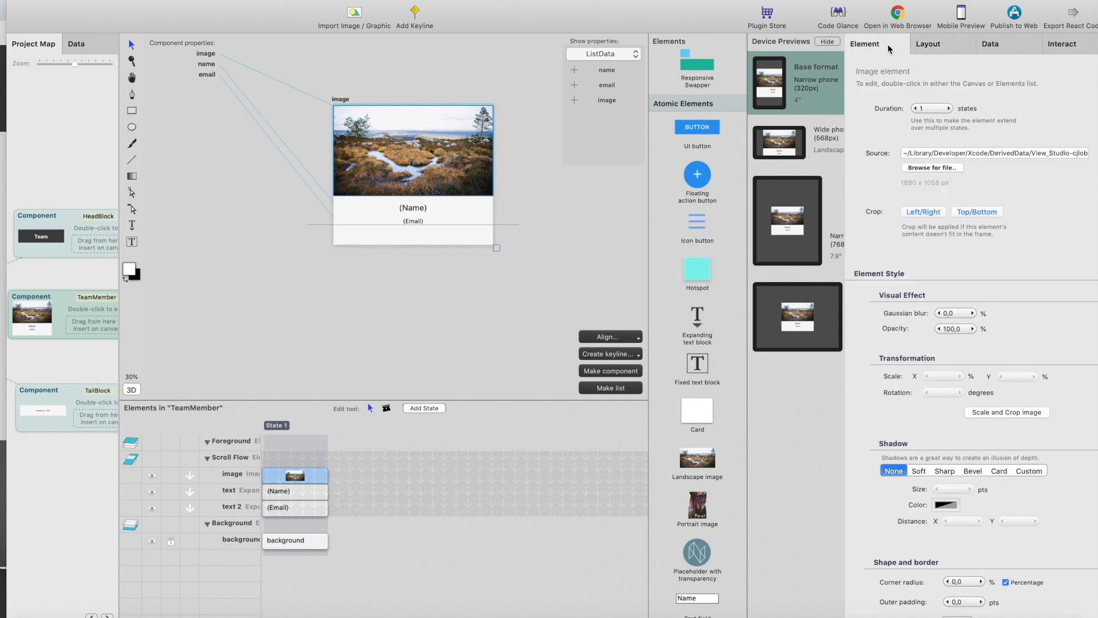
pyautogui.moveTo(965, 242)
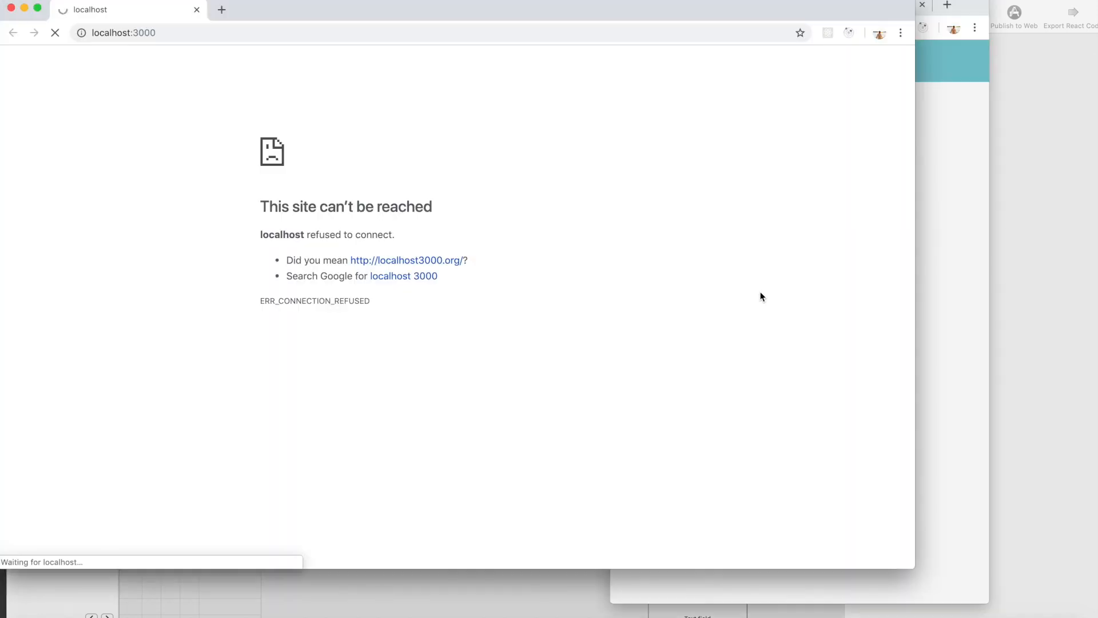
pyautogui.moveTo(735, 237)
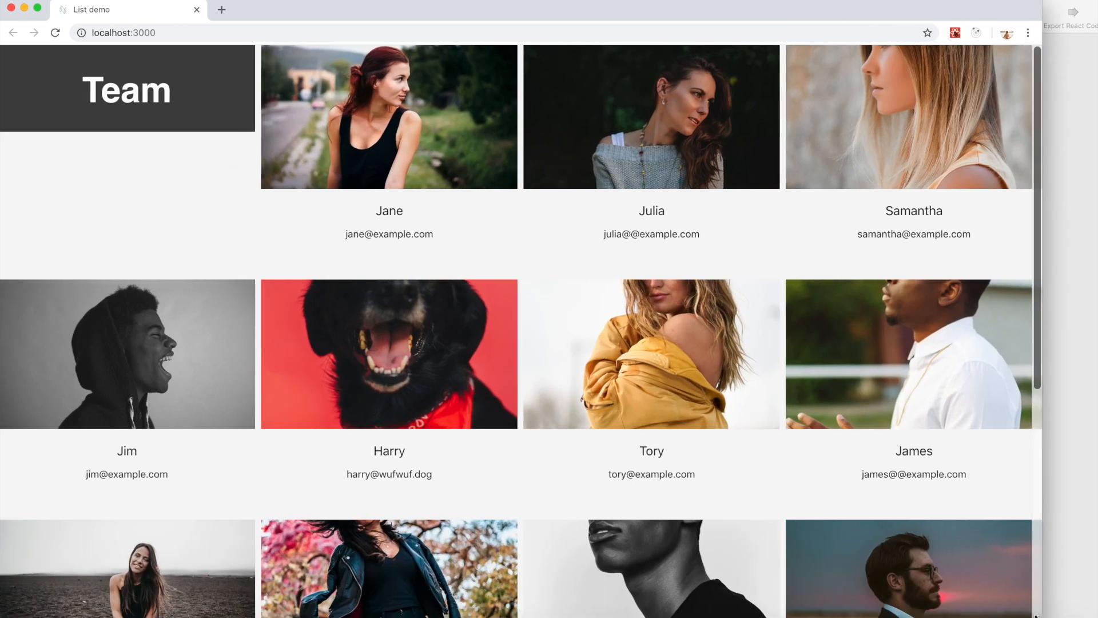
# - Scroll the reloaded grid to confirm equal photo heights and the 'Company Inc - 2019' footer
pyautogui.scroll(-3)
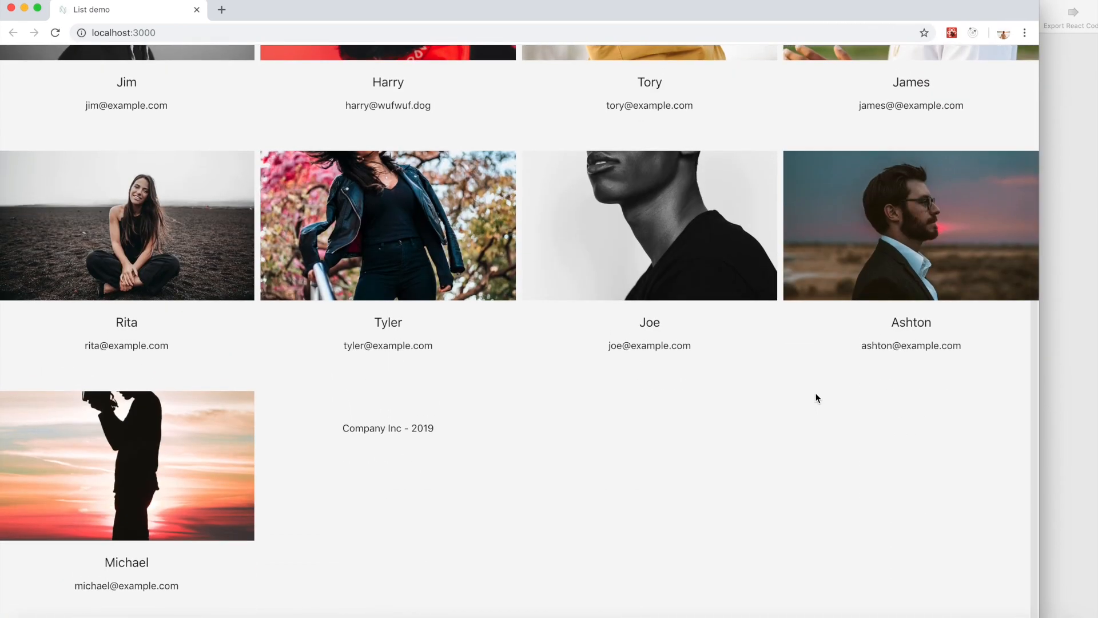
pyautogui.scroll(3)
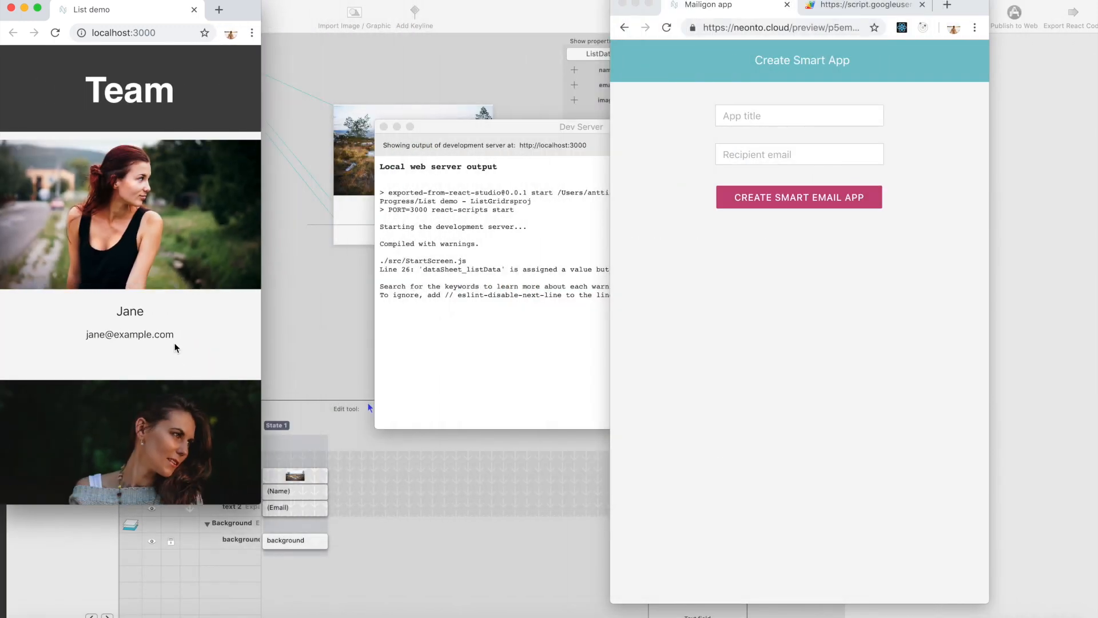
pyautogui.scroll(-3)
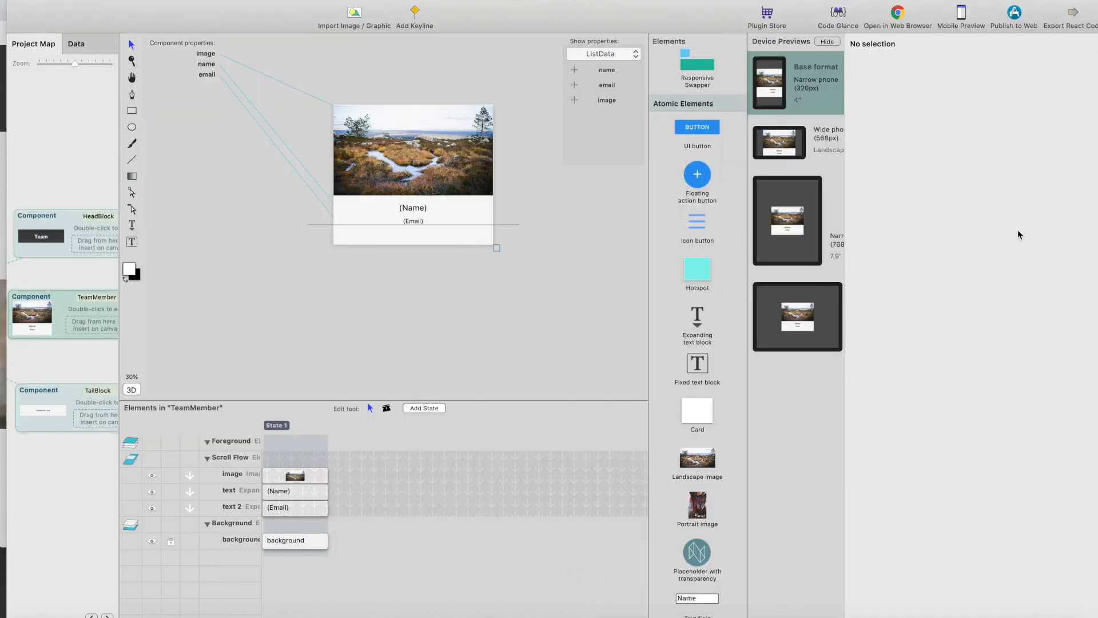
pyautogui.moveTo(894, 368)
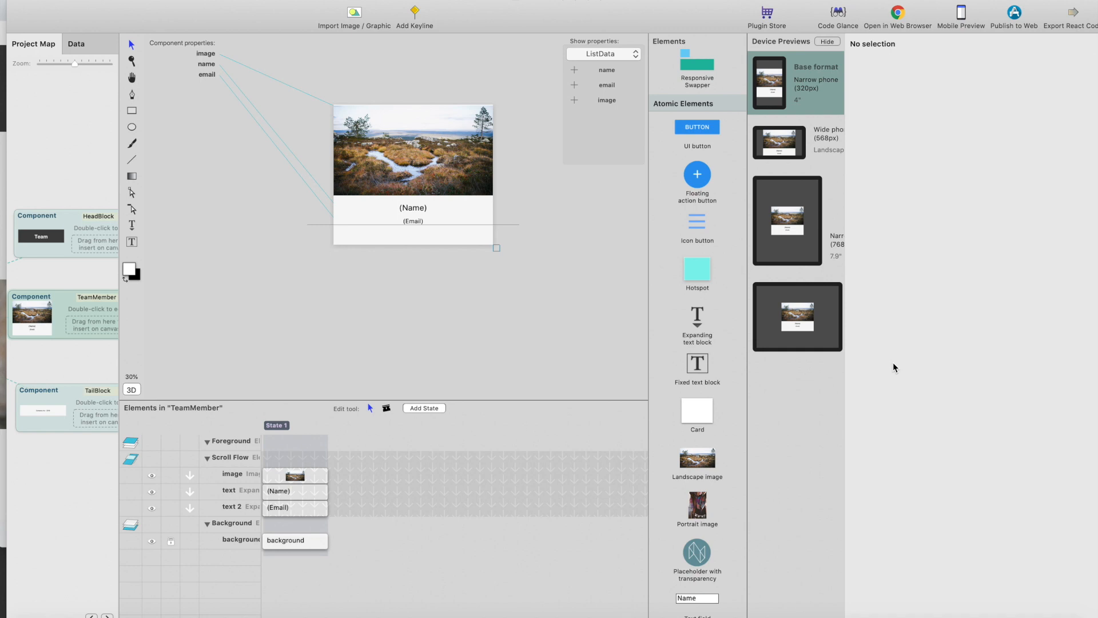